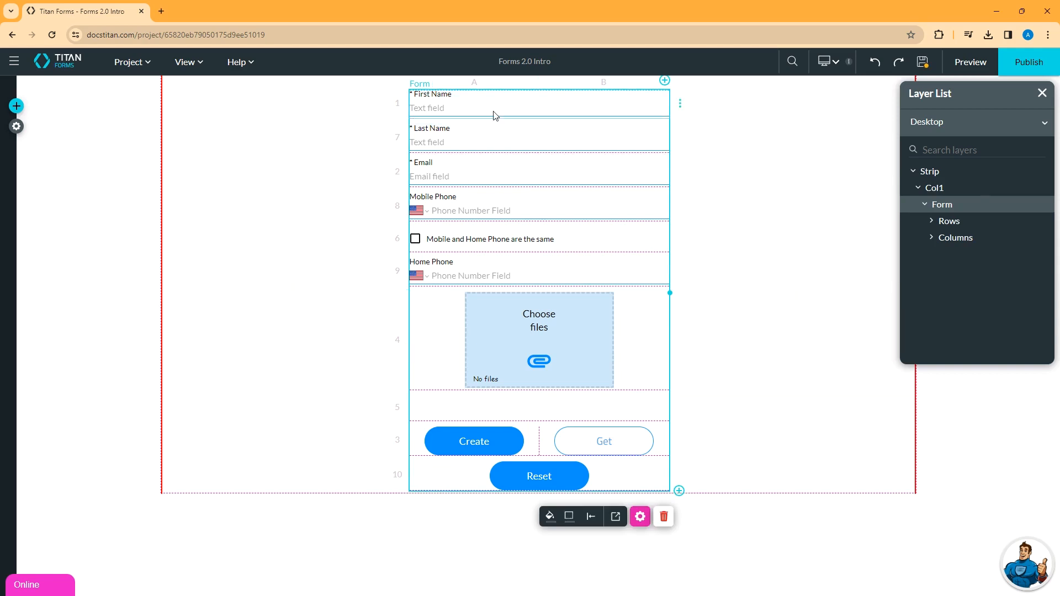
Step: Look over the form's Mobile Phone field, file upload area and action buttons in the editor
{"action": "left_click", "coordinate": [493, 107]}
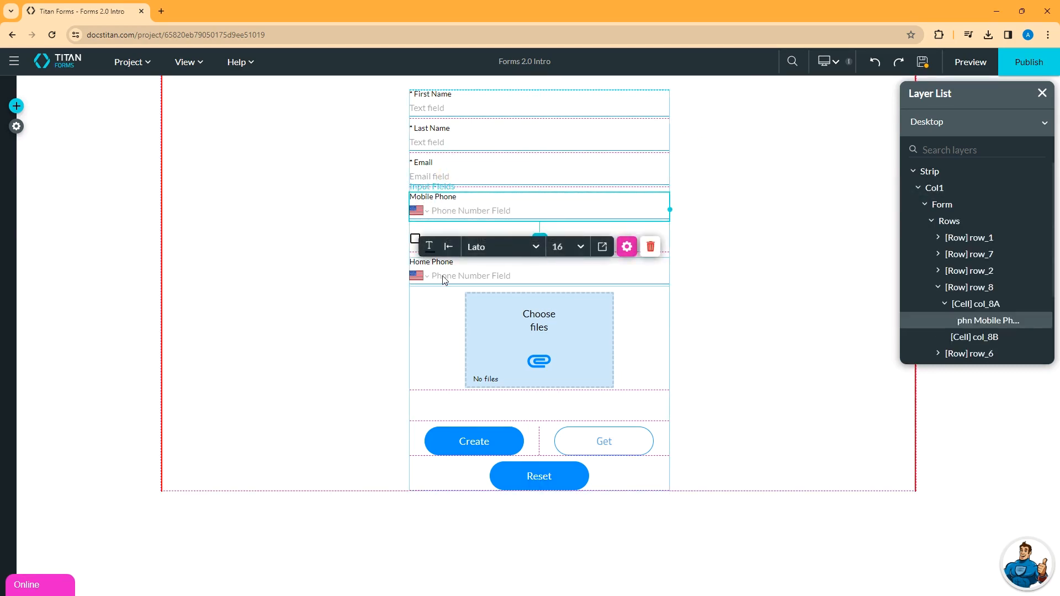
{"action": "left_click", "coordinate": [487, 239]}
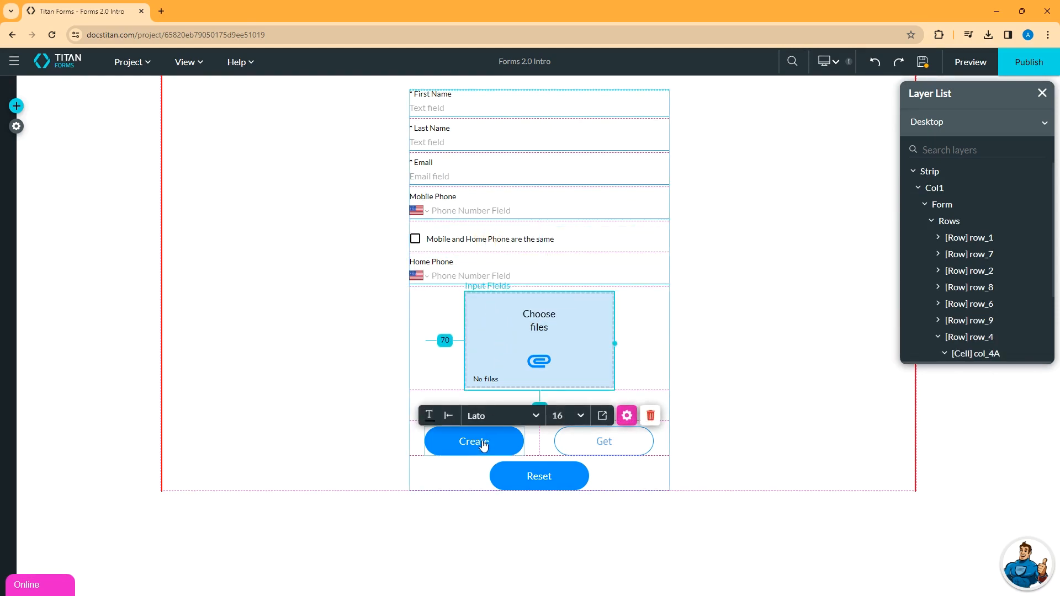
{"action": "left_click", "coordinate": [603, 441]}
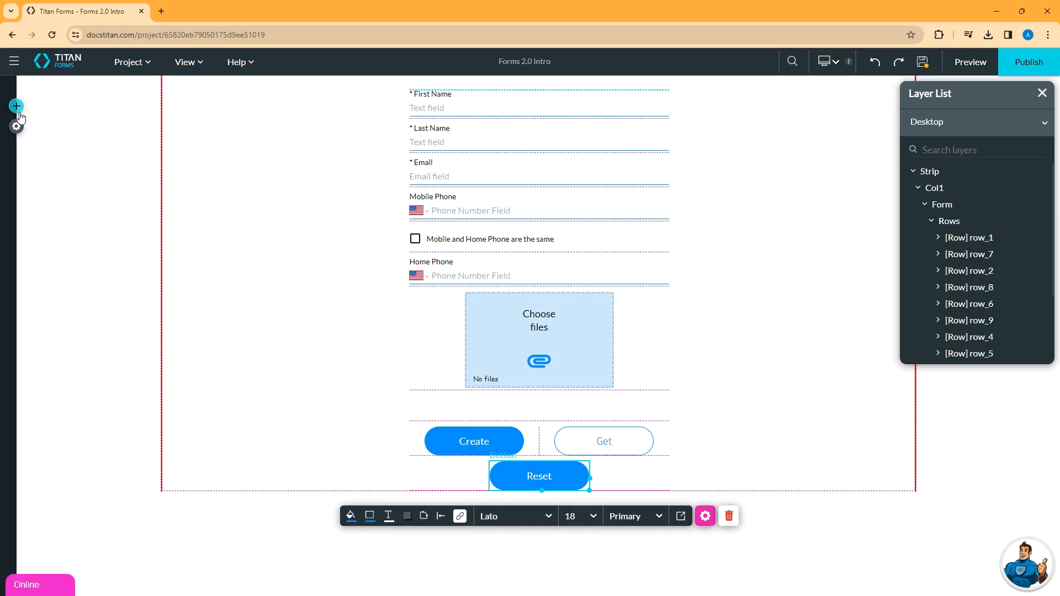
{"action": "mouse_move", "coordinate": [26, 232]}
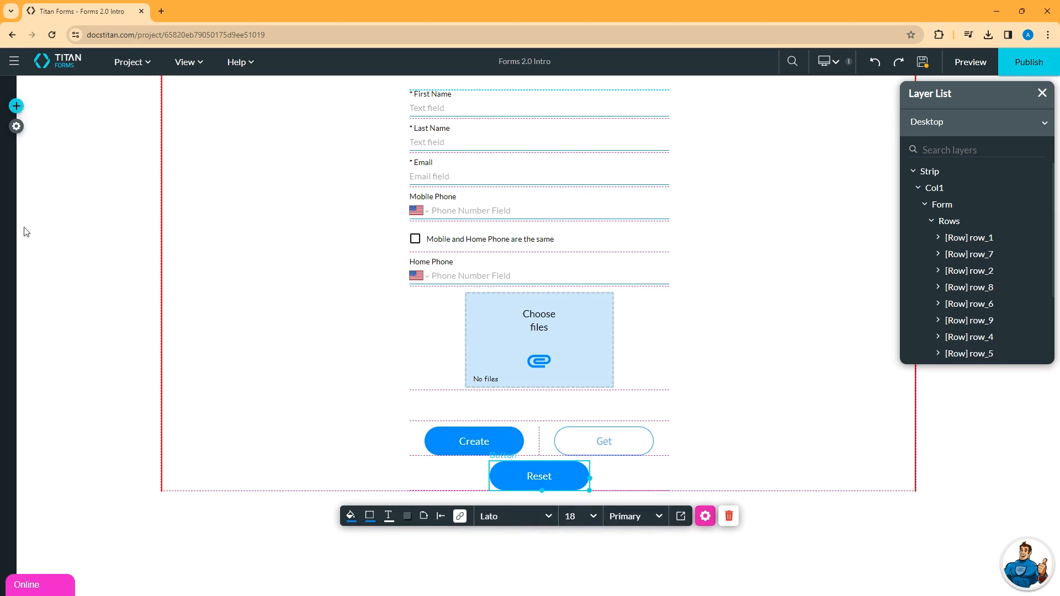
Step: Browse the elements panel, search 'form' and view the call-to-action button options
{"action": "left_click", "coordinate": [16, 106]}
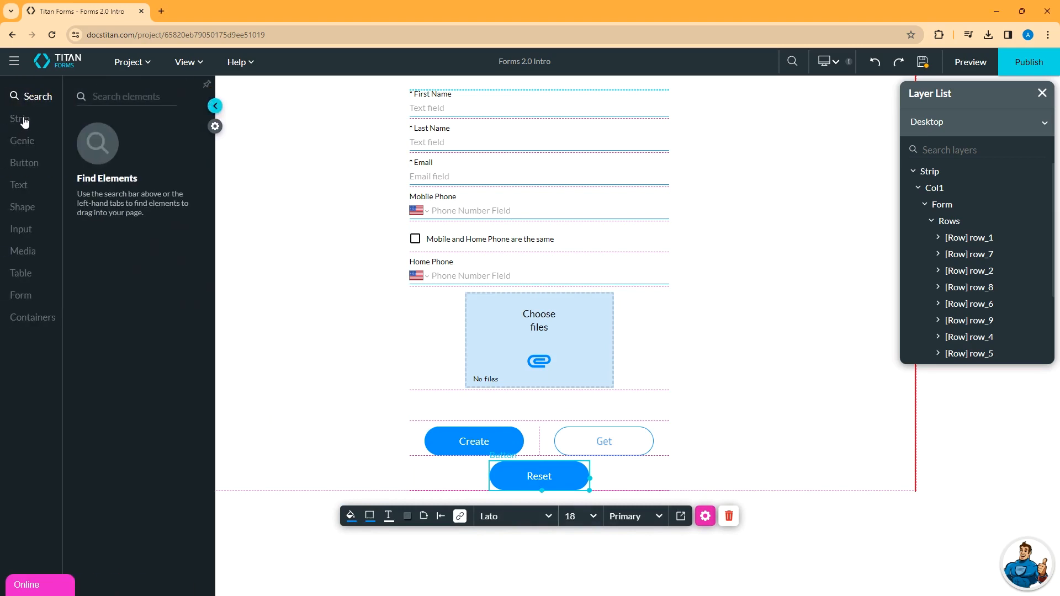
{"action": "left_click", "coordinate": [22, 141]}
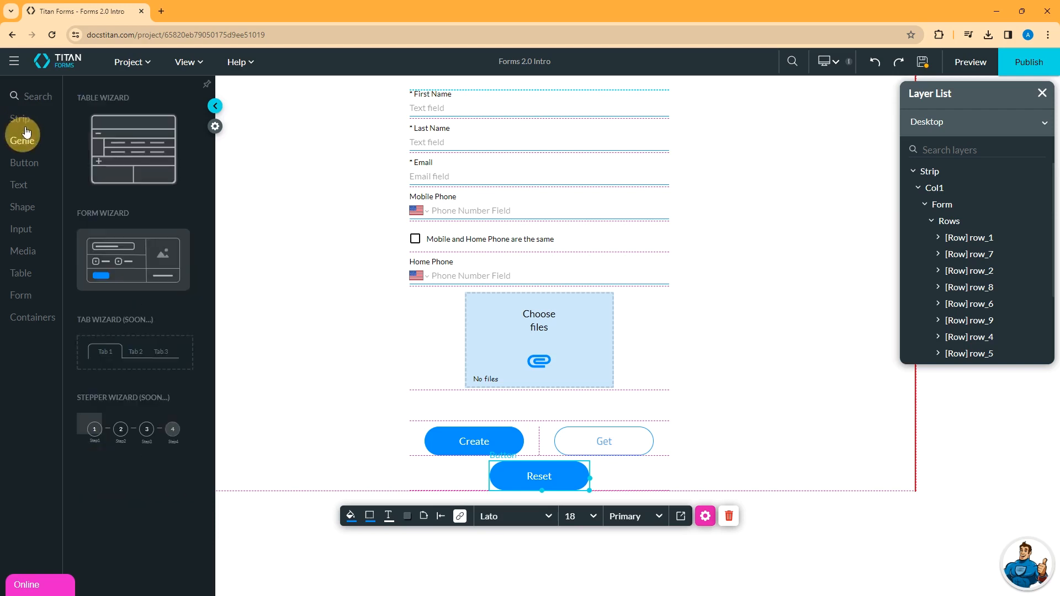
{"action": "left_click", "coordinate": [20, 118]}
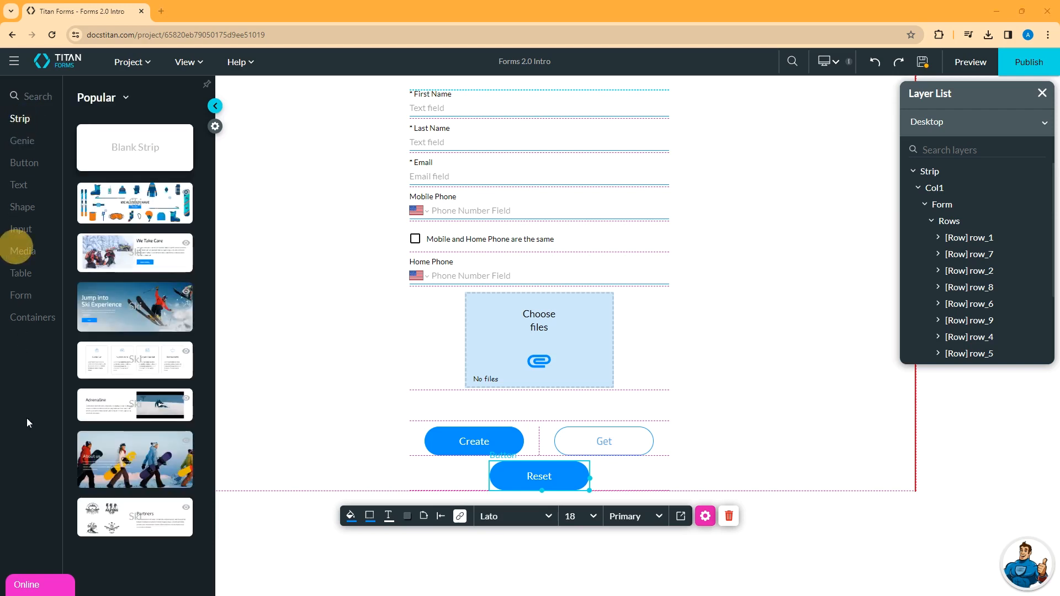
{"action": "left_click", "coordinate": [31, 96]}
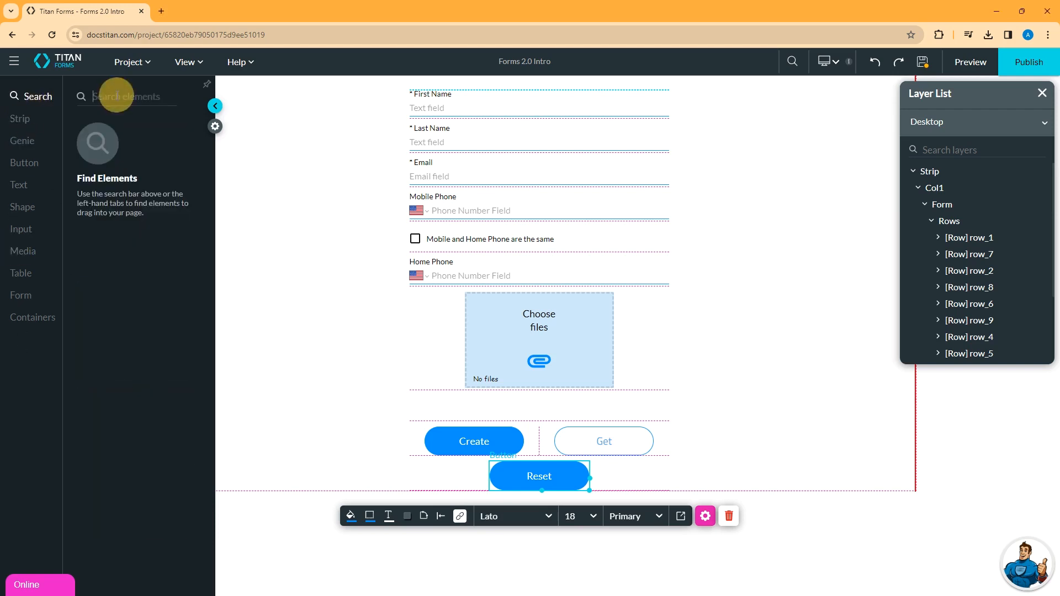
{"action": "type", "text": "form"}
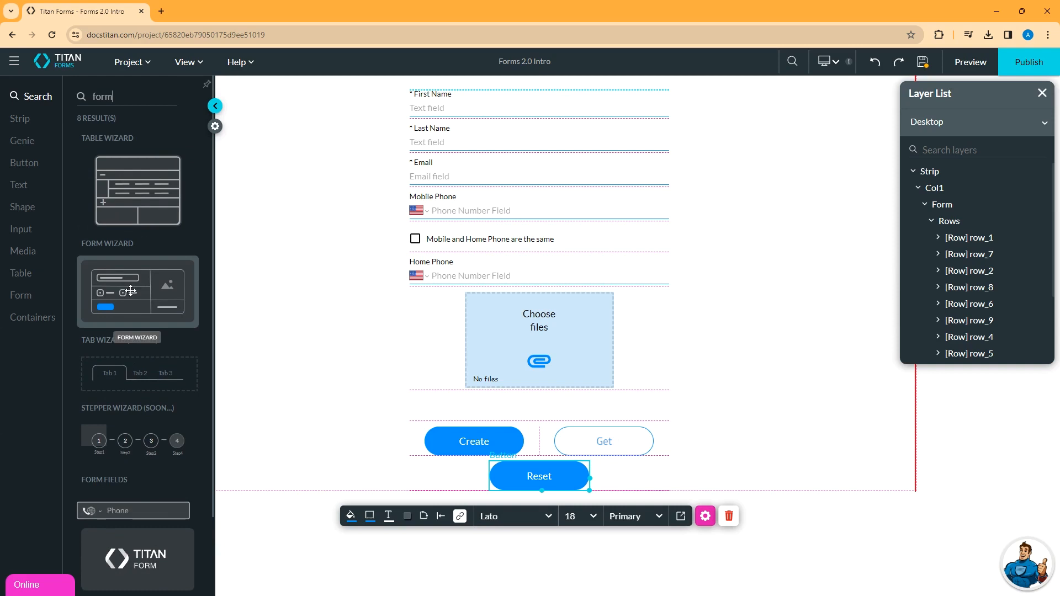
{"action": "left_click", "coordinate": [21, 229]}
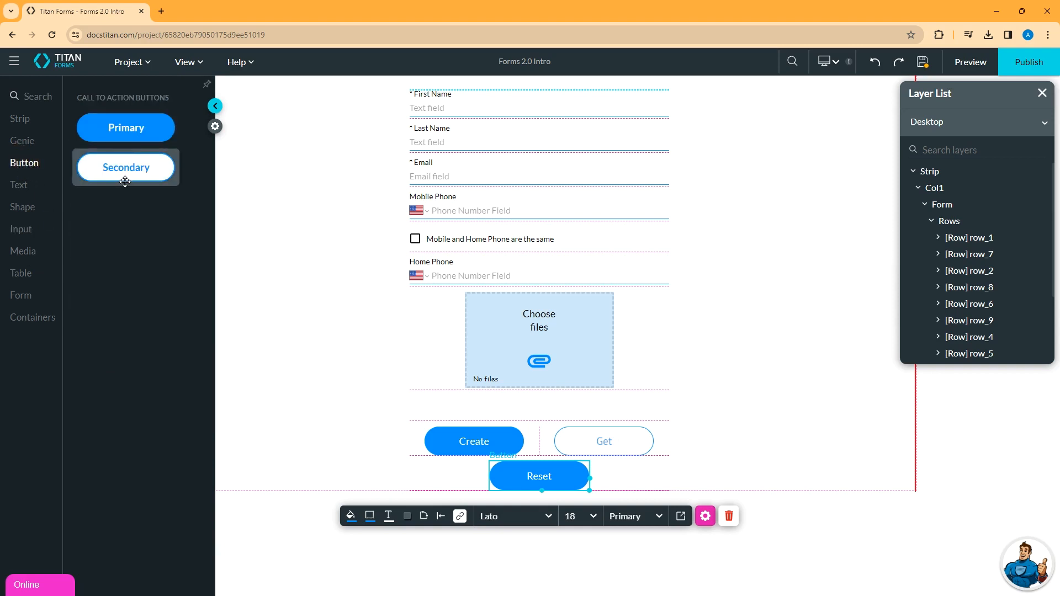
{"action": "left_click", "coordinate": [215, 106]}
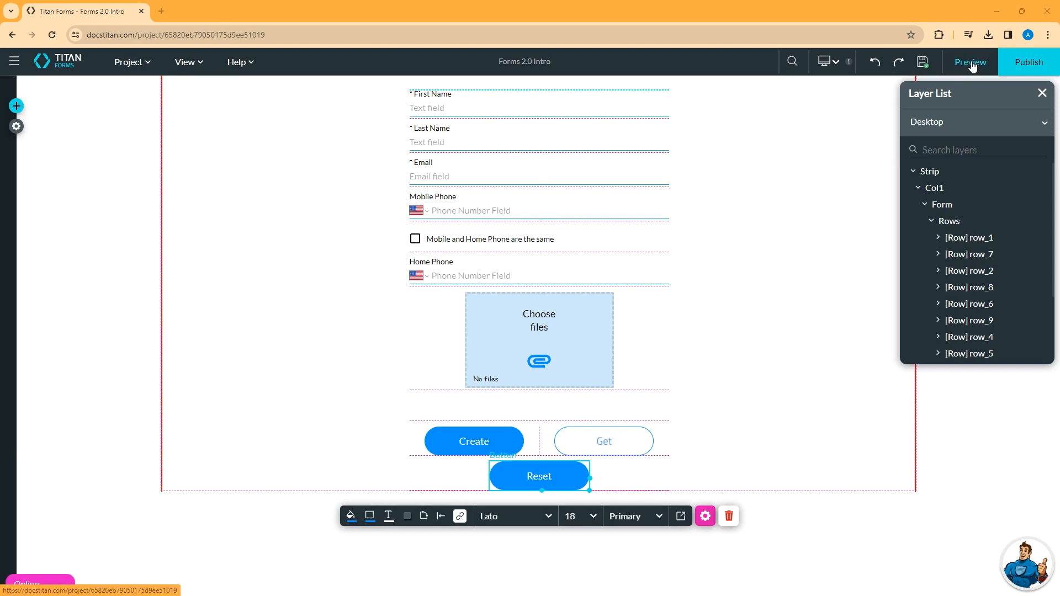
{"action": "left_click", "coordinate": [969, 61]}
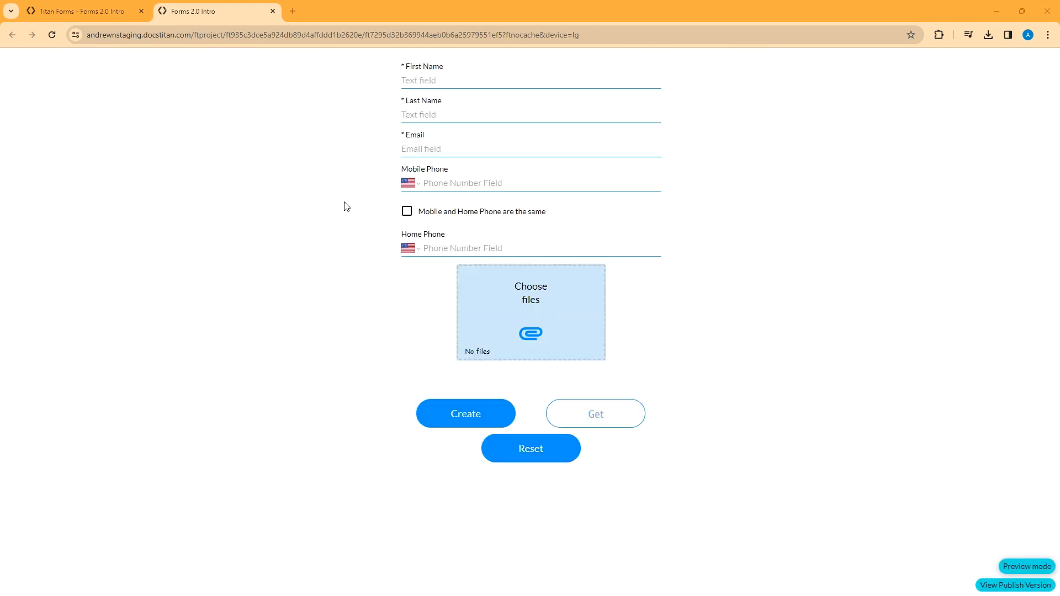
{"action": "mouse_move", "coordinate": [345, 222]}
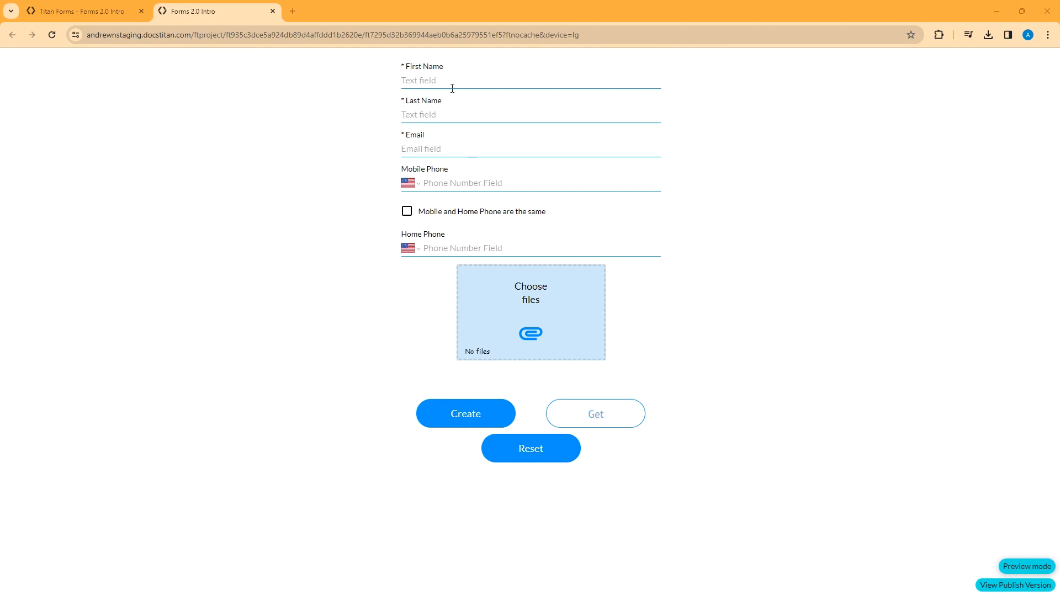
{"action": "mouse_move", "coordinate": [447, 113]}
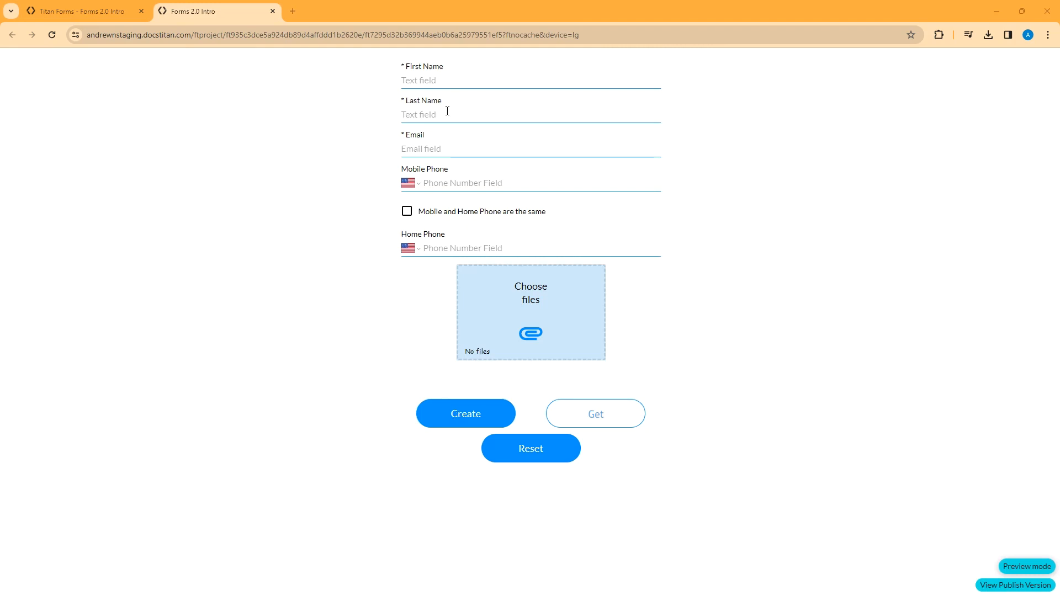
{"action": "mouse_move", "coordinate": [529, 267]}
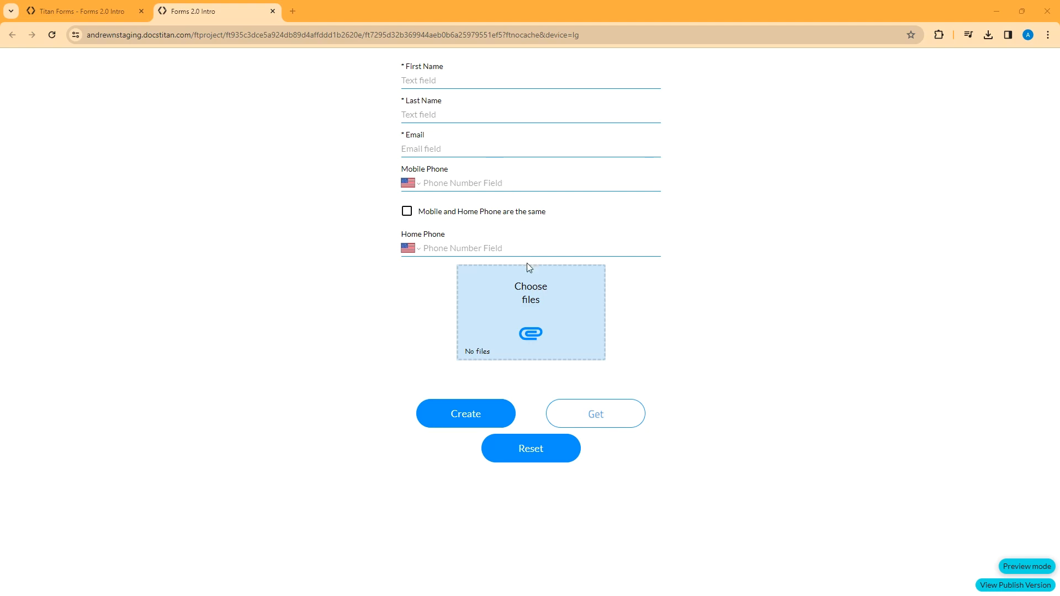
{"action": "mouse_move", "coordinate": [614, 428]}
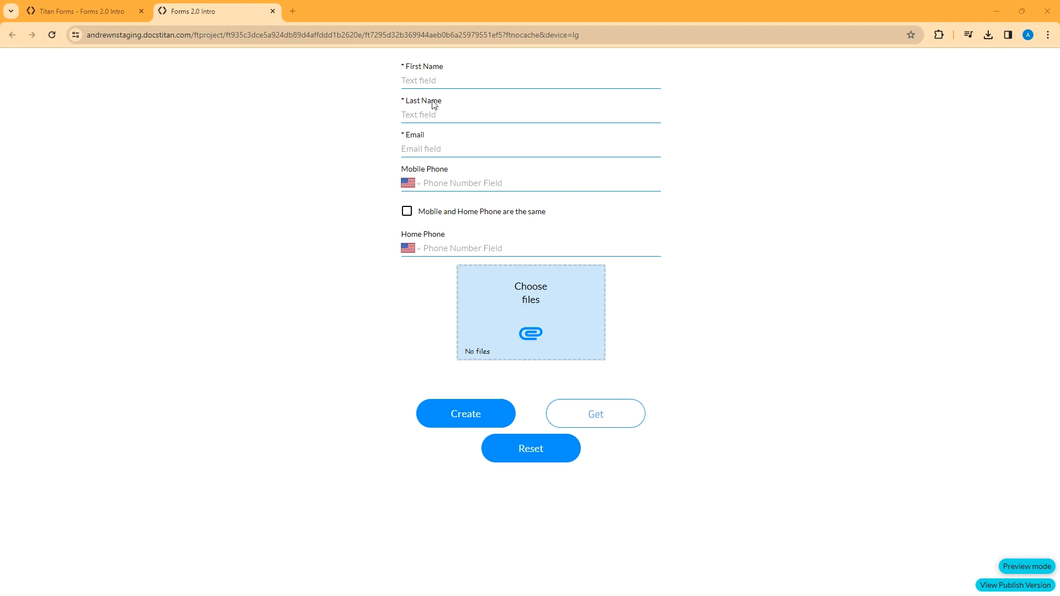
{"action": "type", "text": "J"}
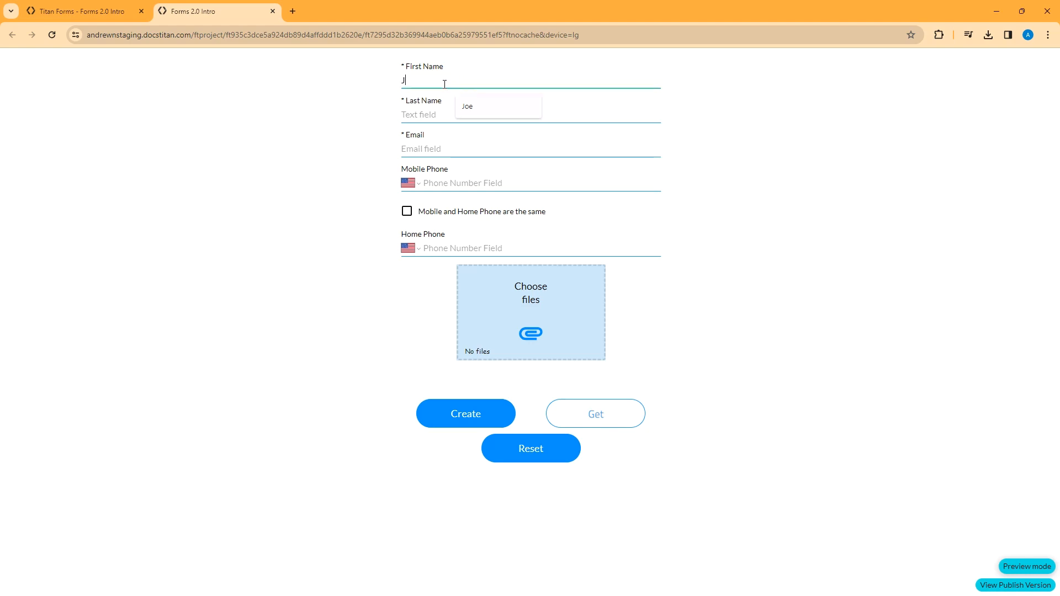
{"action": "type", "text": "Smith"}
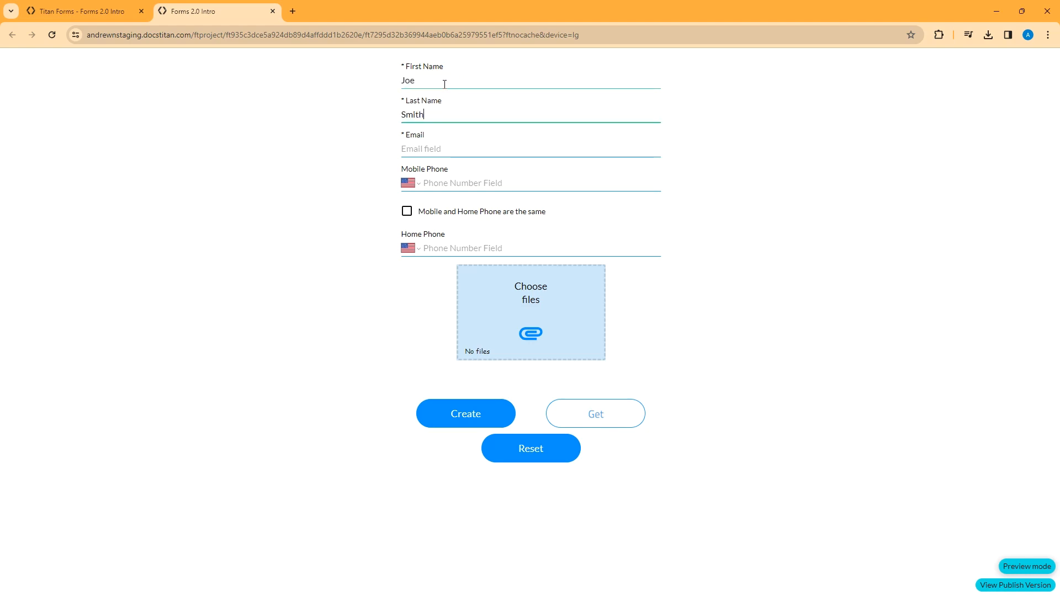
{"action": "type", "text": "joe@smith.com"}
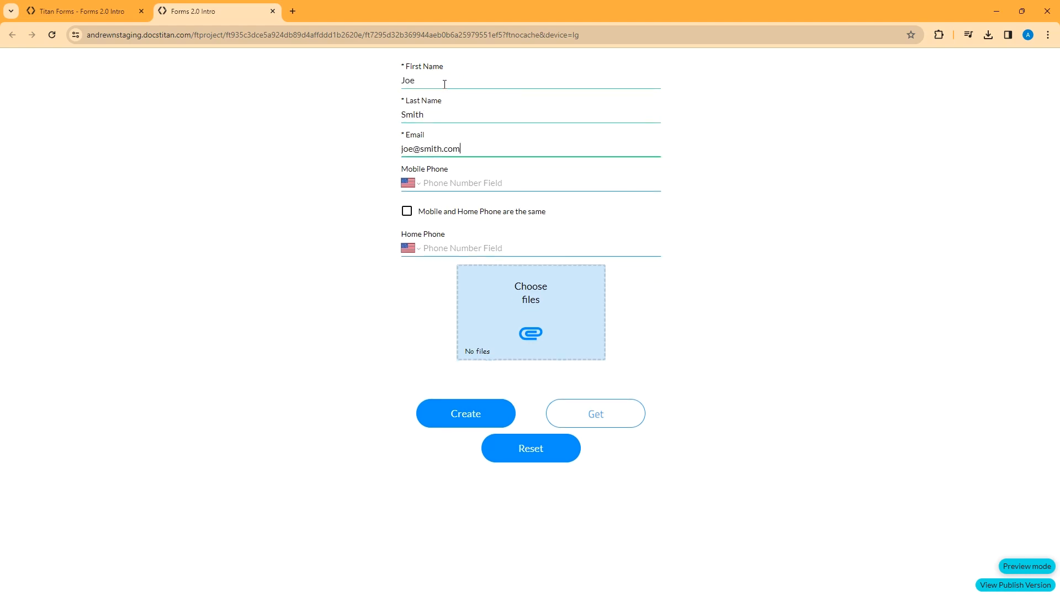
{"action": "type", "text": "(555) 555-1212"}
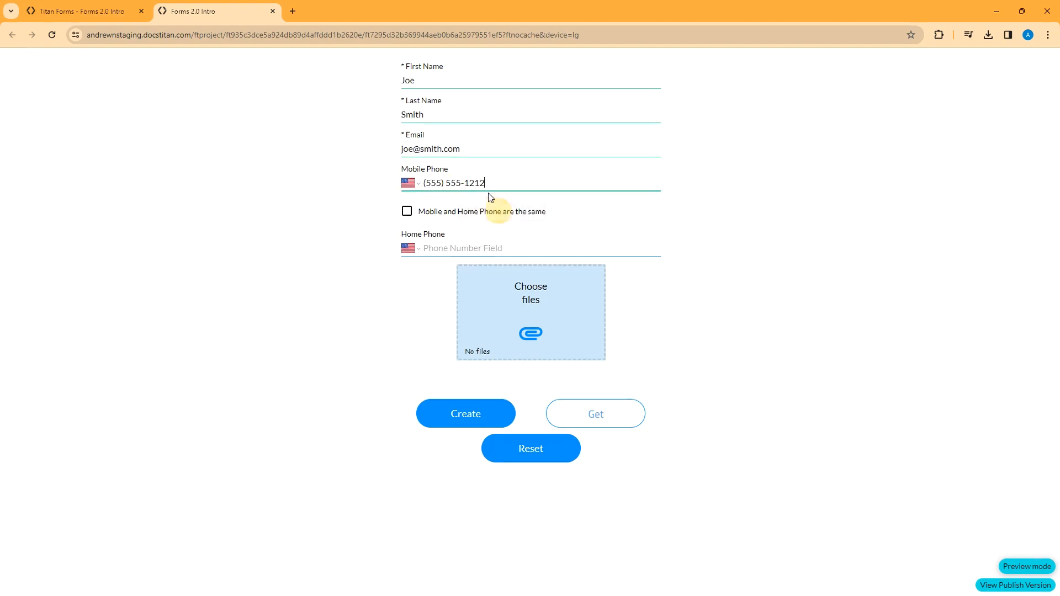
{"action": "left_click", "coordinate": [473, 248]}
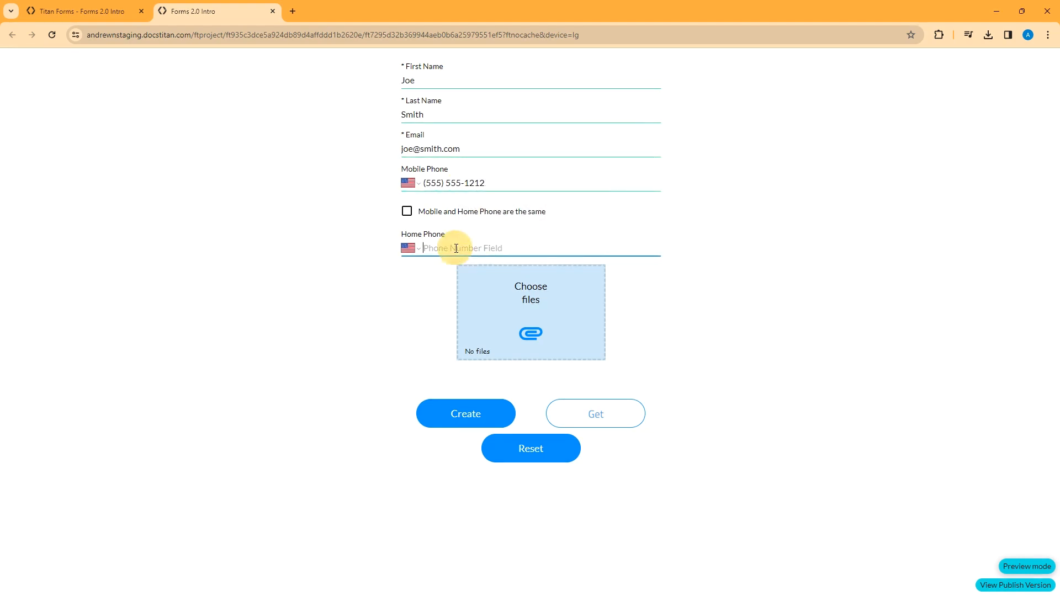
{"action": "type", "text": "(555) 555-1313"}
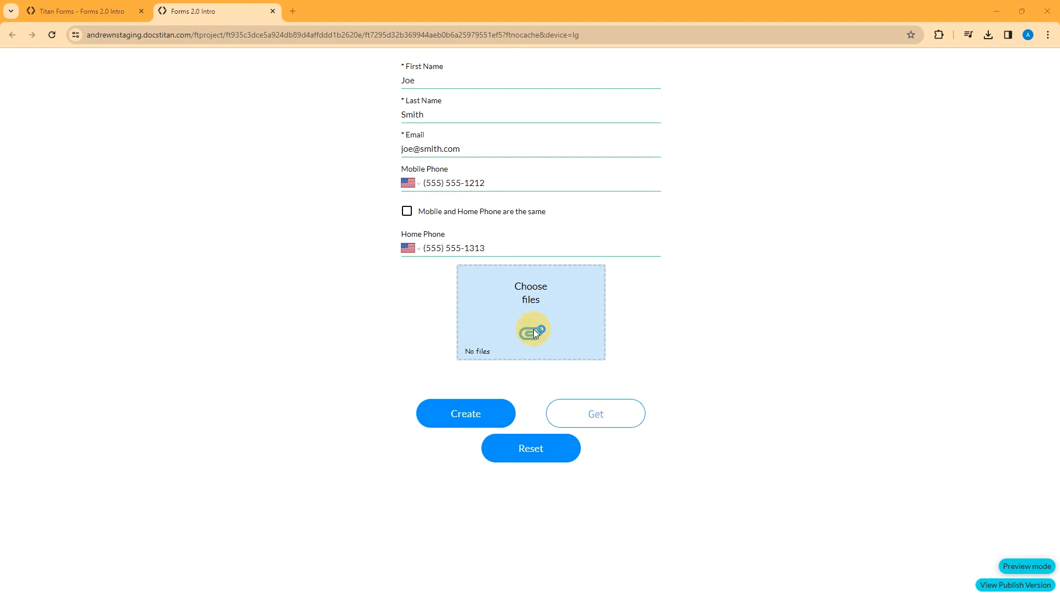
Step: Attach a PDF document and submit with Create to make the contact
{"action": "left_click", "coordinate": [530, 331]}
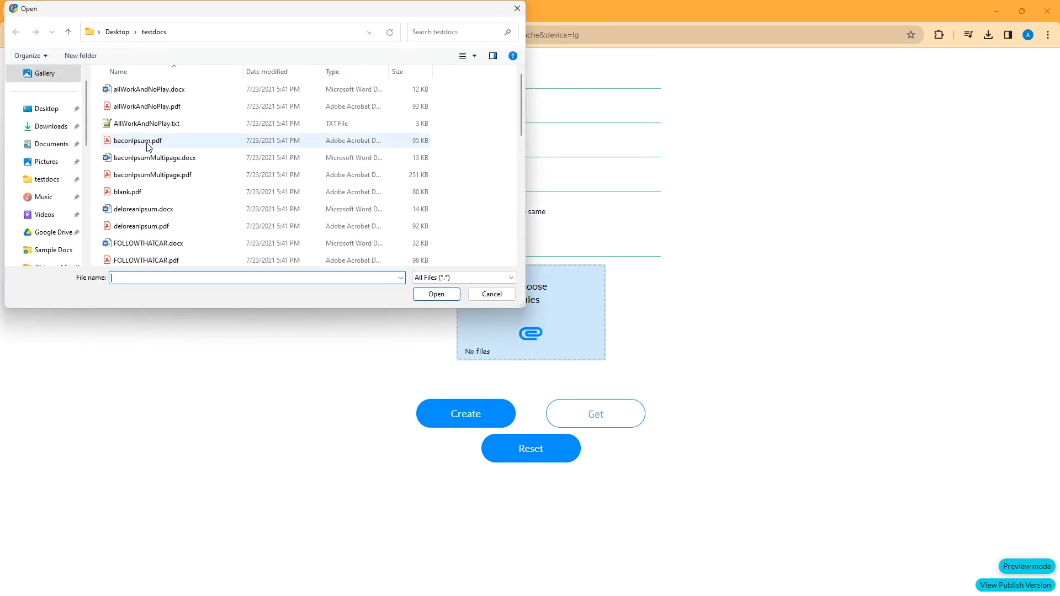
{"action": "left_click", "coordinate": [435, 293]}
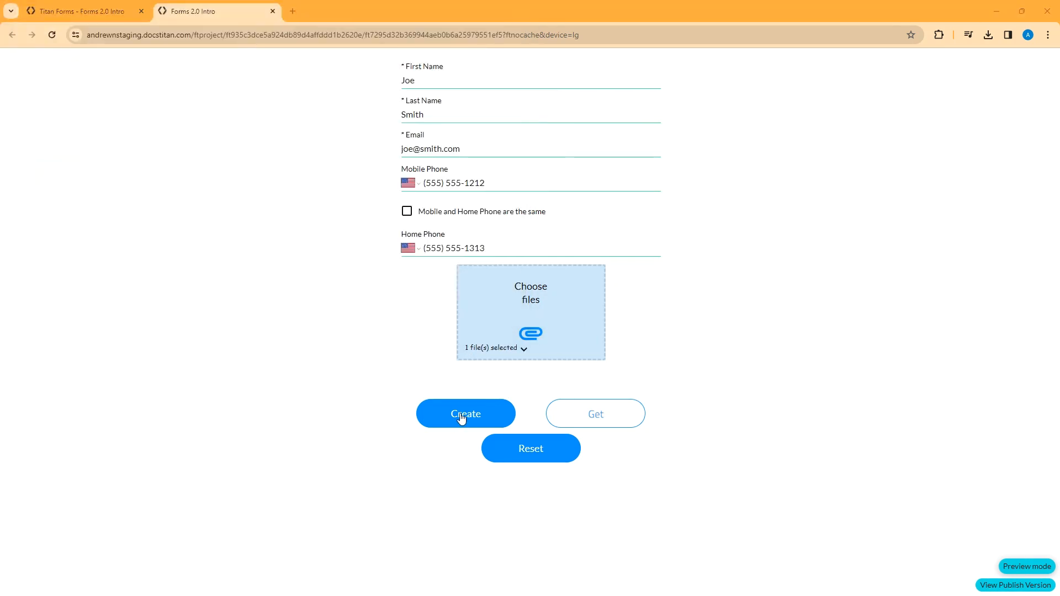
{"action": "left_click", "coordinate": [465, 413]}
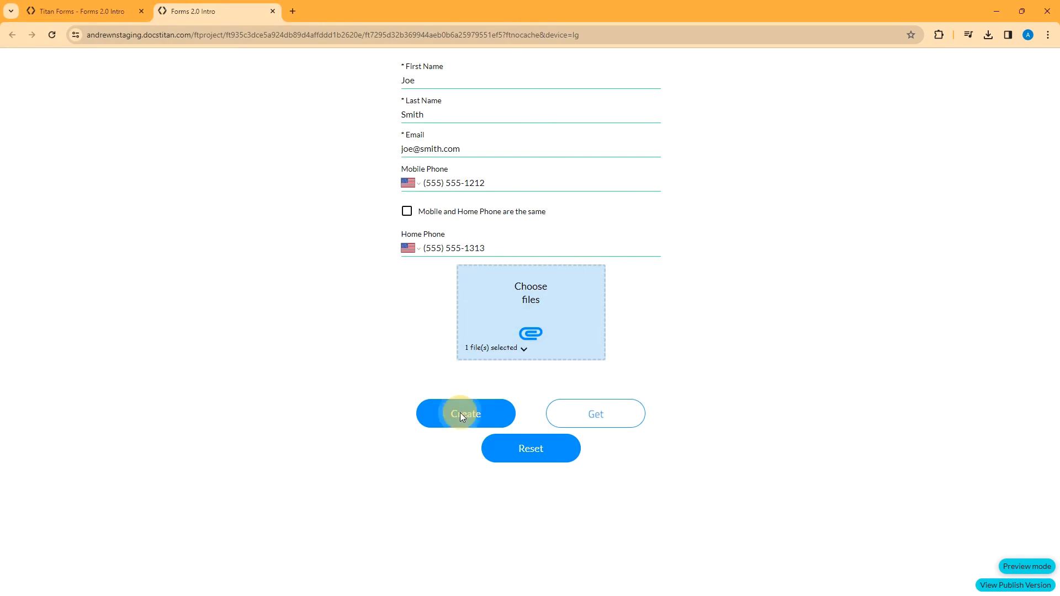
{"action": "left_click", "coordinate": [464, 413]}
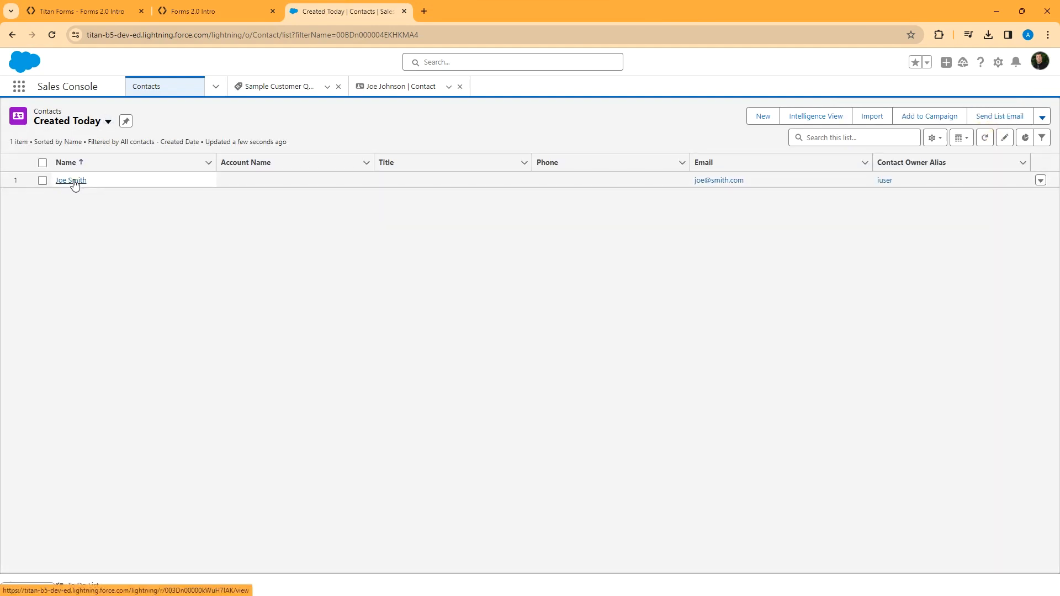
Step: Open the Joe Smith contact, preview its attached deloreanipsum.pdf, then return to the form preview
{"action": "left_click", "coordinate": [70, 180]}
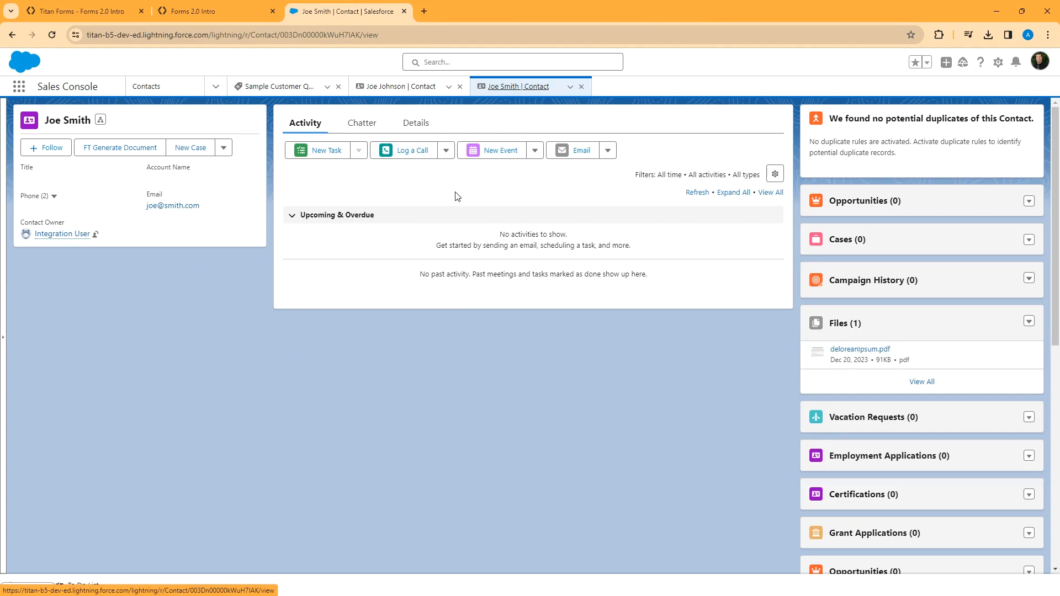
{"action": "scroll", "scroll_direction": "down", "scroll_amount": 3}
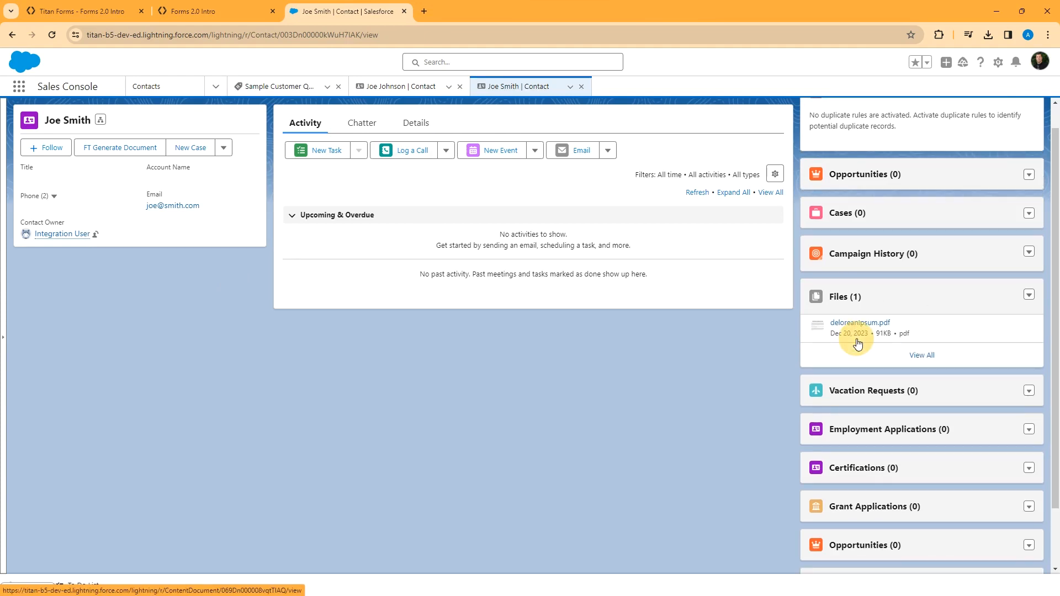
{"action": "left_click", "coordinate": [859, 322]}
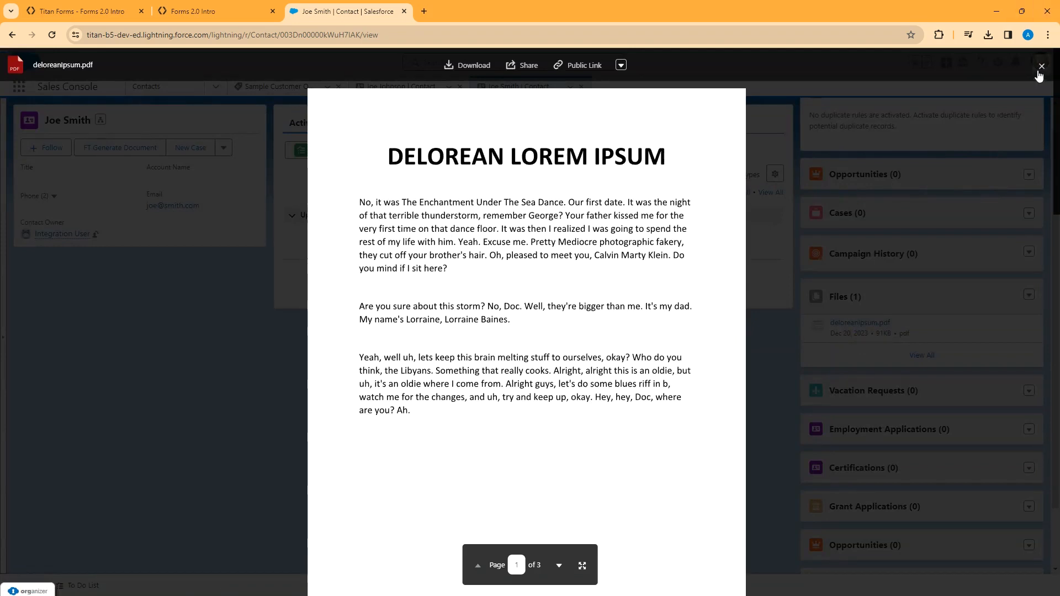
{"action": "left_click", "coordinate": [1040, 66]}
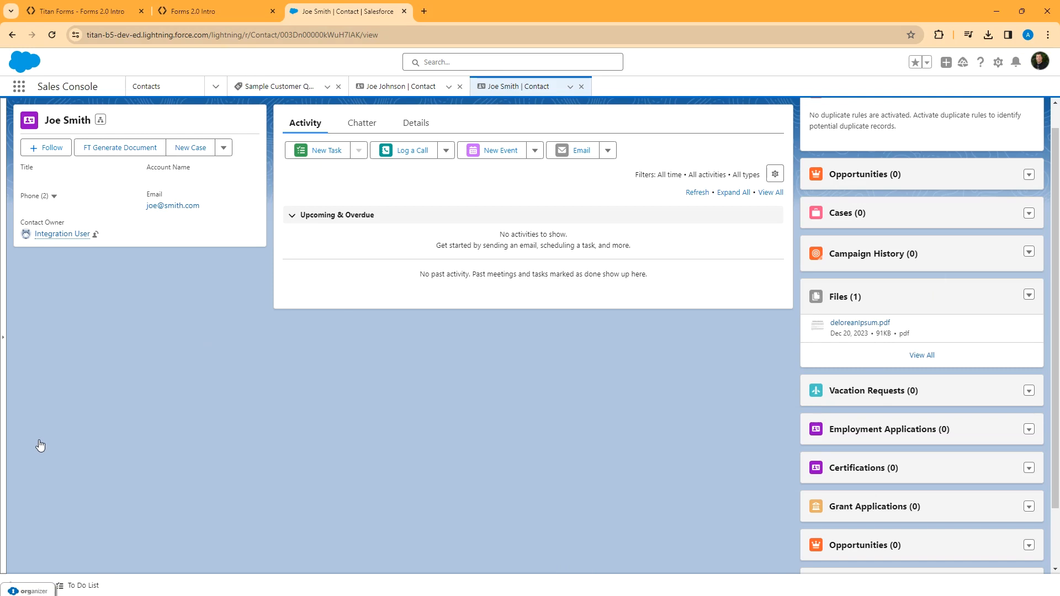
{"action": "left_click", "coordinate": [217, 11]}
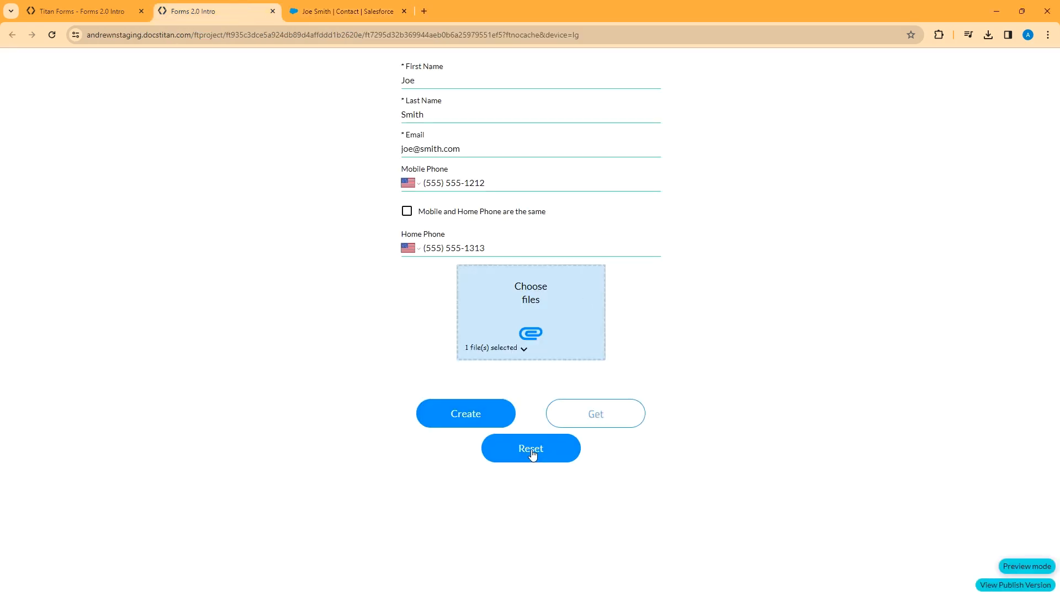
{"action": "left_click", "coordinate": [530, 448]}
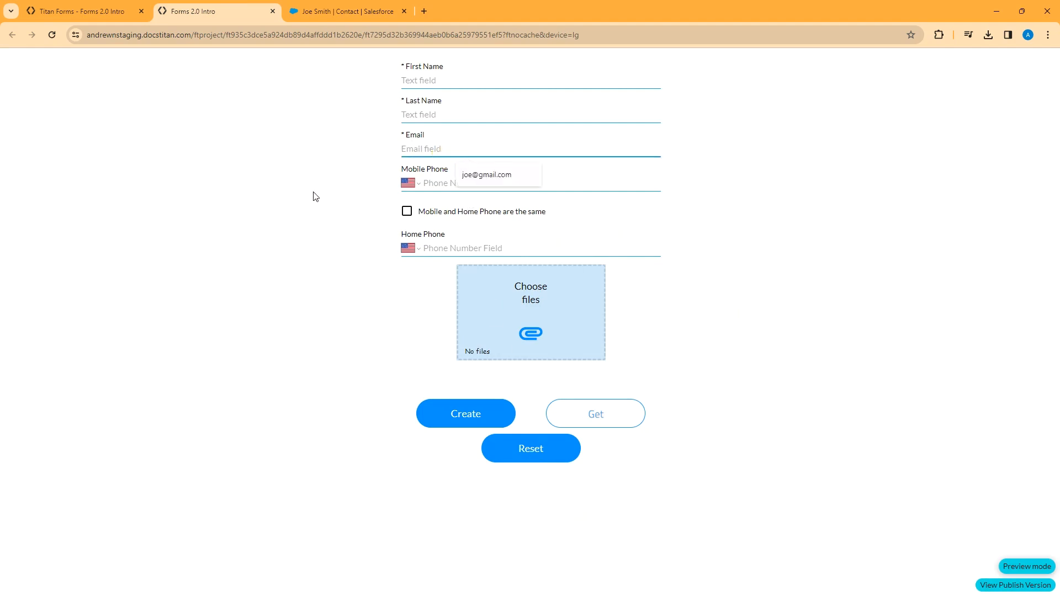
{"action": "type", "text": "joe@smith.com"}
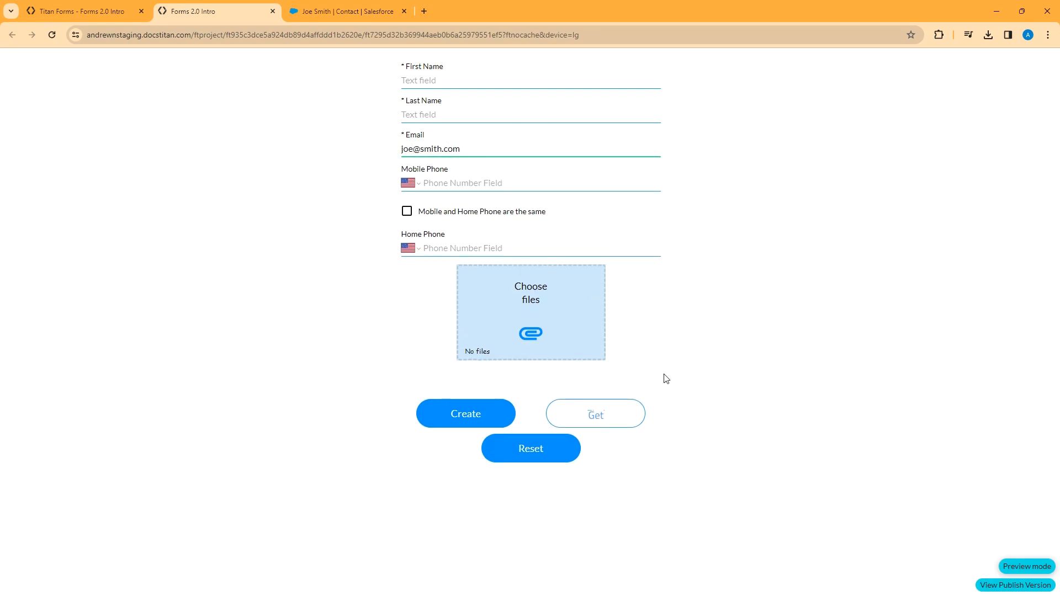
{"action": "mouse_move", "coordinate": [595, 422]}
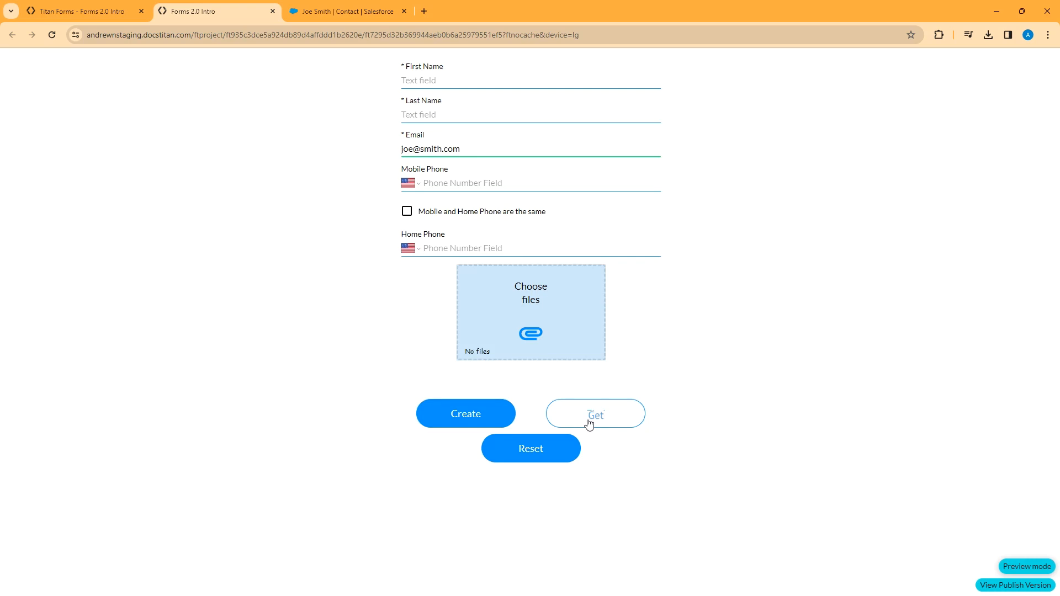
{"action": "mouse_move", "coordinate": [597, 428]}
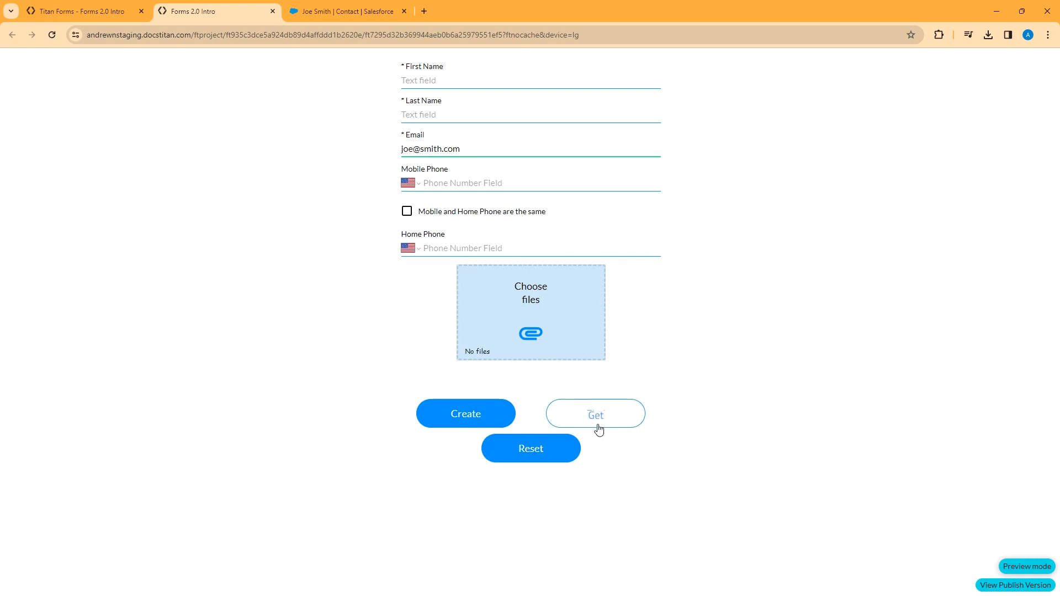
{"action": "mouse_move", "coordinate": [589, 433]}
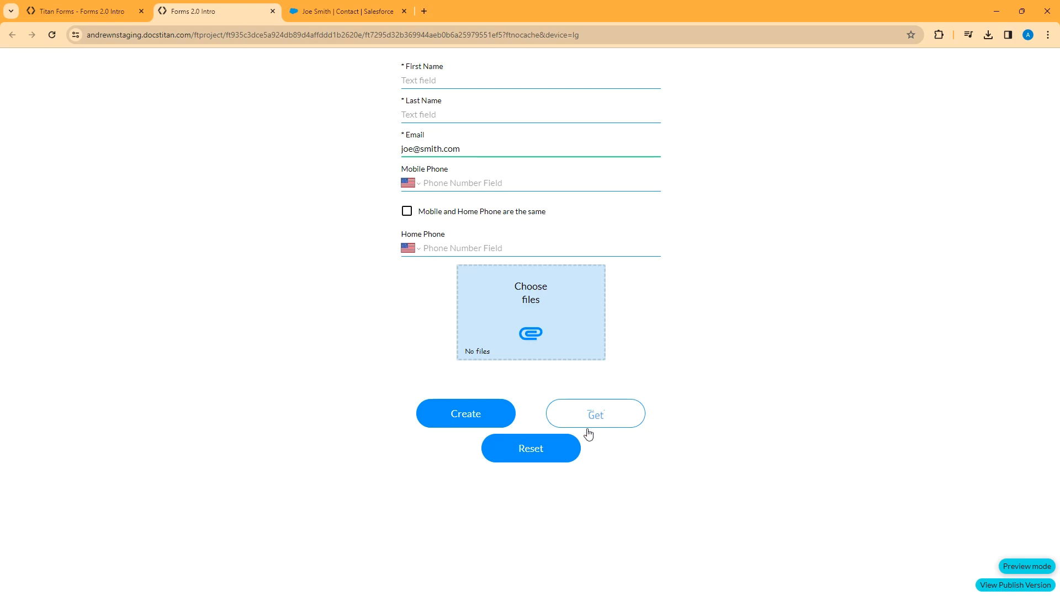
{"action": "left_click", "coordinate": [594, 414]}
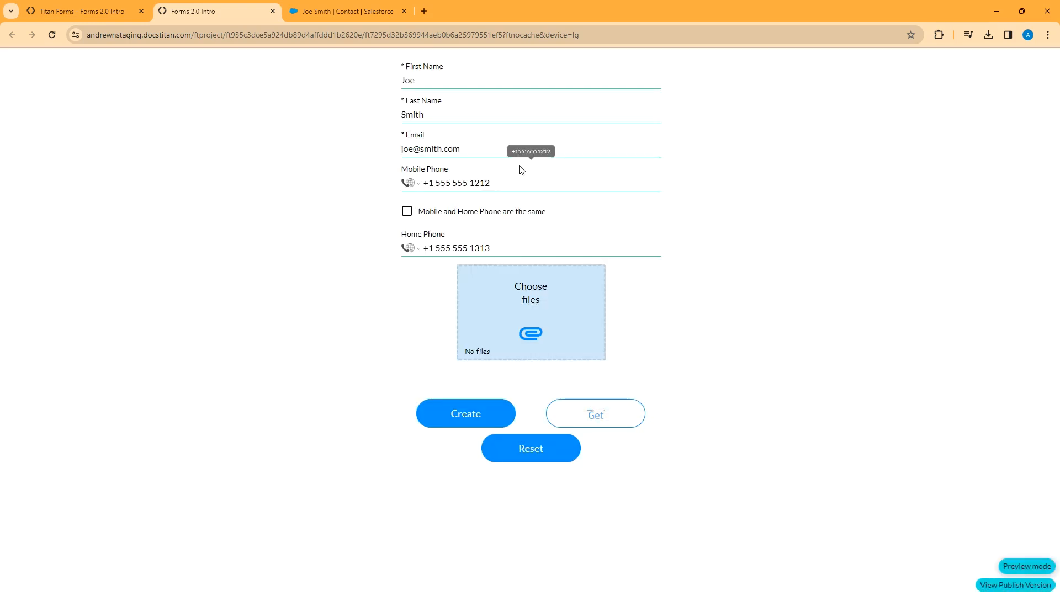
{"action": "mouse_move", "coordinate": [357, 262]}
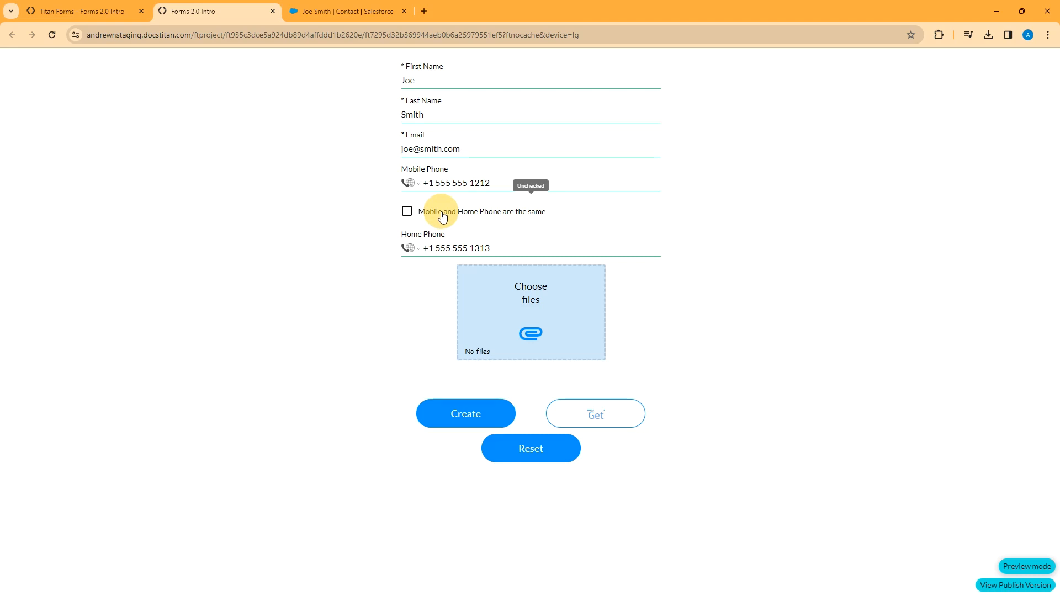
{"action": "left_click", "coordinate": [406, 211]}
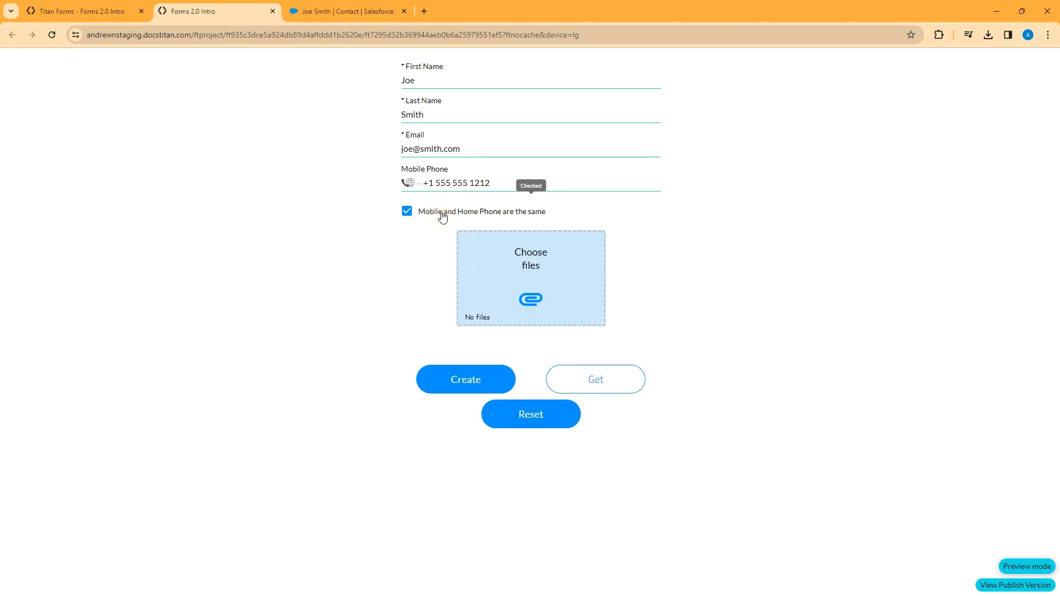
{"action": "mouse_move", "coordinate": [411, 222]}
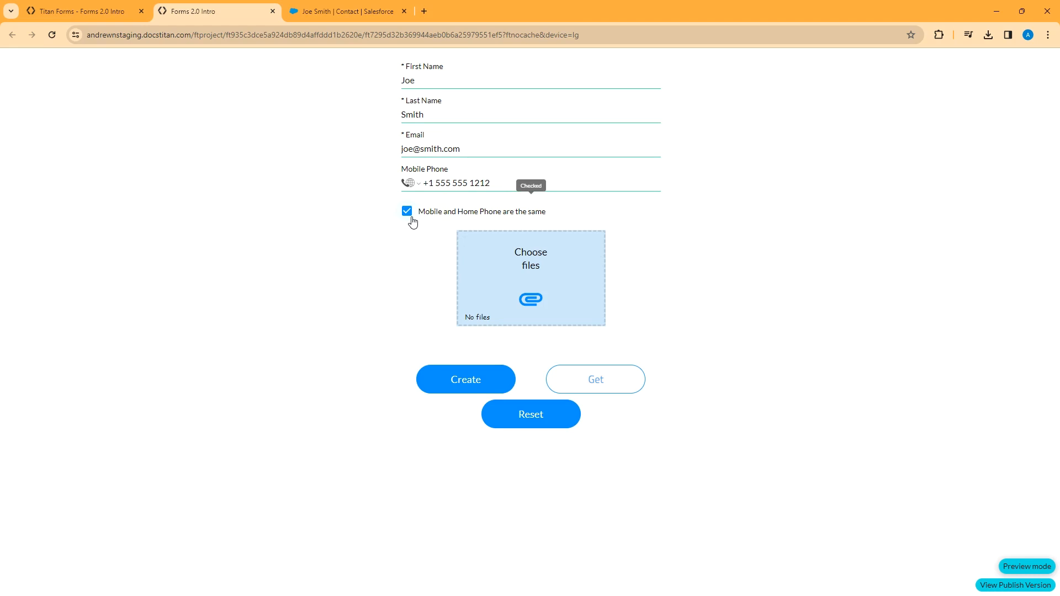
{"action": "left_click", "coordinate": [406, 211]}
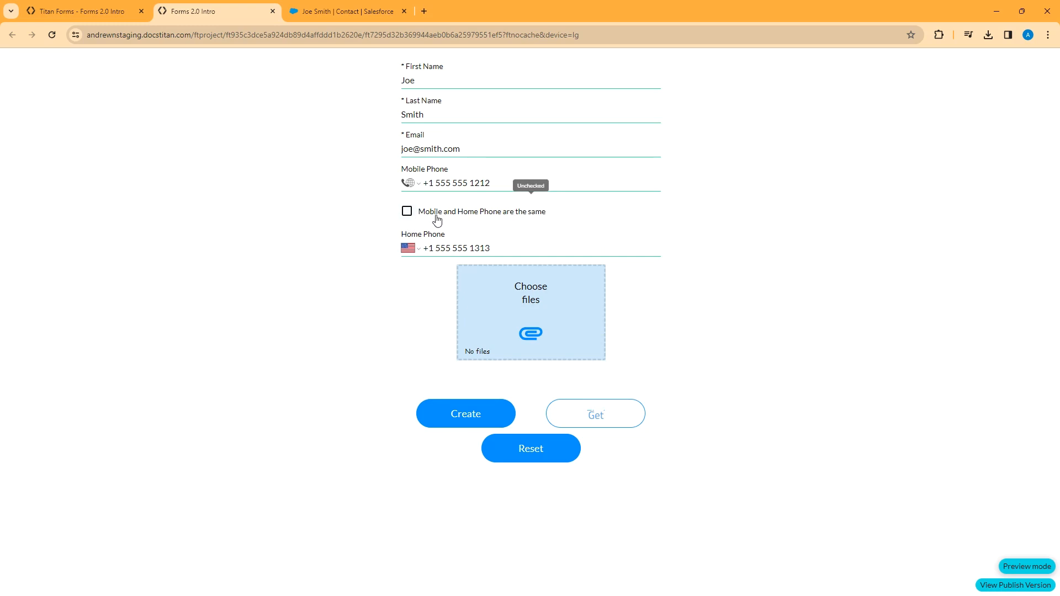
{"action": "left_click", "coordinate": [406, 211]}
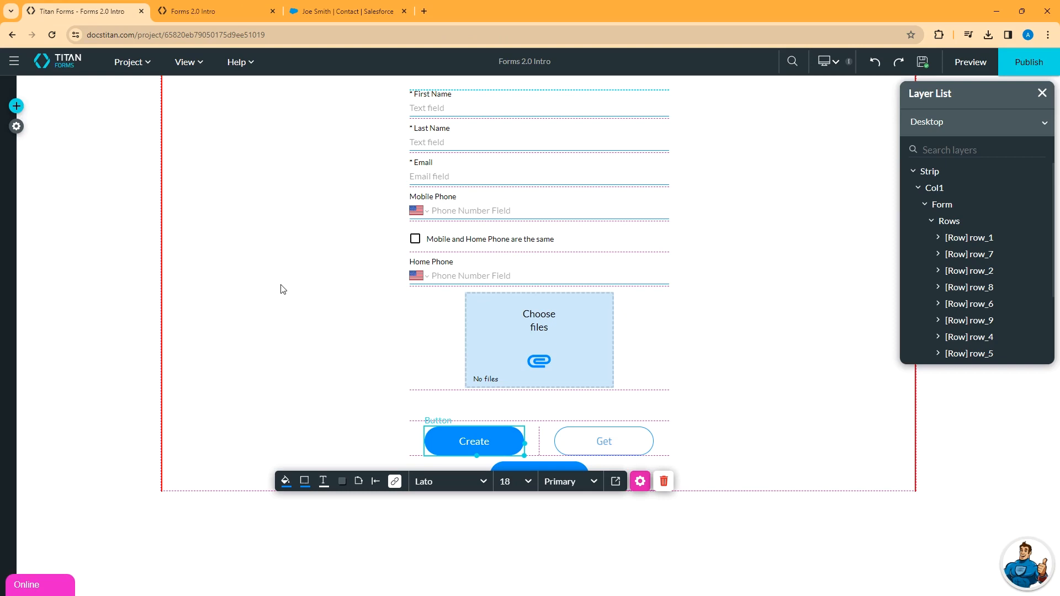
{"action": "mouse_move", "coordinate": [17, 125]}
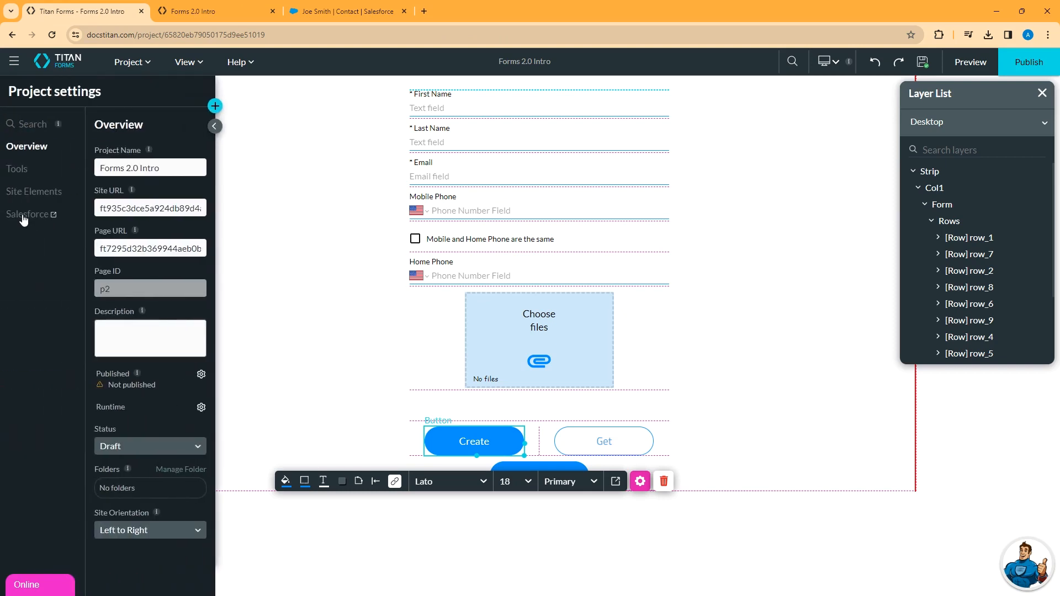
Step: Open the Salesforce integration settings and the #1 Contact Get Records integration
{"action": "left_click", "coordinate": [27, 214]}
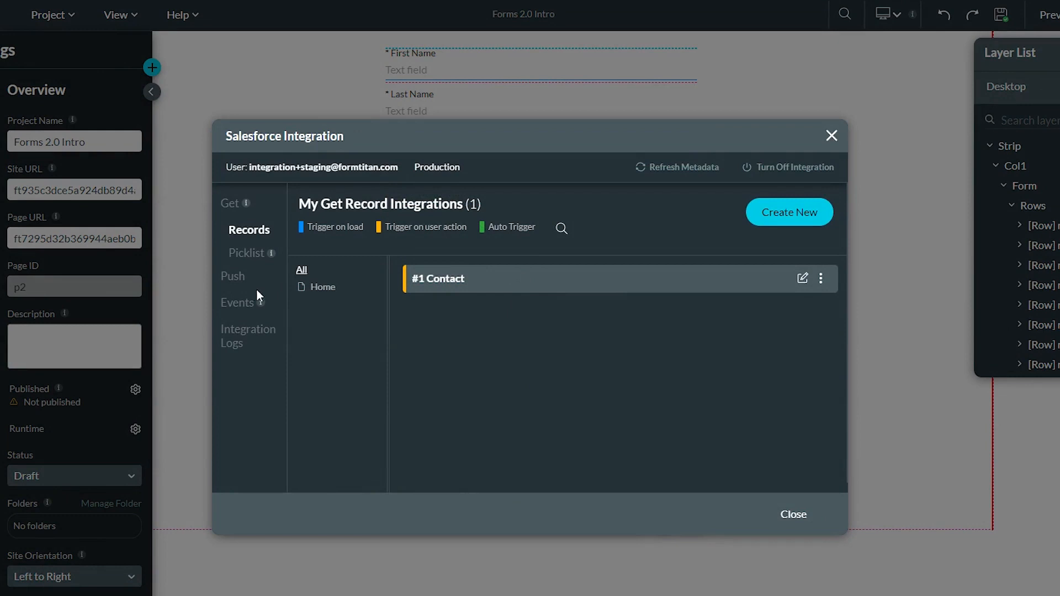
{"action": "left_click", "coordinate": [232, 276]}
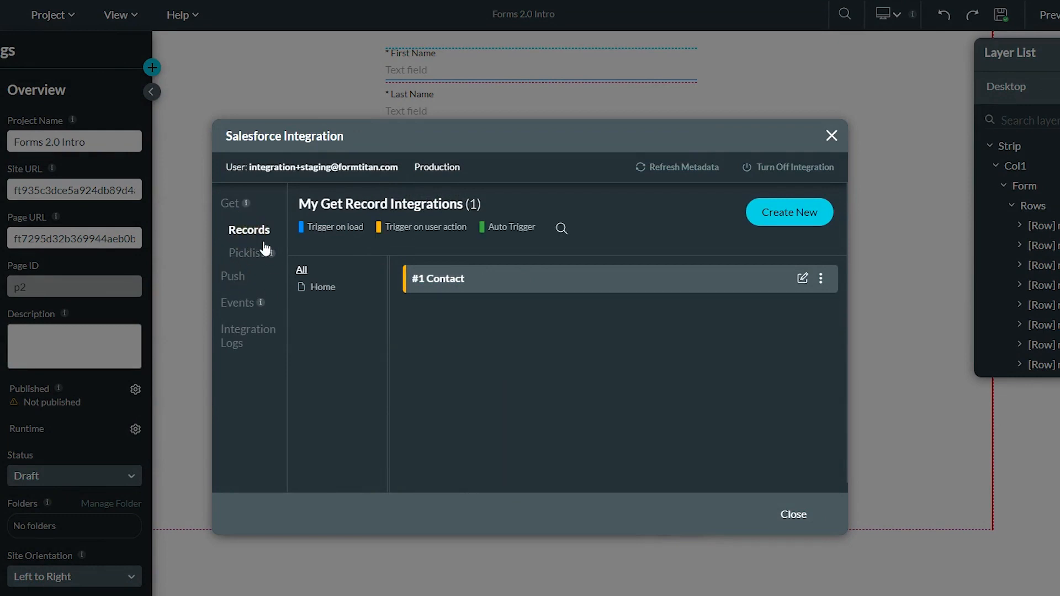
{"action": "mouse_move", "coordinate": [232, 308]}
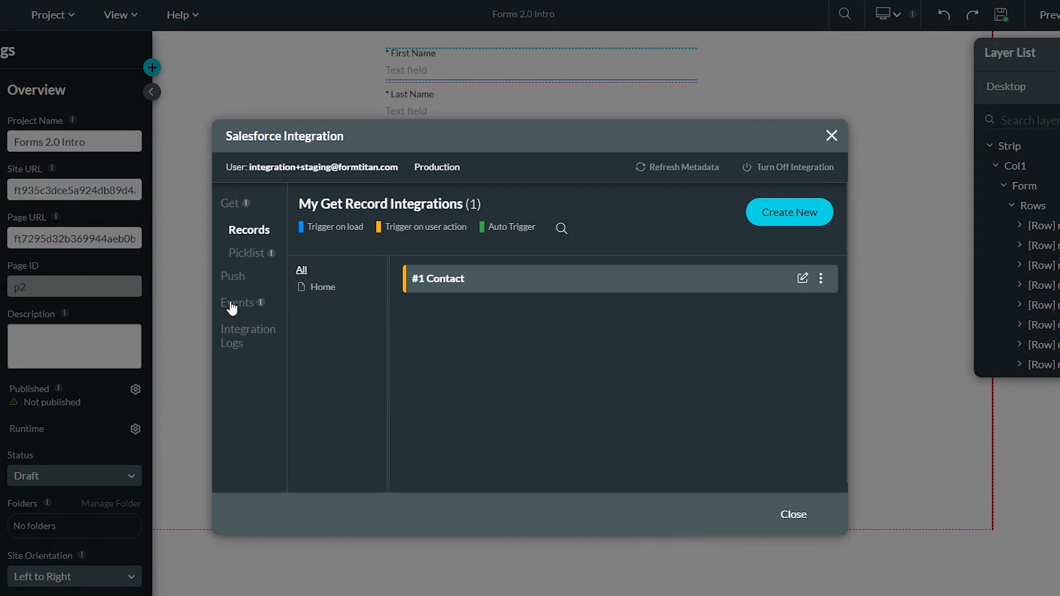
{"action": "mouse_move", "coordinate": [237, 337]}
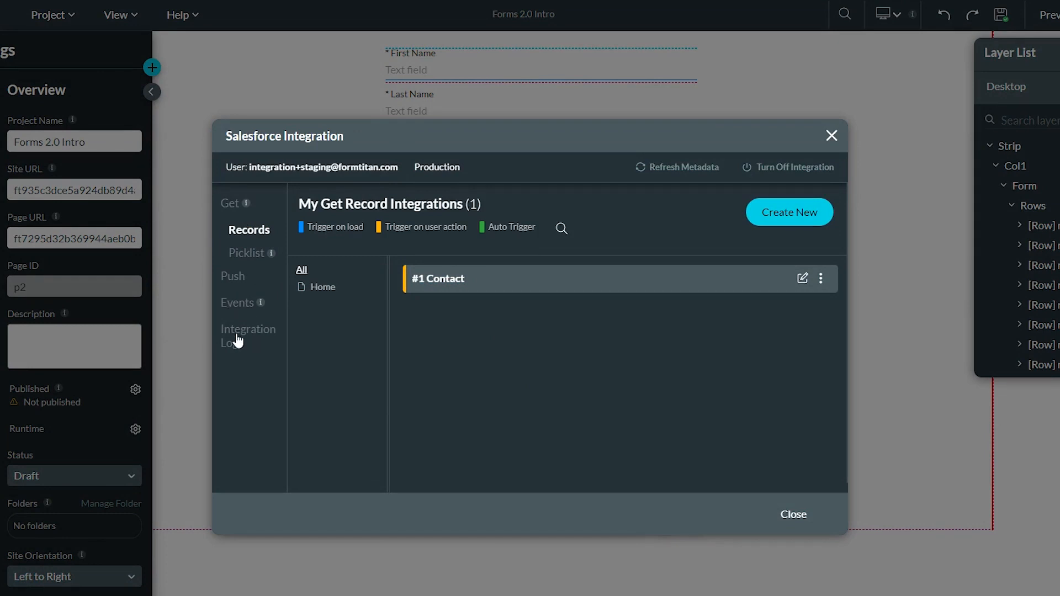
{"action": "mouse_move", "coordinate": [834, 314]}
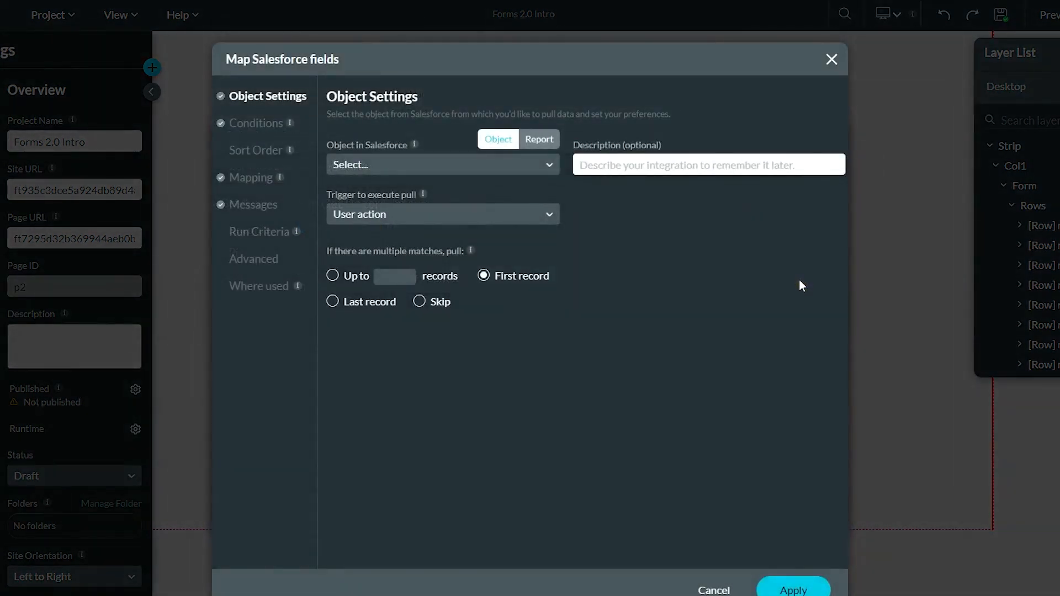
Step: Review the Get integration's Contact object, trigger and Email-equals-eml condition, then its mapping
{"action": "left_click", "coordinate": [442, 165]}
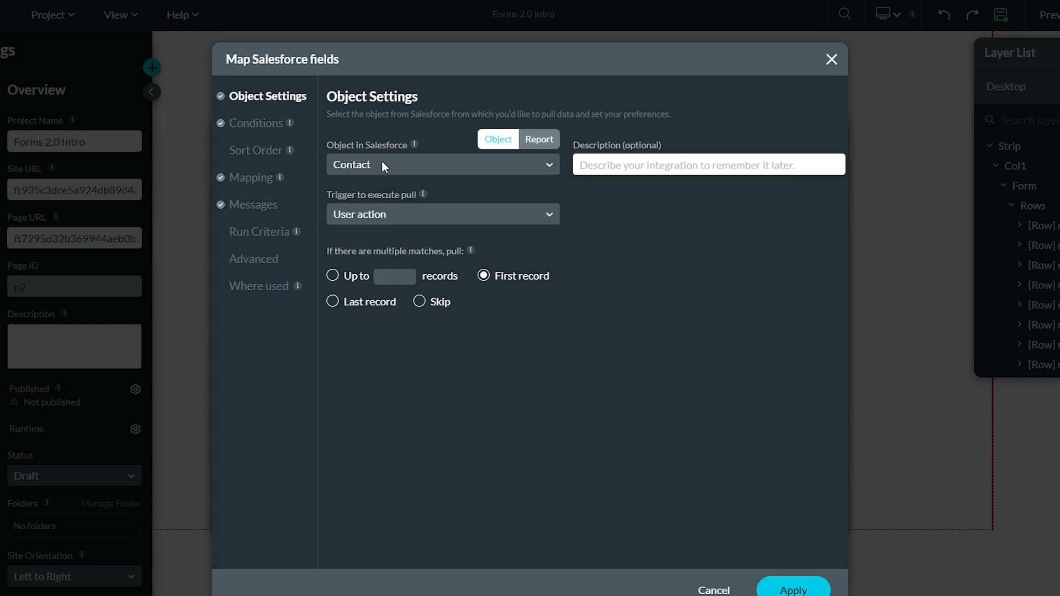
{"action": "mouse_move", "coordinate": [527, 222]}
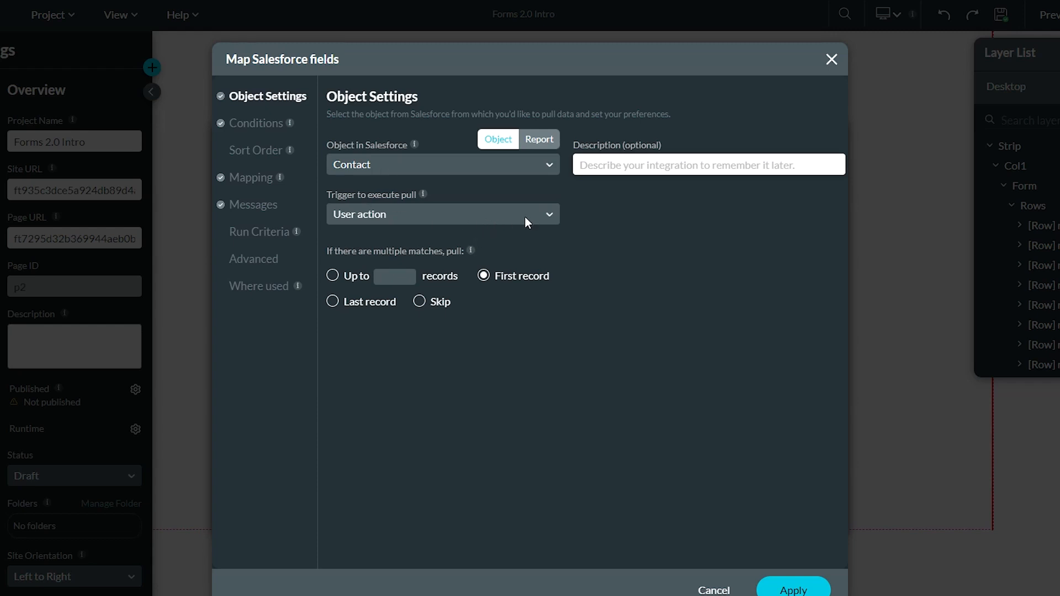
{"action": "left_click", "coordinate": [442, 214]}
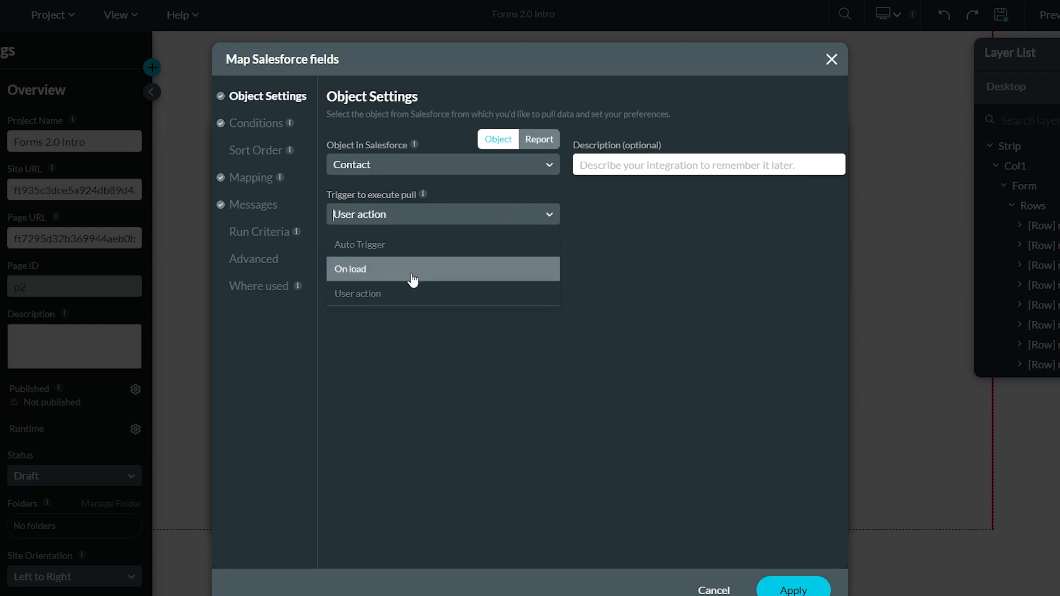
{"action": "mouse_move", "coordinate": [432, 286]}
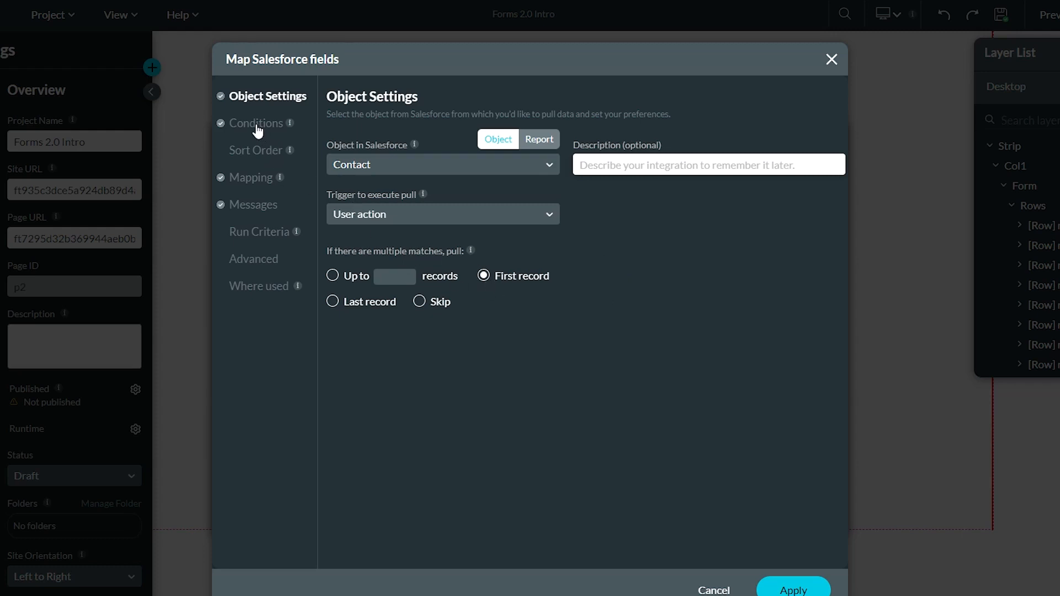
{"action": "left_click", "coordinate": [256, 123]}
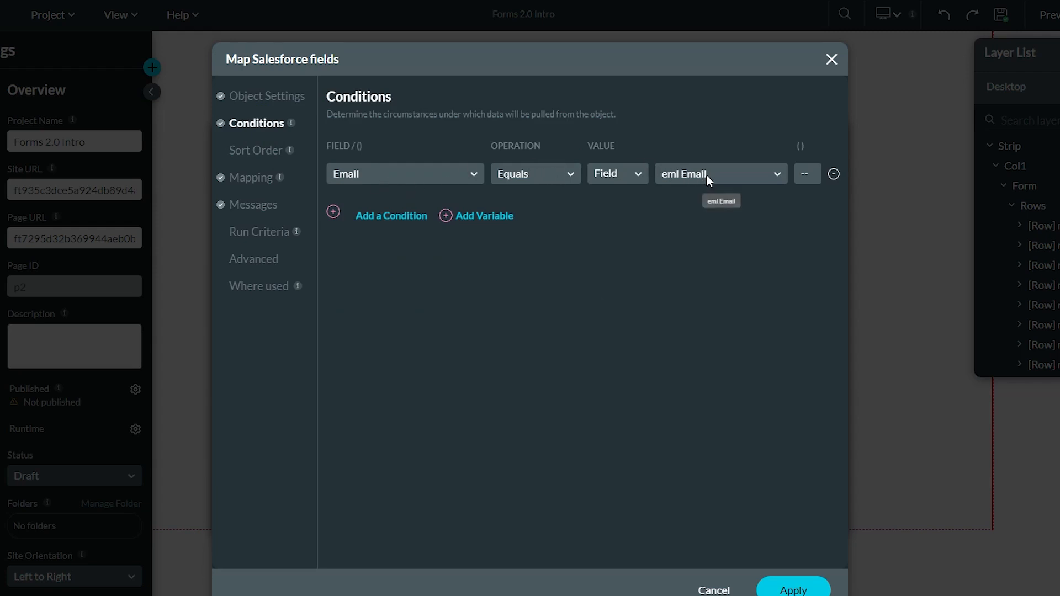
{"action": "mouse_move", "coordinate": [712, 177]}
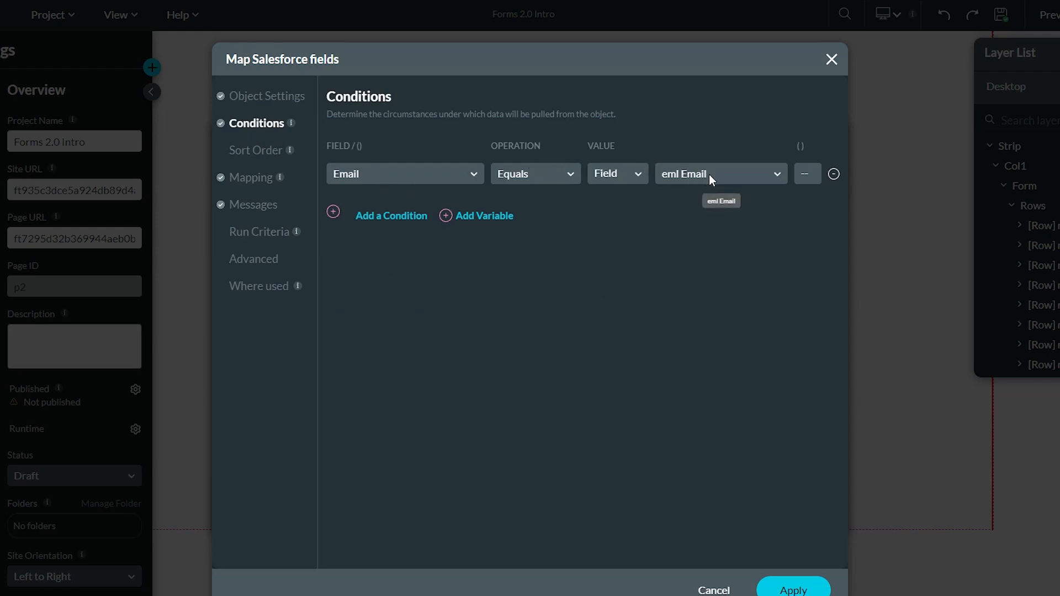
{"action": "left_click", "coordinate": [253, 176]}
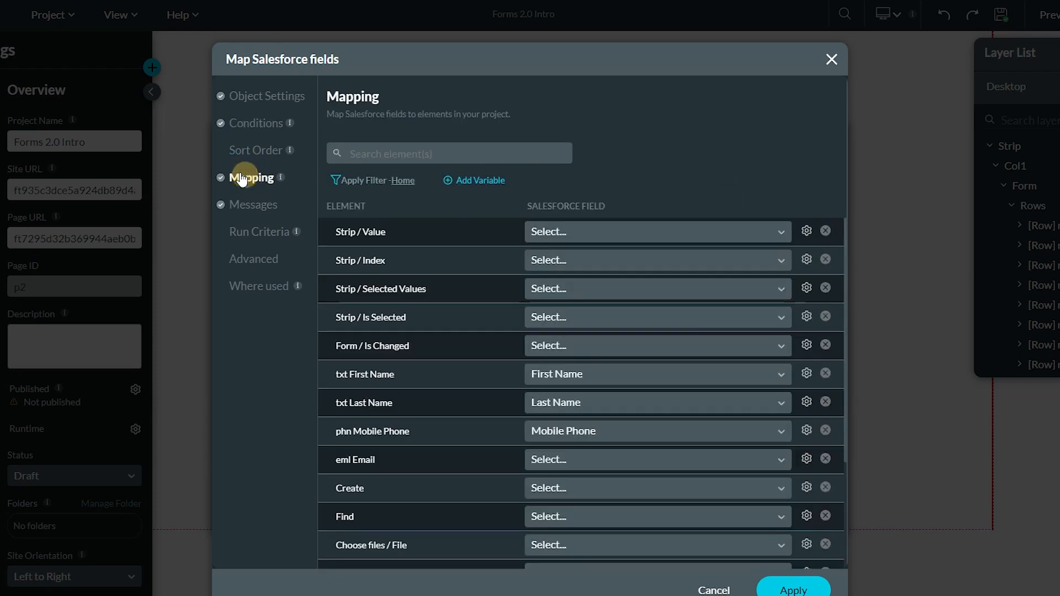
Step: Filter the Get mapping to Mapped Fields: first name, last name, mobile phone and home phone
{"action": "left_click", "coordinate": [368, 180]}
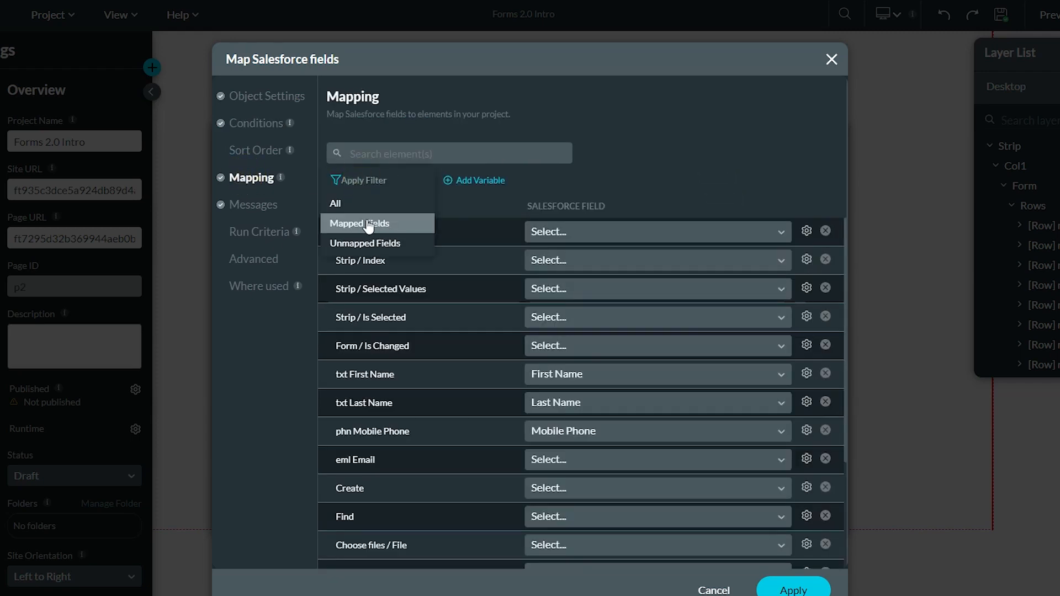
{"action": "left_click", "coordinate": [360, 223]}
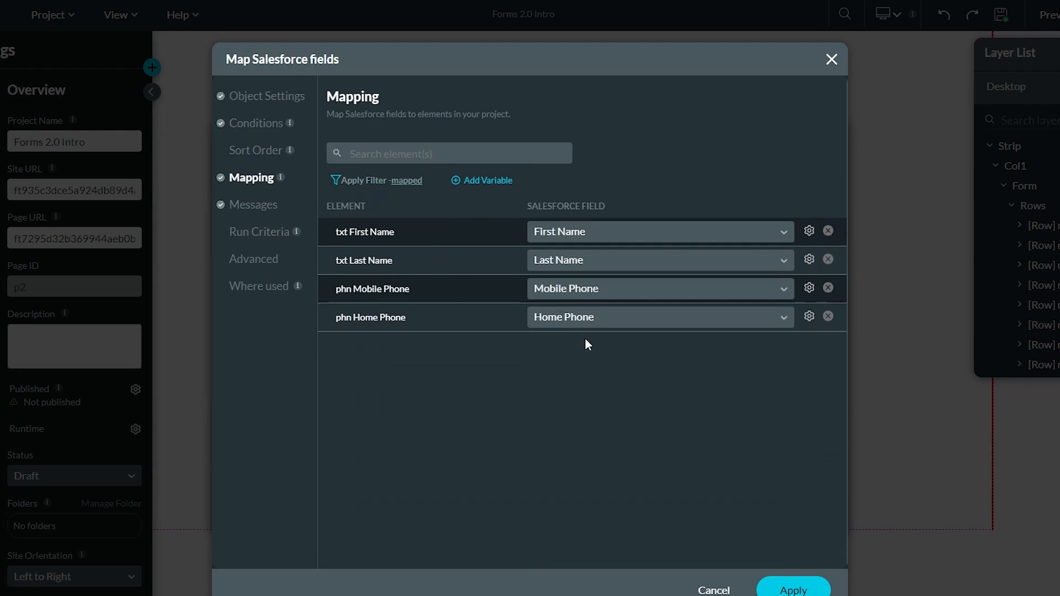
{"action": "mouse_move", "coordinate": [578, 232]}
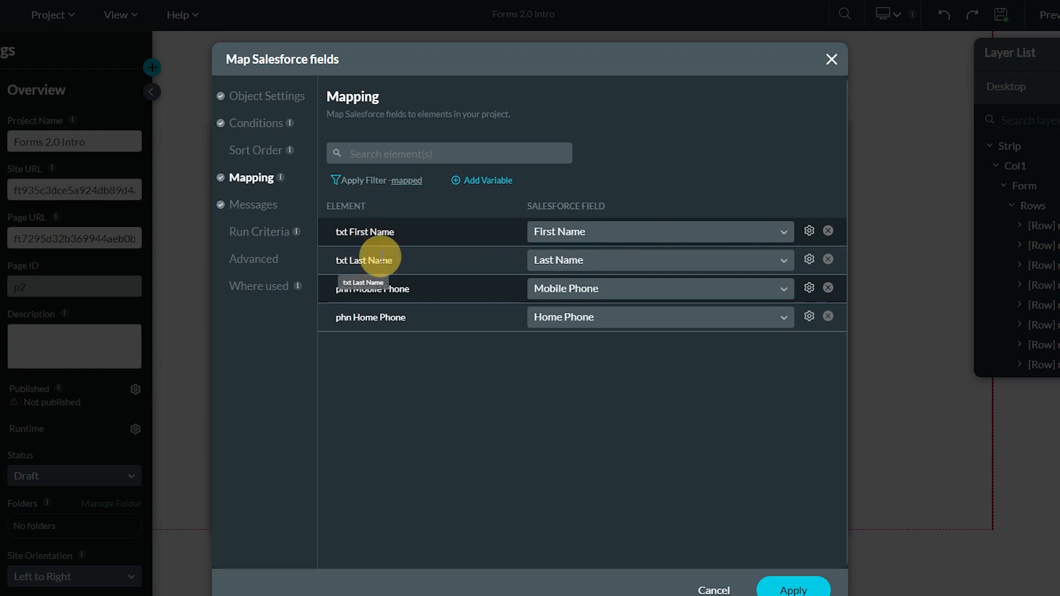
{"action": "mouse_move", "coordinate": [402, 313]}
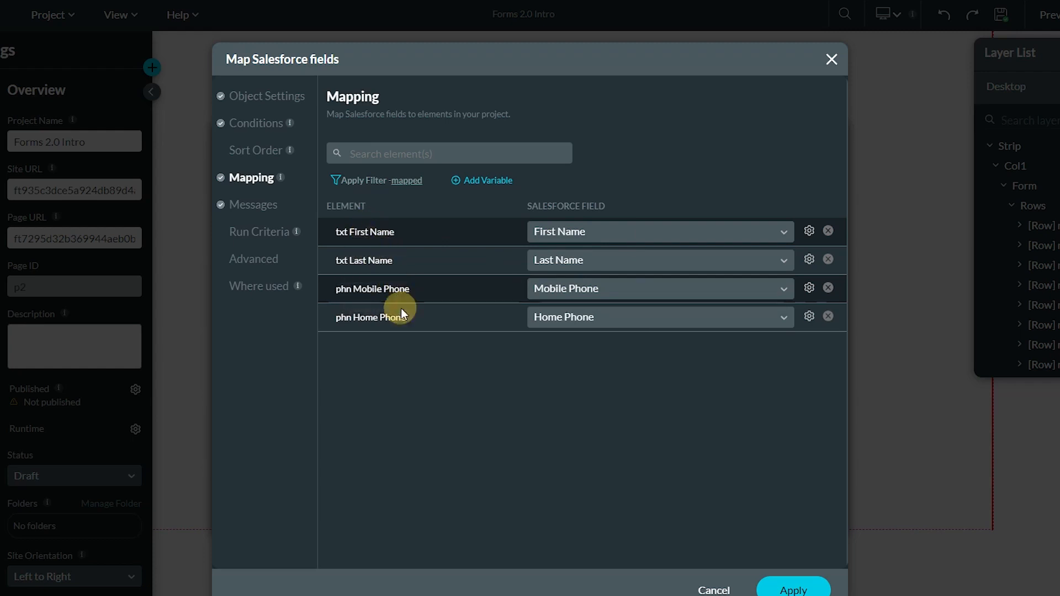
{"action": "mouse_move", "coordinate": [433, 271]}
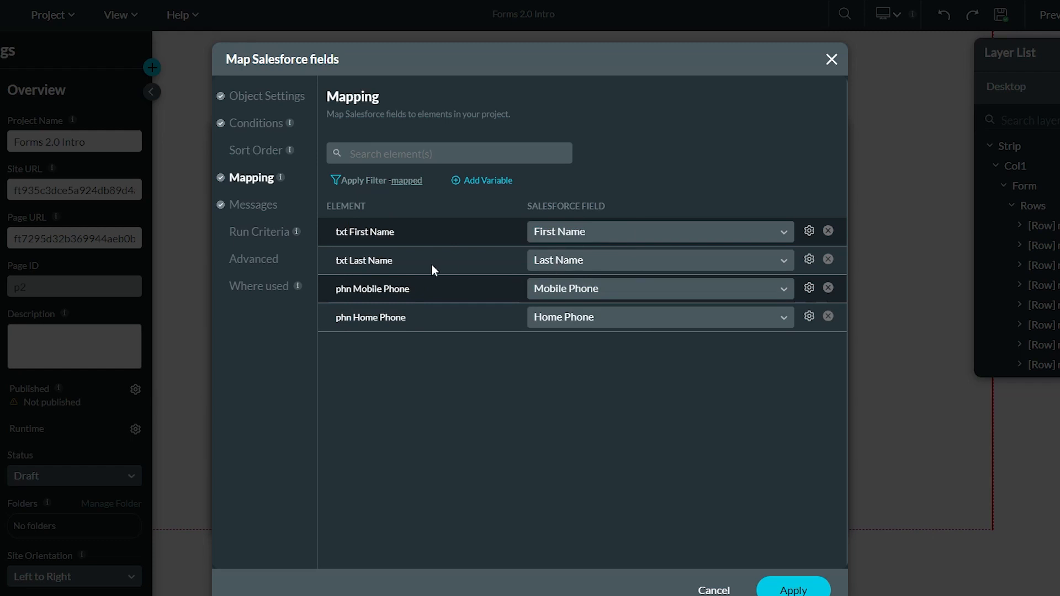
{"action": "mouse_move", "coordinate": [429, 269]}
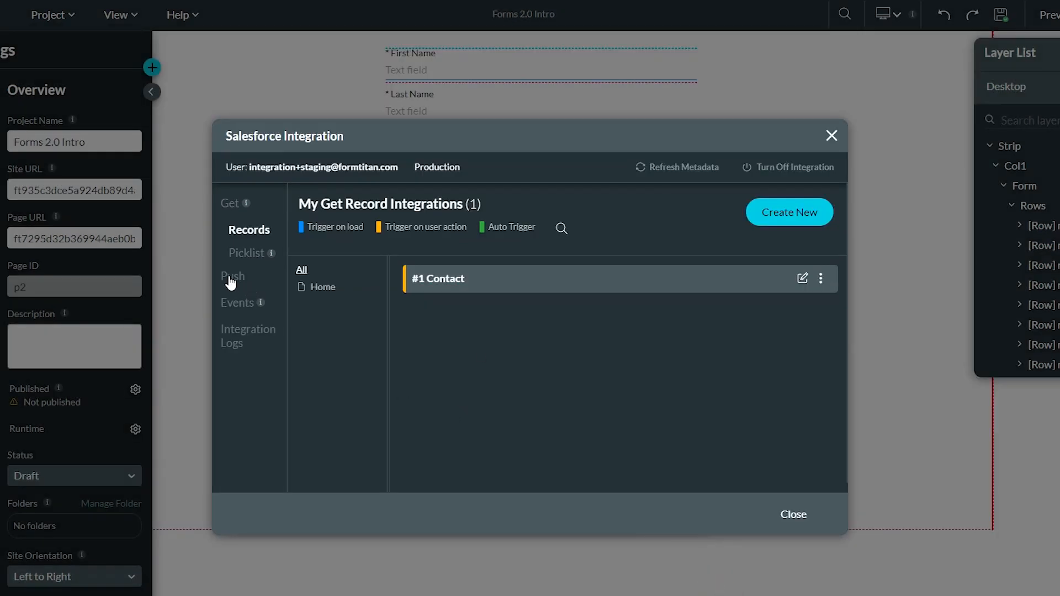
Step: Open the #1 Contact push integration, keep Action Create, and go to its field mapping
{"action": "left_click", "coordinate": [233, 276]}
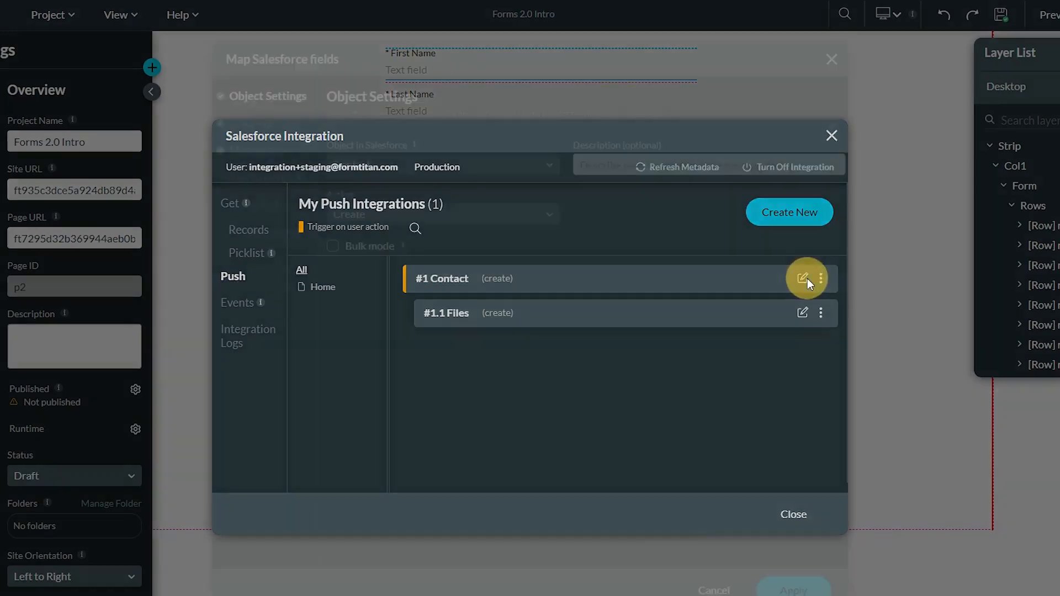
{"action": "left_click", "coordinate": [803, 278]}
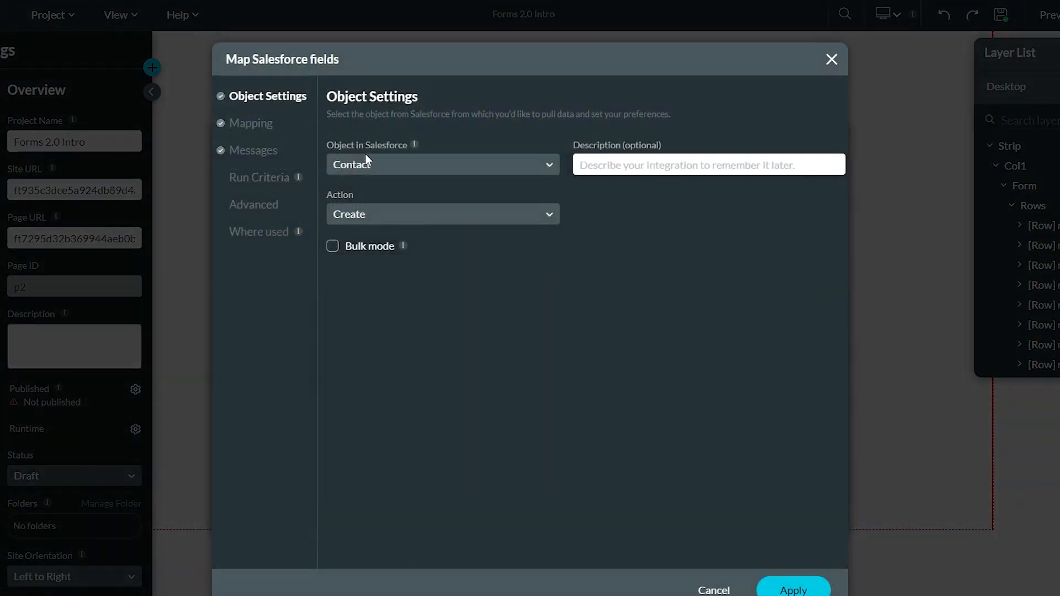
{"action": "mouse_move", "coordinate": [383, 169]}
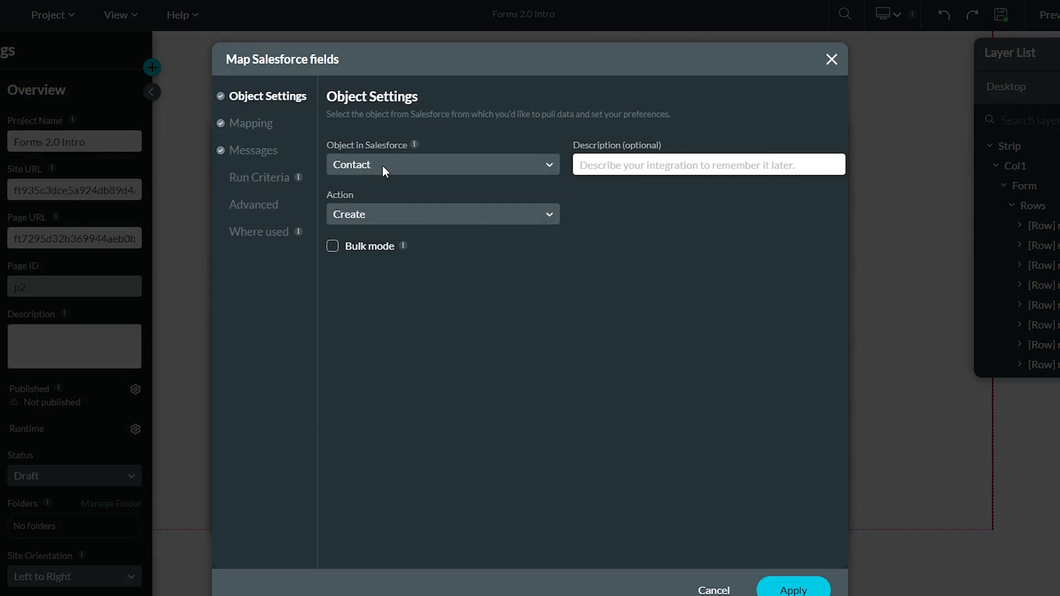
{"action": "left_click", "coordinate": [442, 215]}
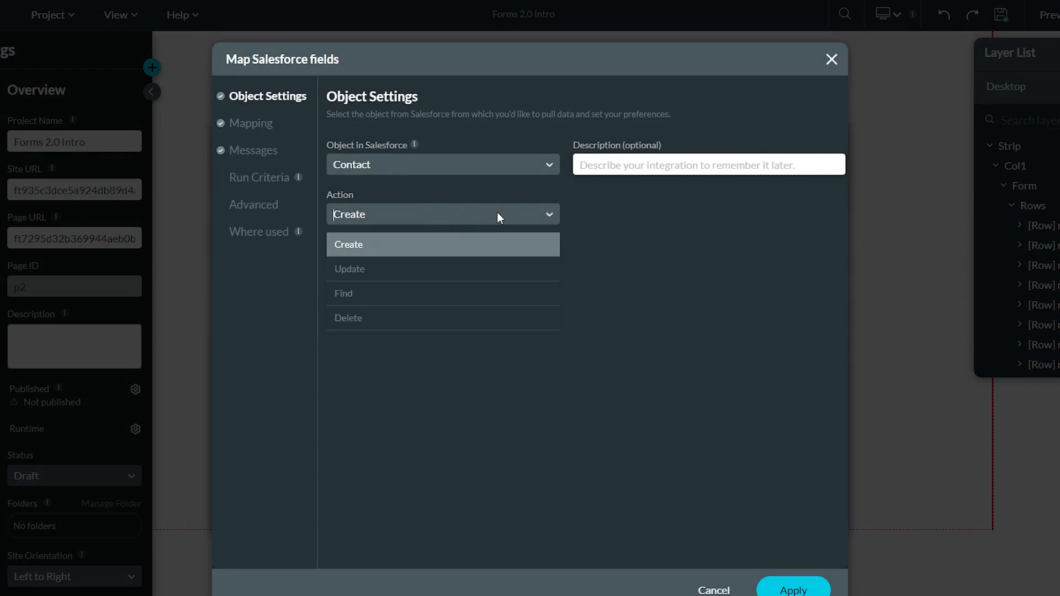
{"action": "left_click", "coordinate": [348, 244]}
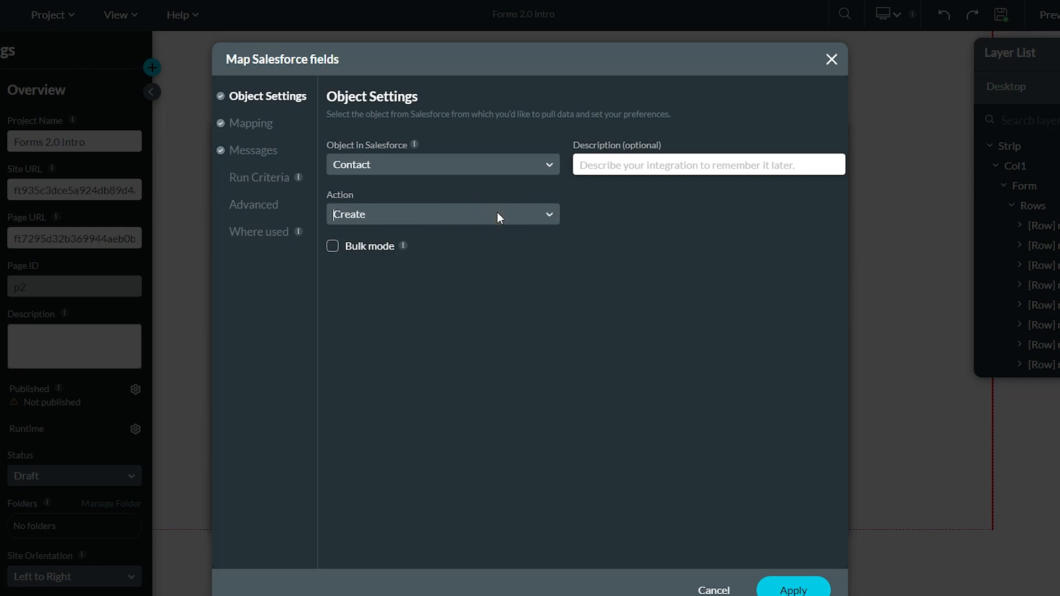
{"action": "left_click", "coordinate": [252, 123]}
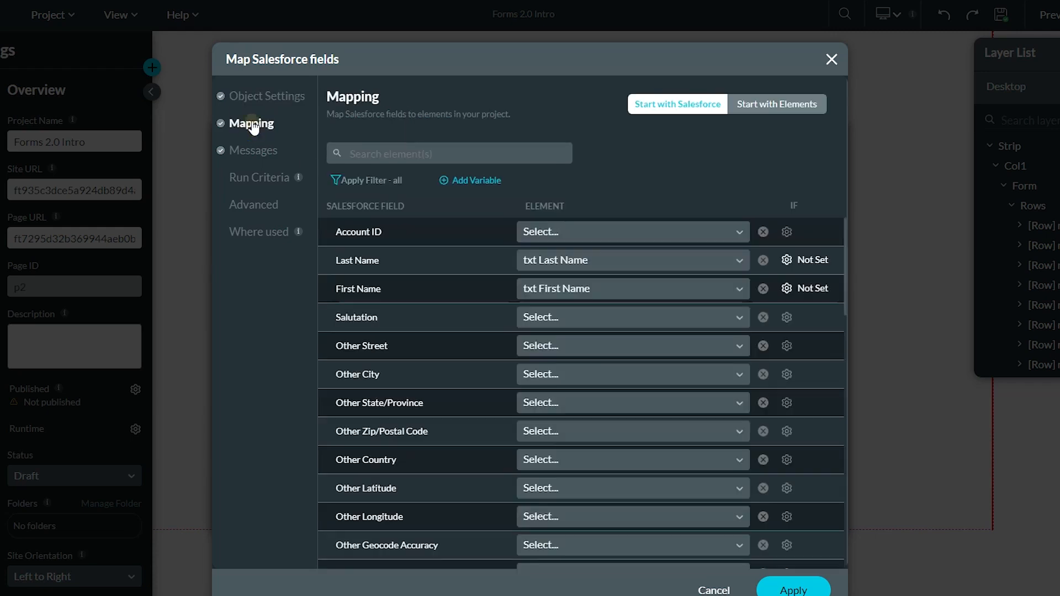
Step: Filter the push mapping to Mapped Fields: last name, first name, mobile, home phone and email
{"action": "left_click", "coordinate": [365, 180]}
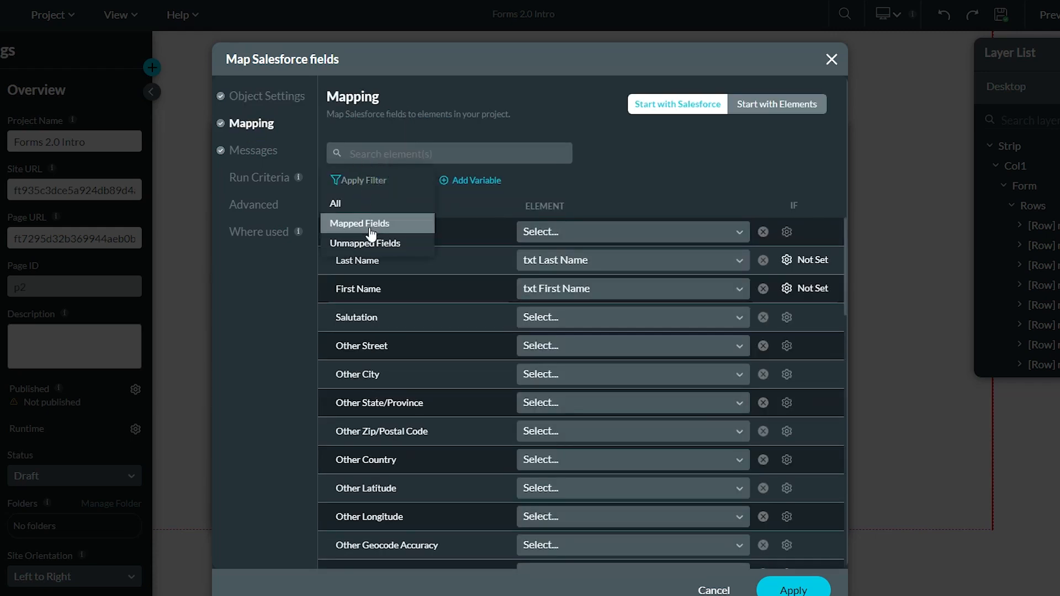
{"action": "left_click", "coordinate": [360, 222]}
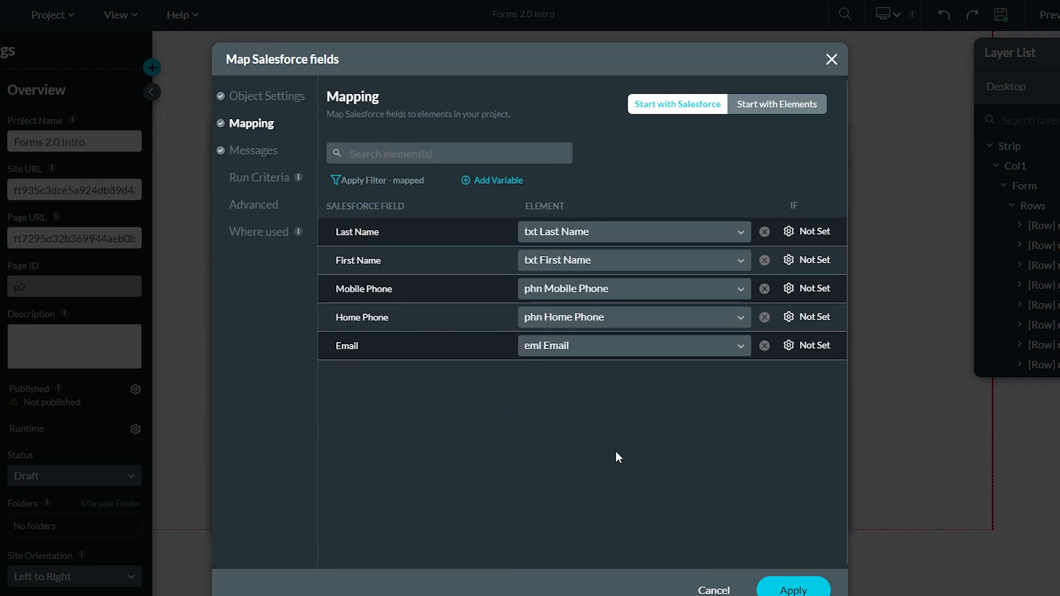
{"action": "mouse_move", "coordinate": [616, 245]}
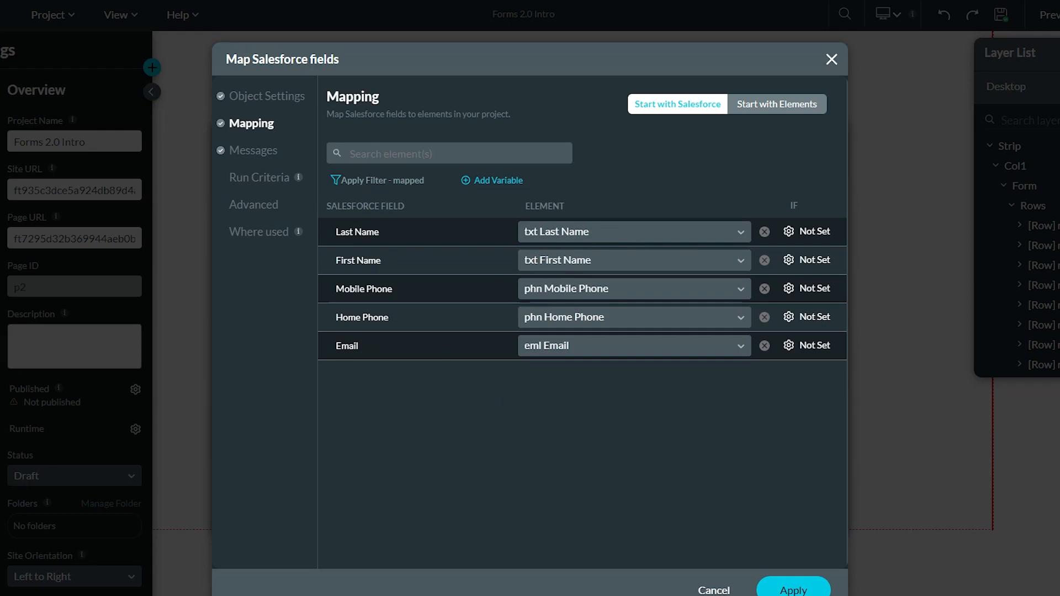
{"action": "mouse_move", "coordinate": [307, 481]}
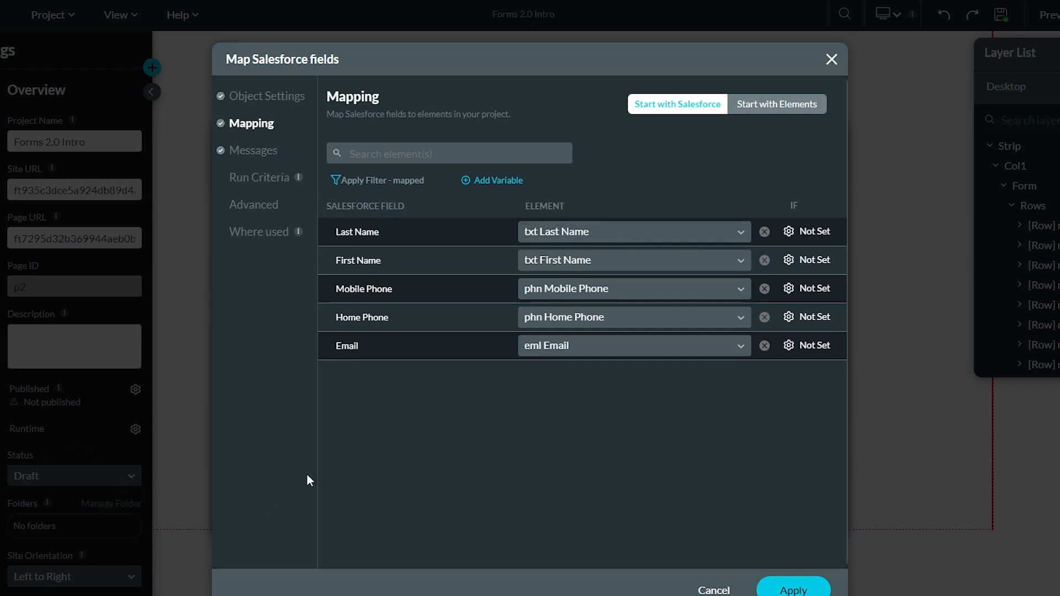
{"action": "mouse_move", "coordinate": [599, 271]}
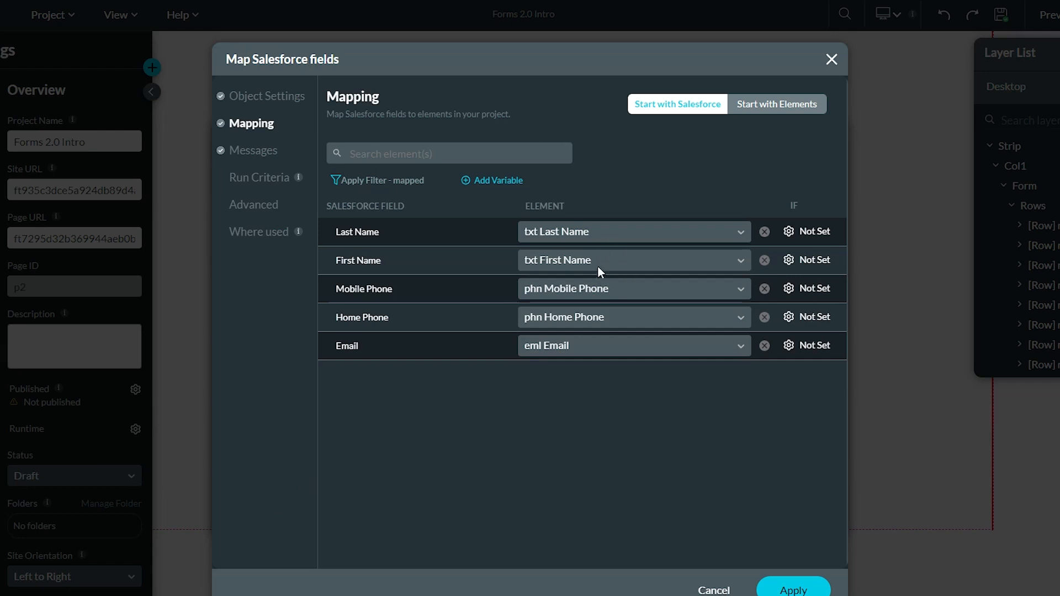
{"action": "mouse_move", "coordinate": [598, 404]}
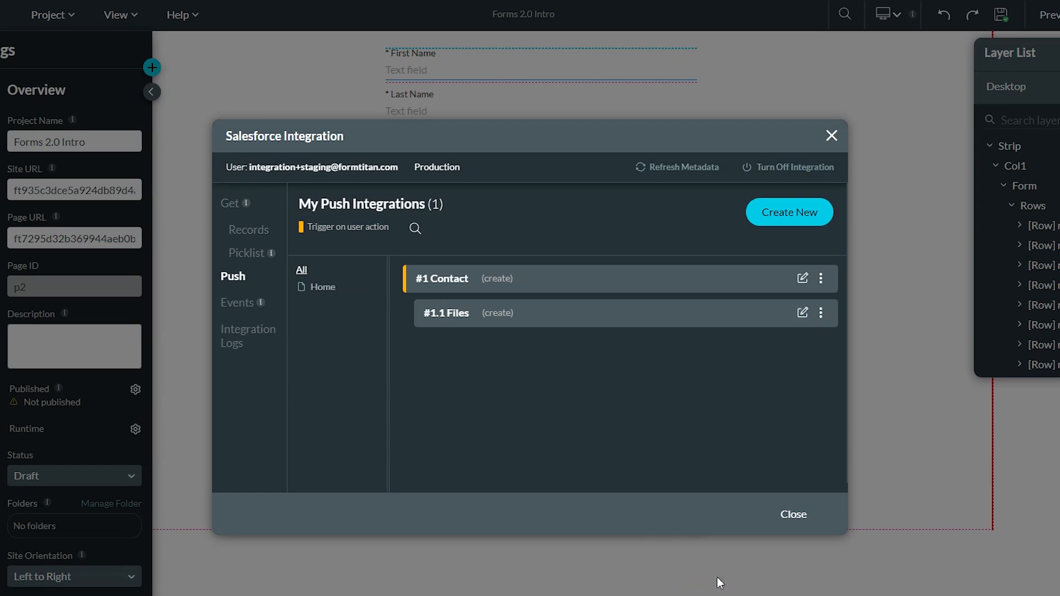
{"action": "mouse_move", "coordinate": [742, 324]}
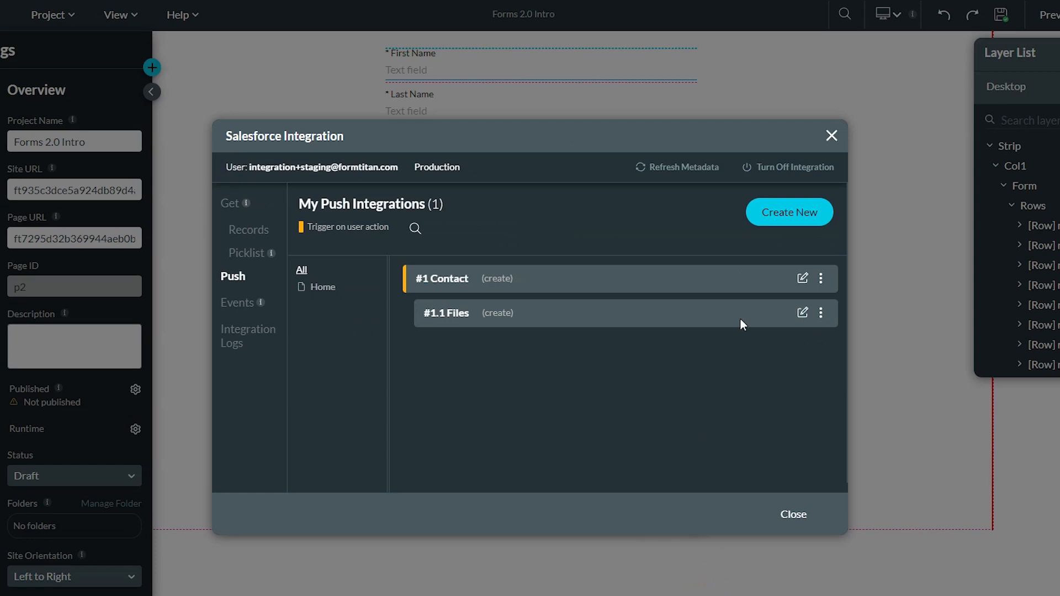
Step: Open the #1.1 Files push integration that creates a Content Version record
{"action": "left_click", "coordinate": [803, 313]}
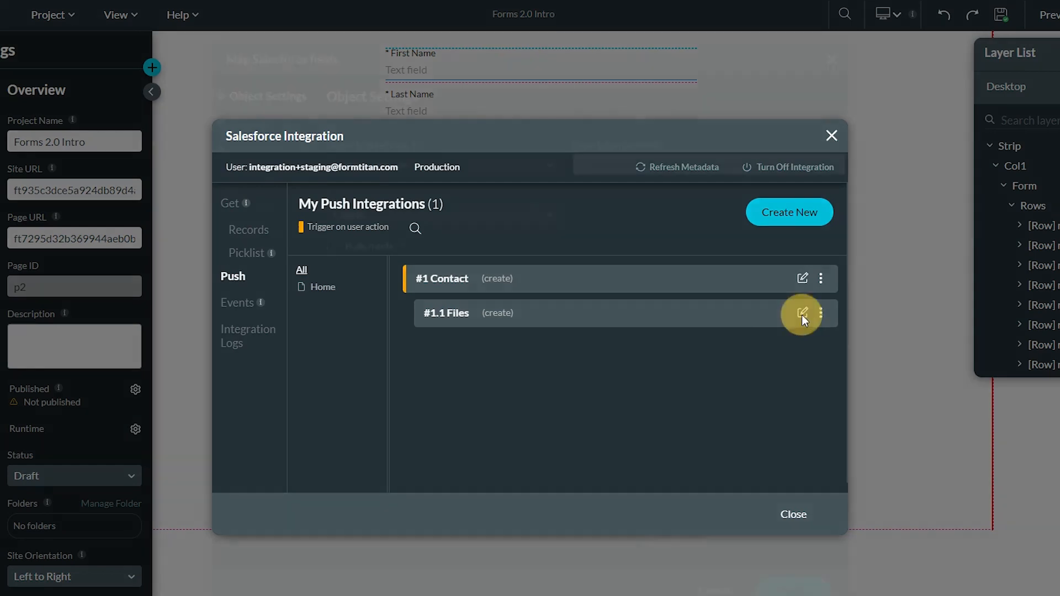
{"action": "left_click", "coordinate": [802, 313]}
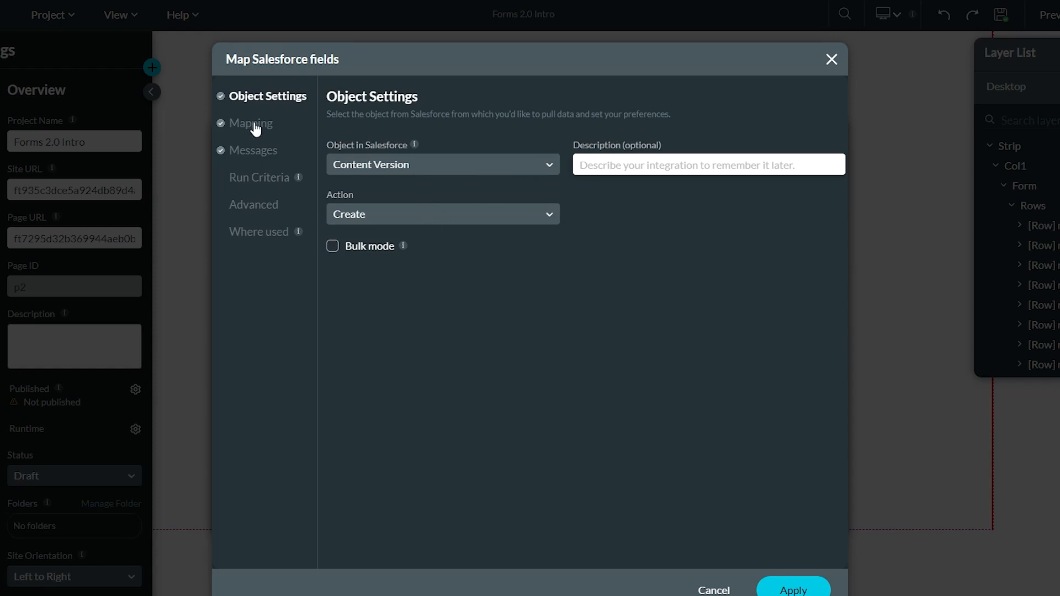
Step: Map First Publish Location ID to #1 Contact > Contact ID, then close the Salesforce integration settings
{"action": "left_click", "coordinate": [252, 122]}
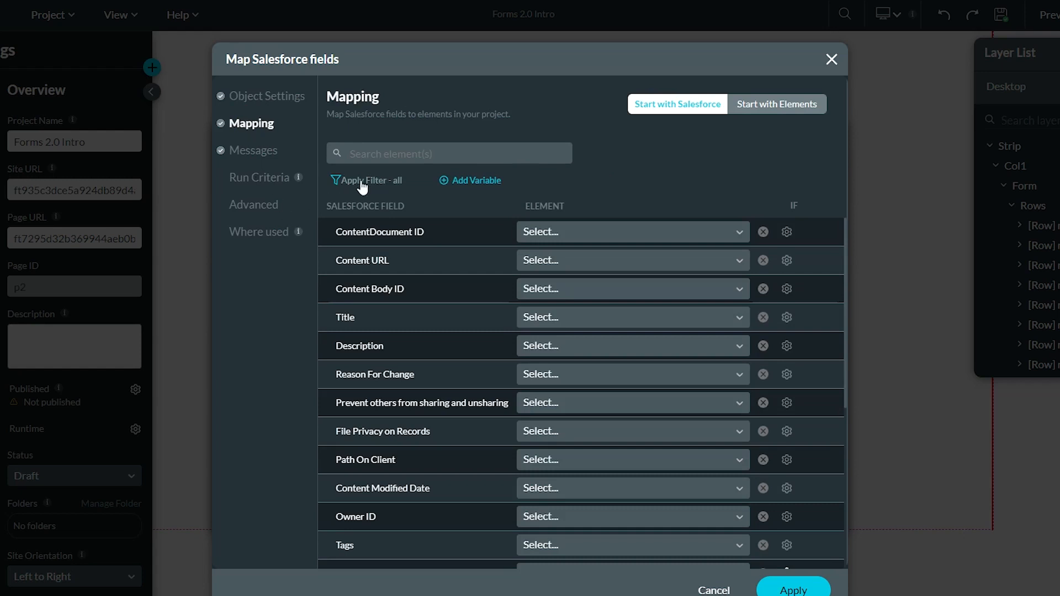
{"action": "left_click", "coordinate": [365, 180]}
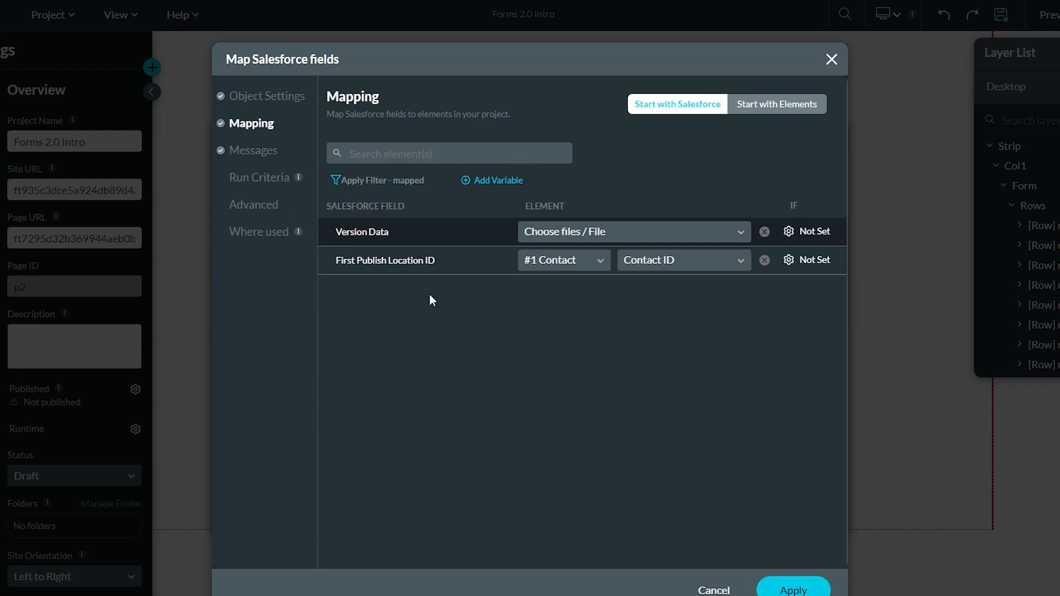
{"action": "mouse_move", "coordinate": [367, 245]}
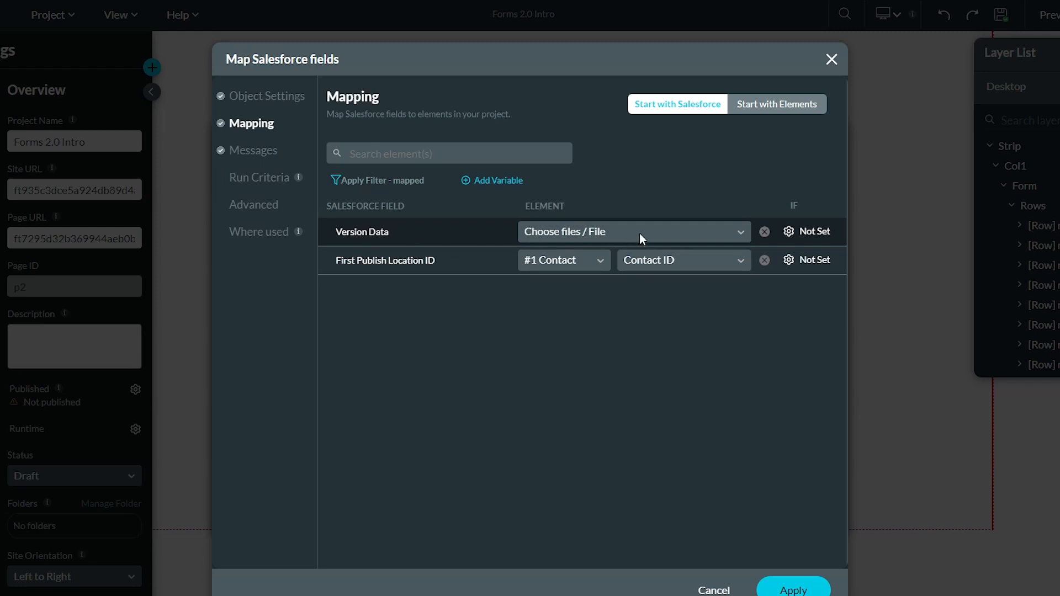
{"action": "mouse_move", "coordinate": [372, 257]}
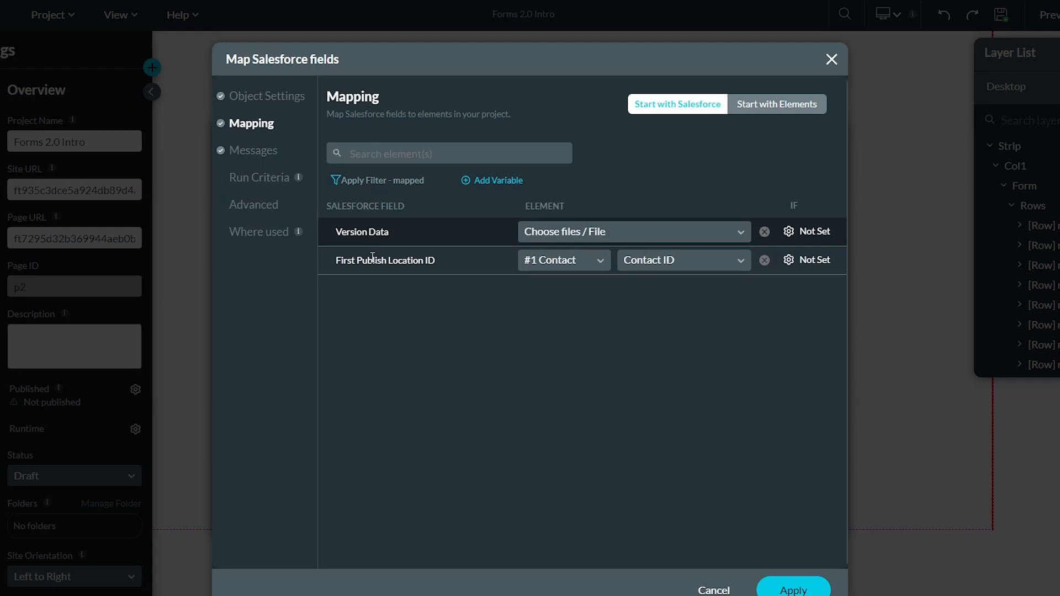
{"action": "mouse_move", "coordinate": [531, 285]}
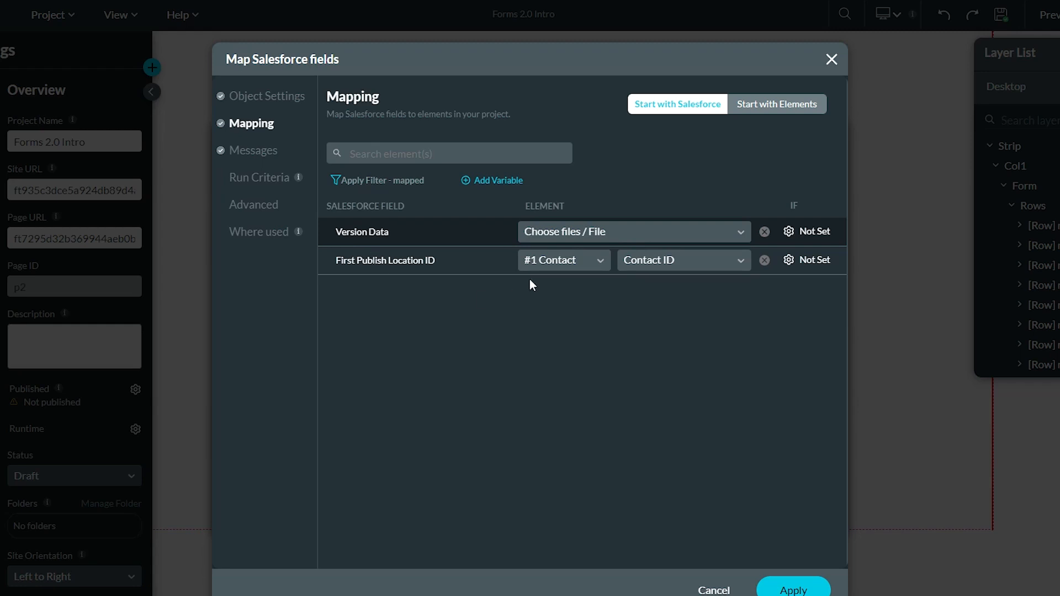
{"action": "mouse_move", "coordinate": [670, 262]}
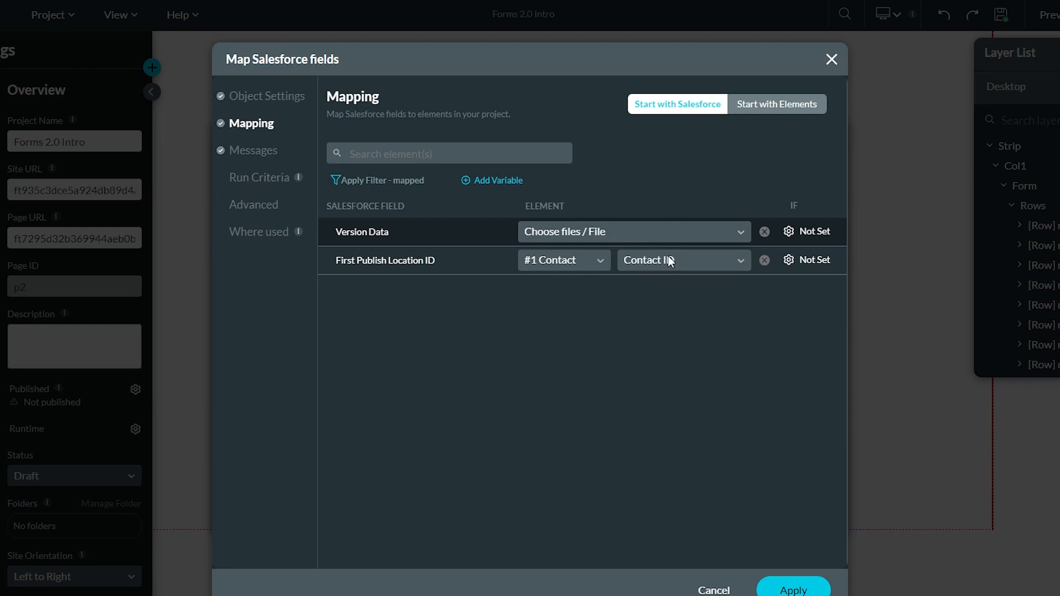
{"action": "mouse_move", "coordinate": [670, 264]}
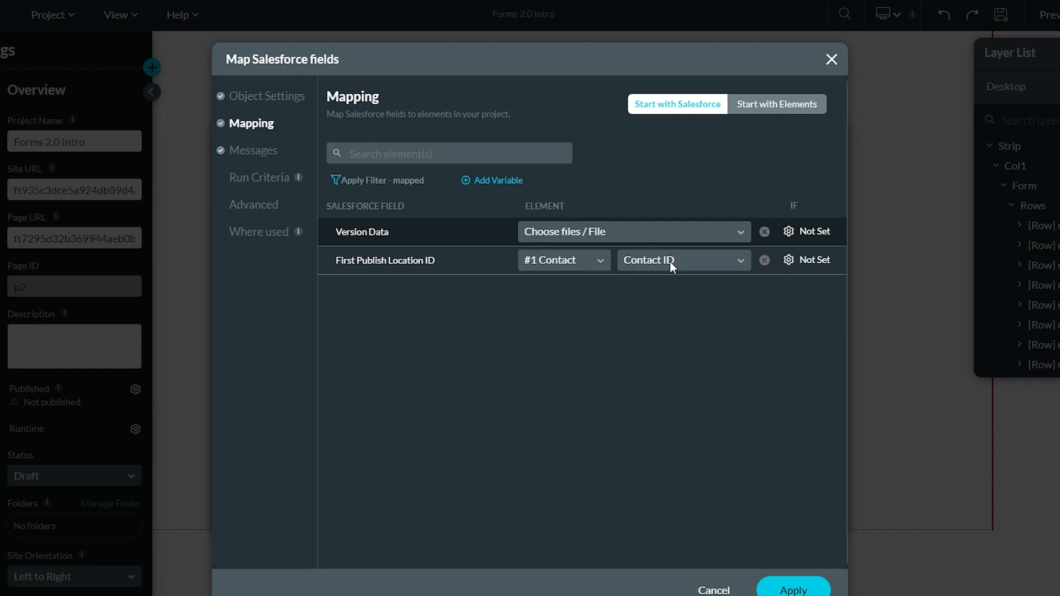
{"action": "left_click", "coordinate": [563, 260]}
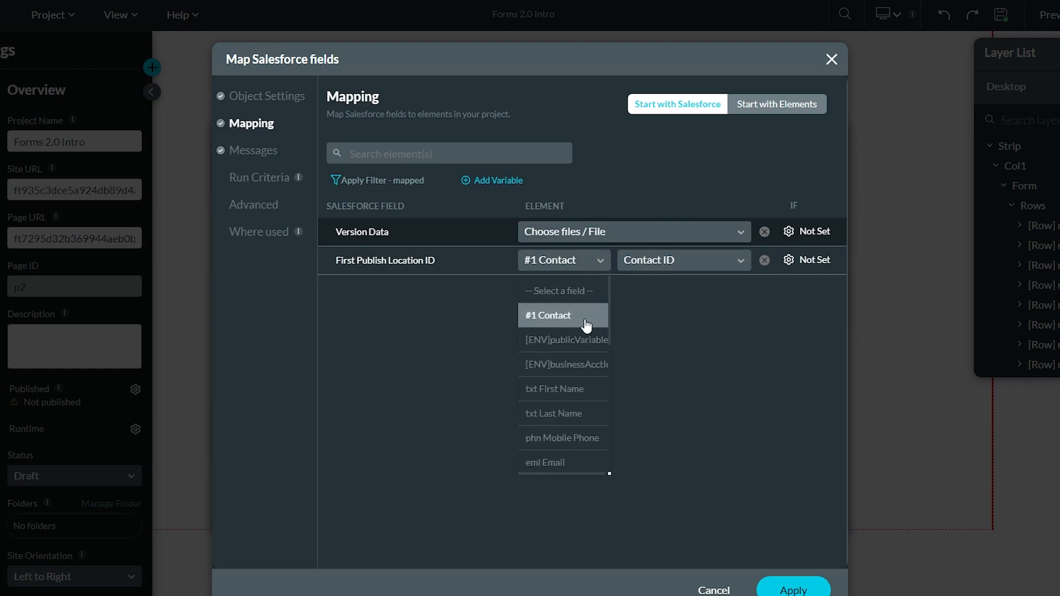
{"action": "left_click", "coordinate": [548, 315]}
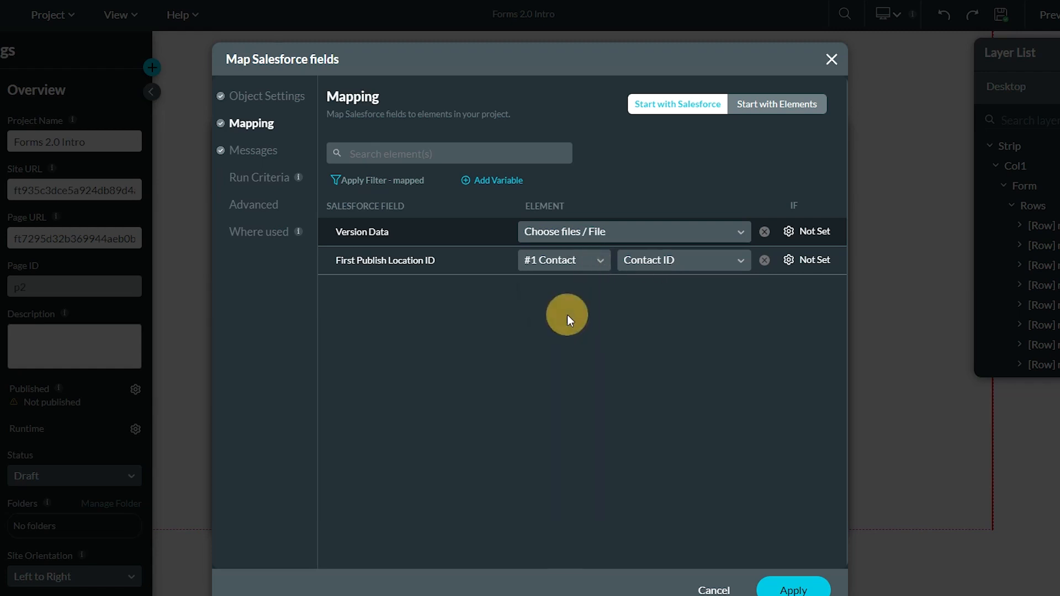
{"action": "left_click", "coordinate": [681, 259]}
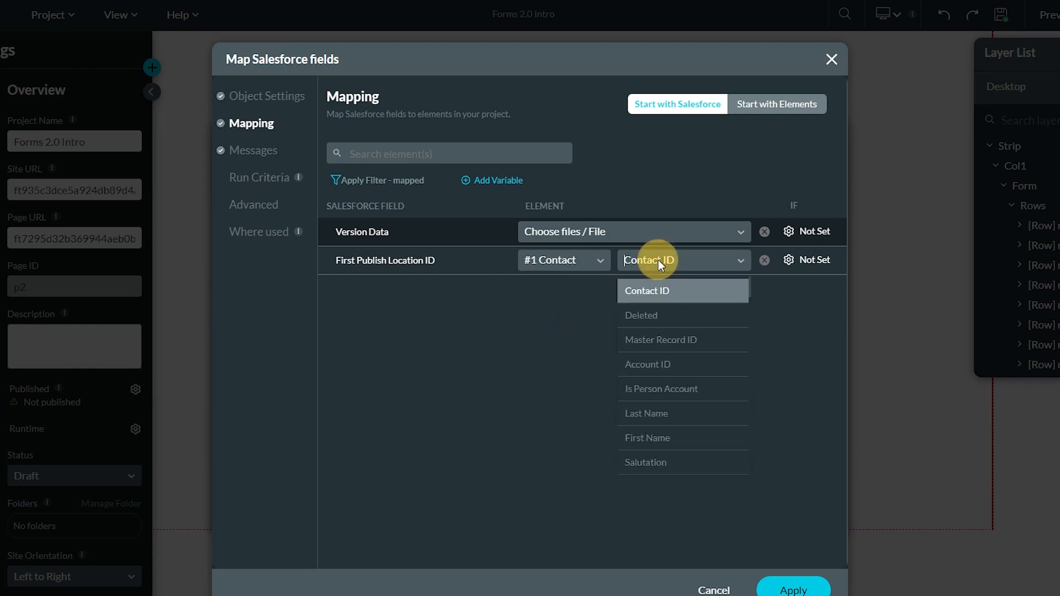
{"action": "left_click", "coordinate": [646, 290]}
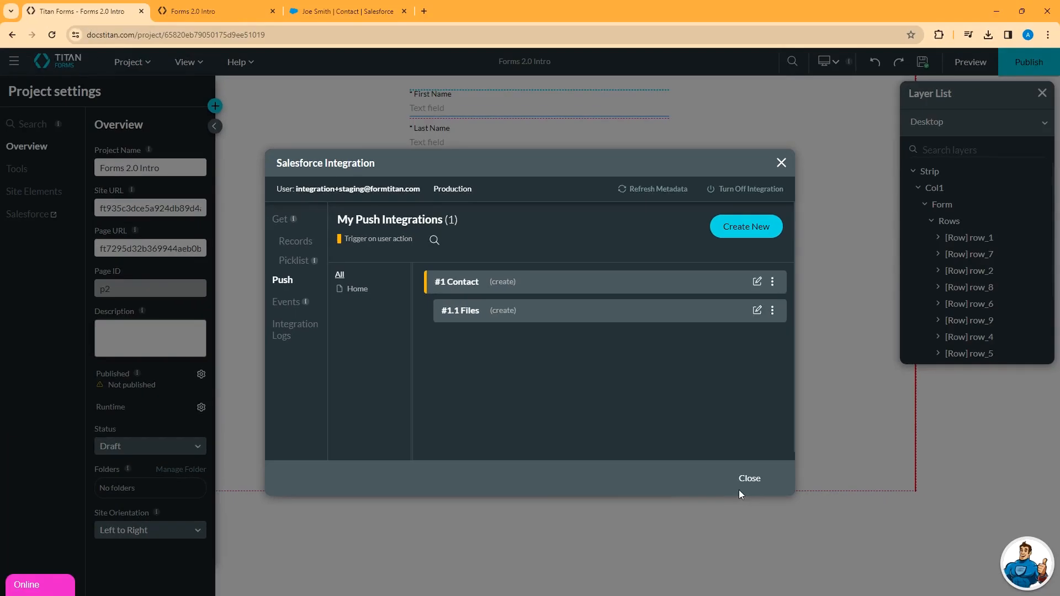
{"action": "left_click", "coordinate": [748, 478]}
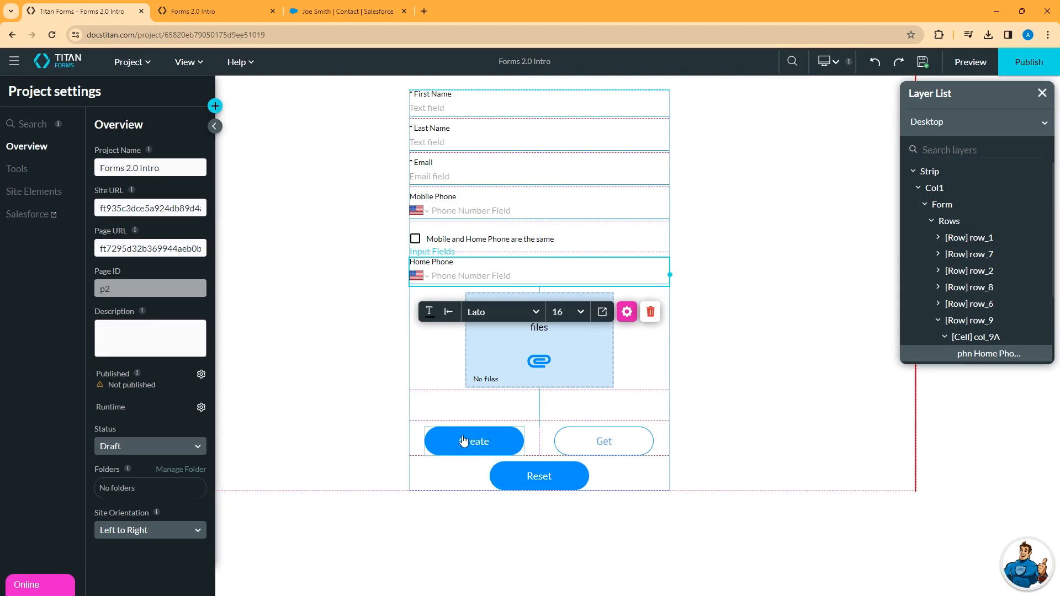
Step: Begin the Create button's On Click Action and choose a Salesforce integration to run
{"action": "left_click", "coordinate": [474, 440]}
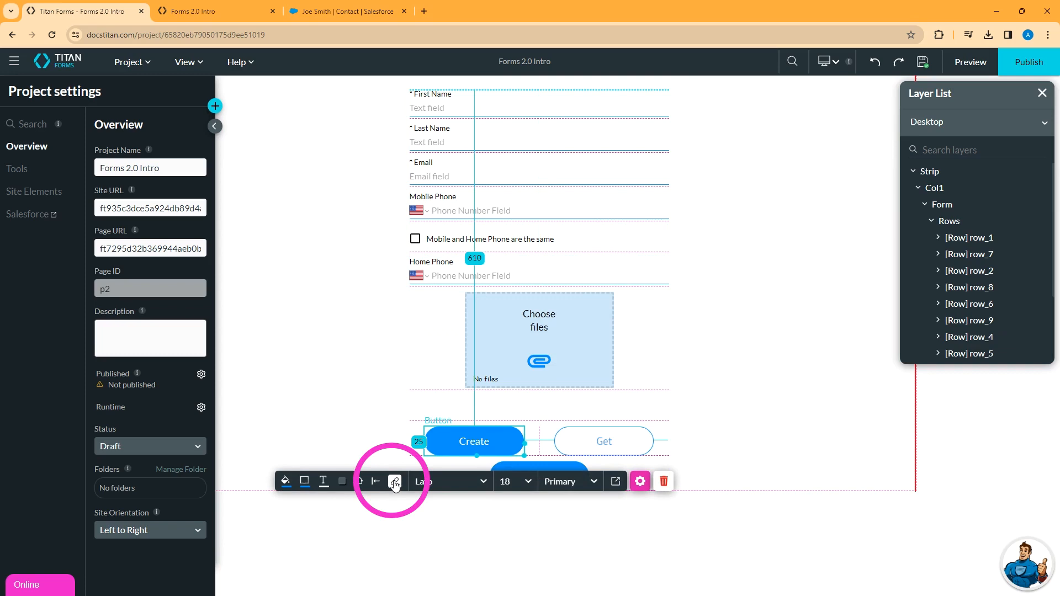
{"action": "left_click", "coordinate": [396, 481]}
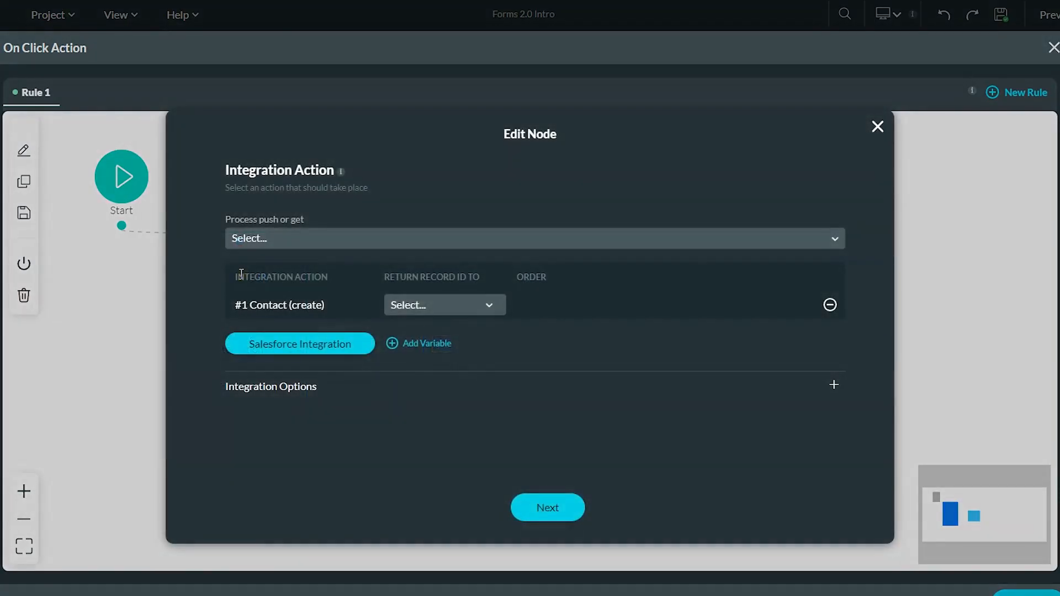
{"action": "left_click", "coordinate": [834, 384]}
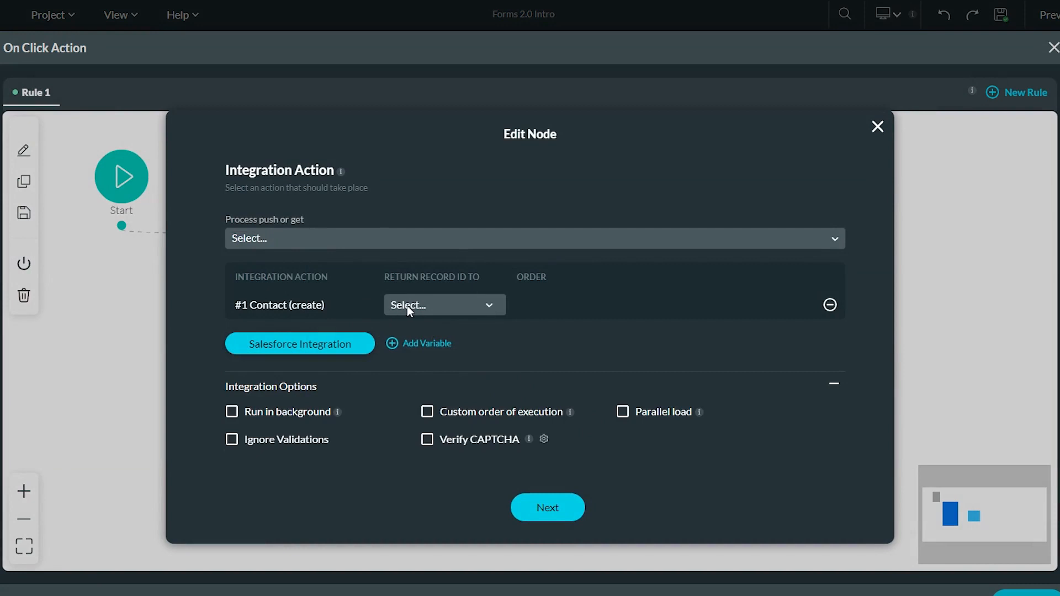
{"action": "left_click", "coordinate": [453, 238]}
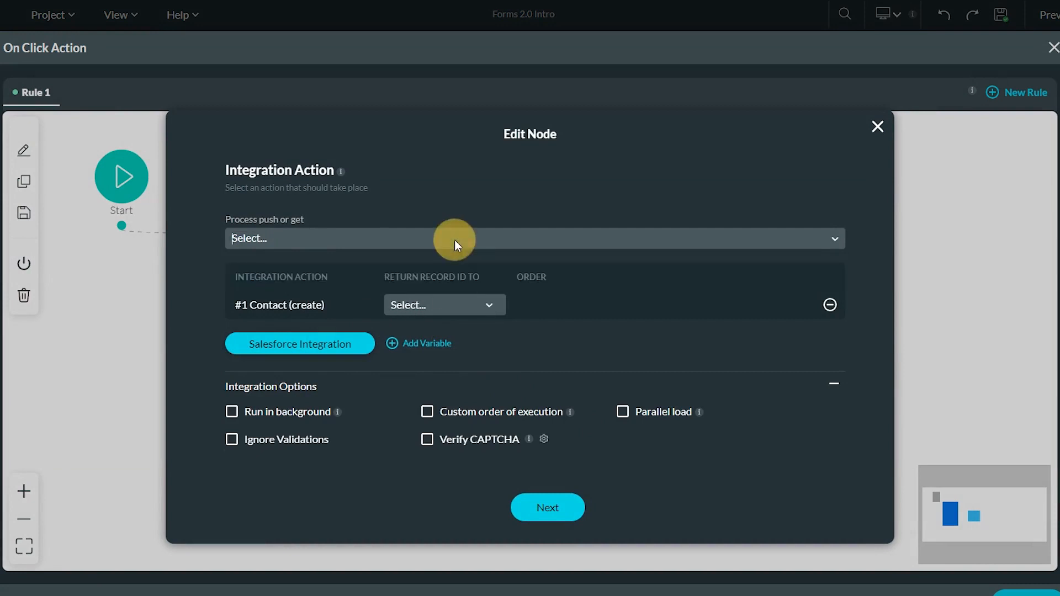
{"action": "mouse_move", "coordinate": [296, 286]}
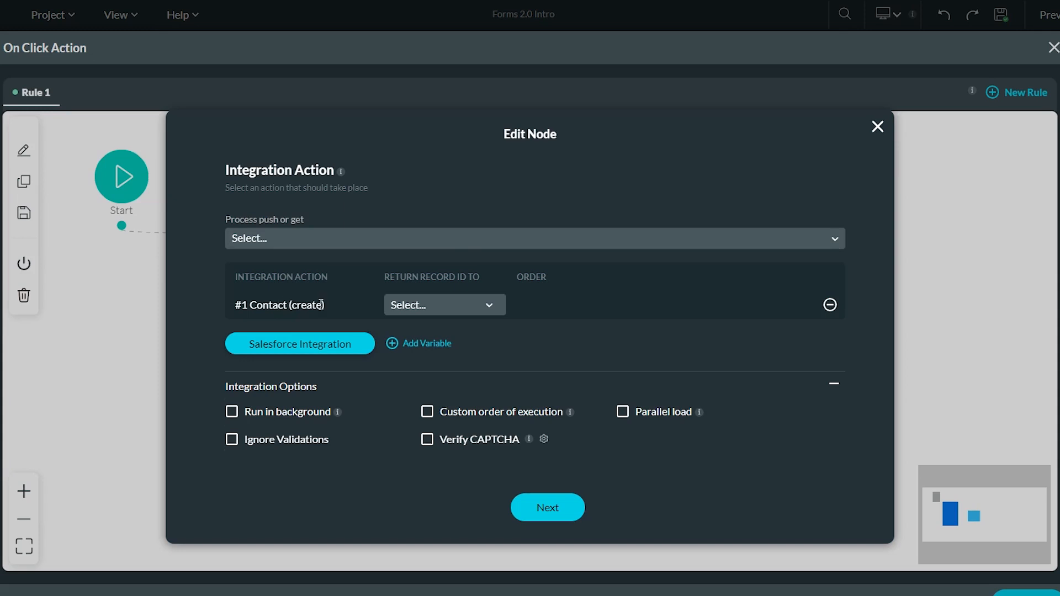
Step: Save the create-Contact action and finish with a thank-you information message node
{"action": "left_click", "coordinate": [546, 506]}
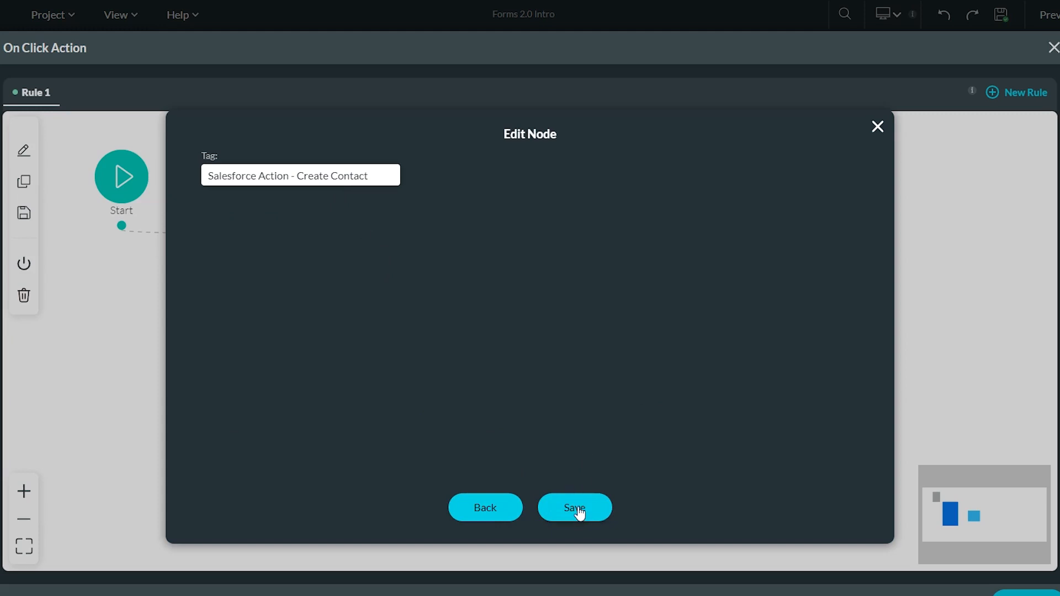
{"action": "left_click", "coordinate": [574, 508]}
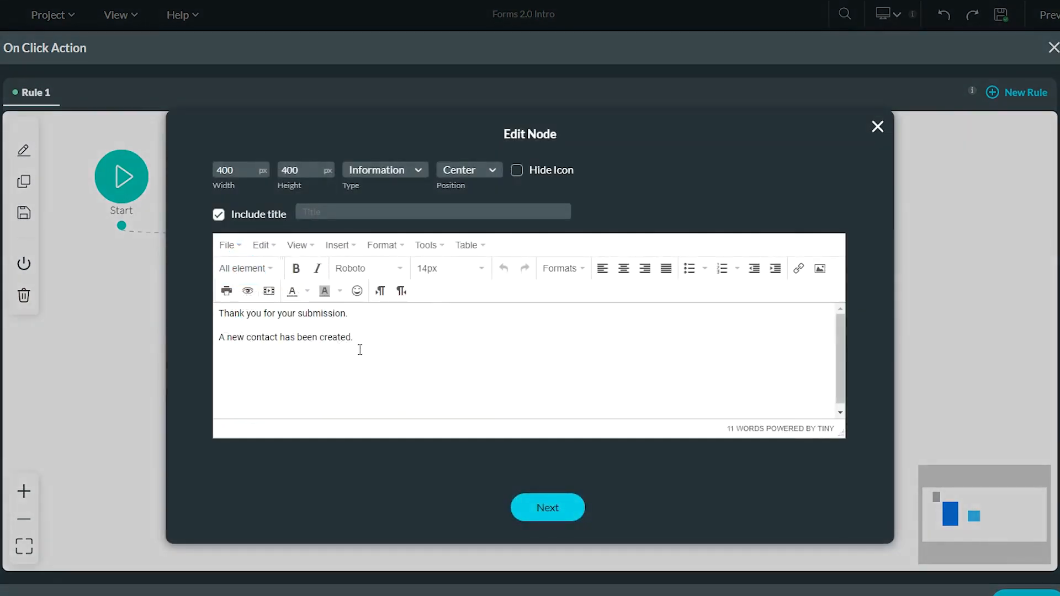
{"action": "mouse_move", "coordinate": [285, 330]}
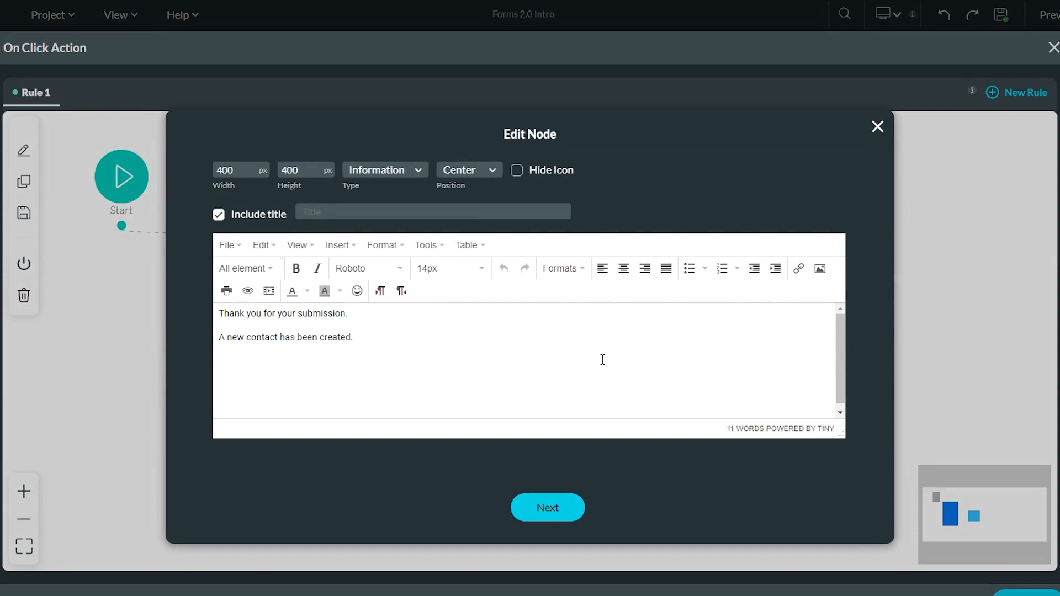
{"action": "mouse_move", "coordinate": [877, 126]}
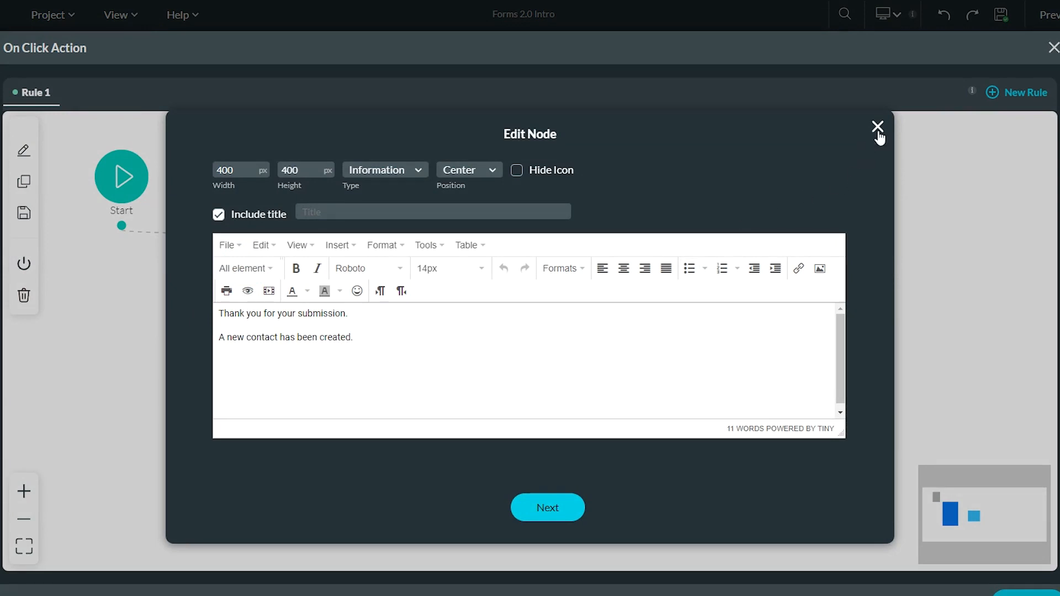
{"action": "left_click", "coordinate": [878, 127]}
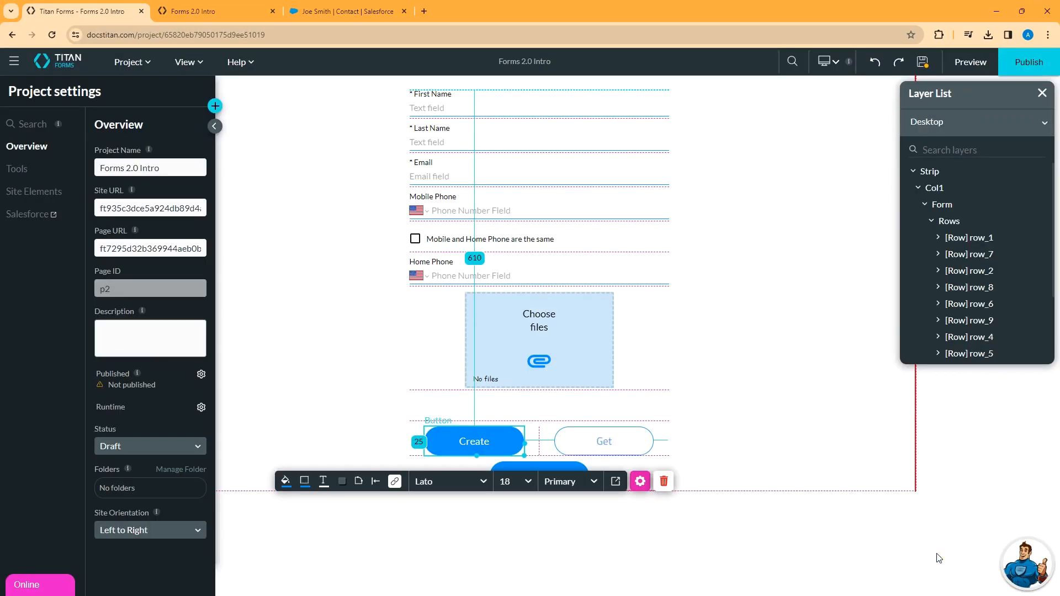
Step: Wire the Get button's click action flow to the Salesforce get-Contact action
{"action": "left_click", "coordinate": [602, 440]}
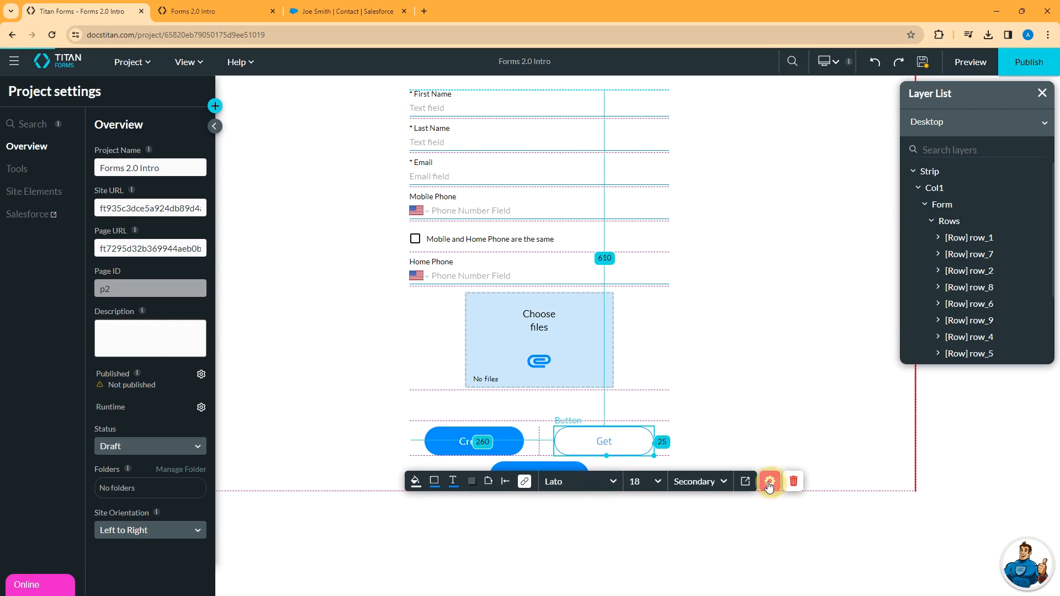
{"action": "left_click", "coordinate": [768, 481]}
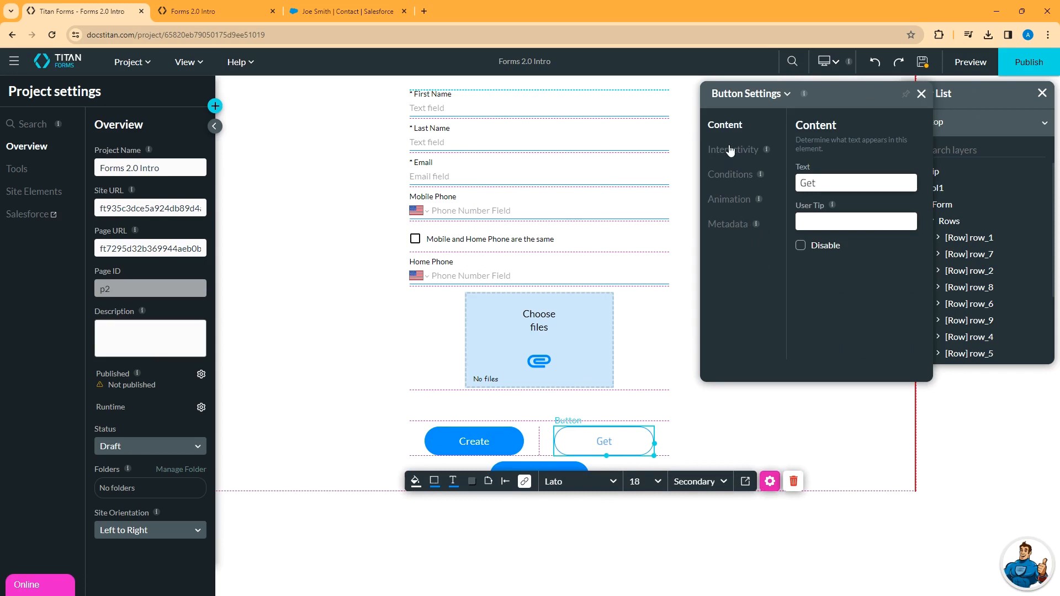
{"action": "left_click", "coordinate": [735, 149]}
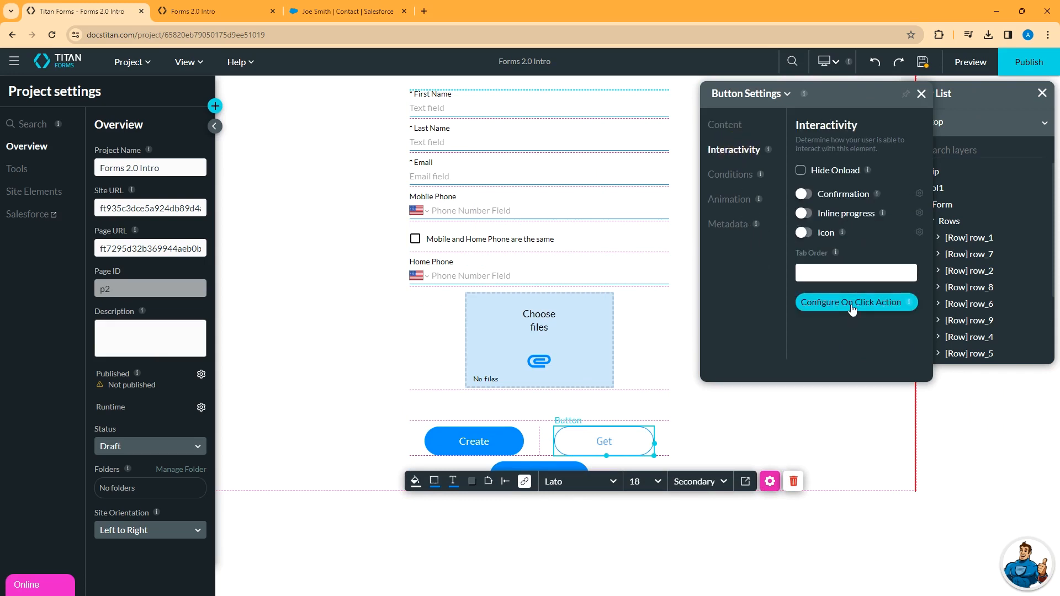
{"action": "left_click", "coordinate": [854, 303]}
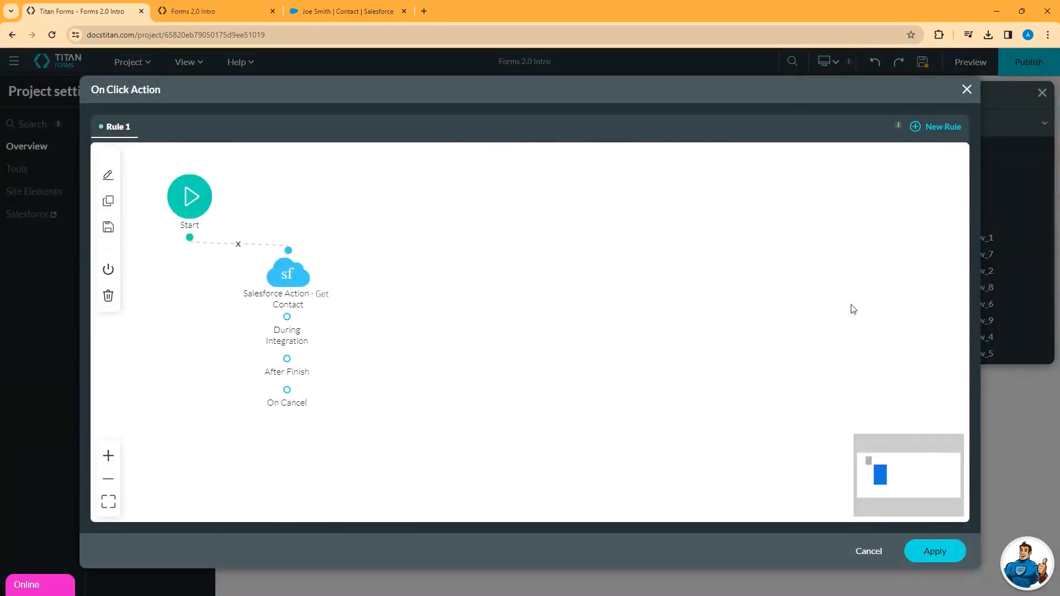
{"action": "mouse_move", "coordinate": [219, 263]}
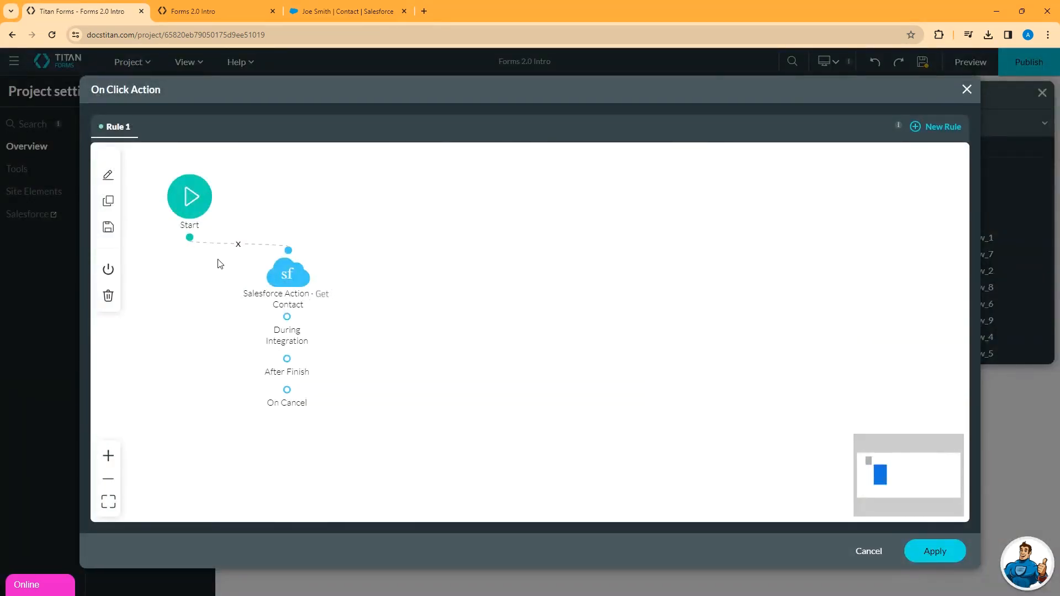
{"action": "mouse_move", "coordinate": [287, 274]}
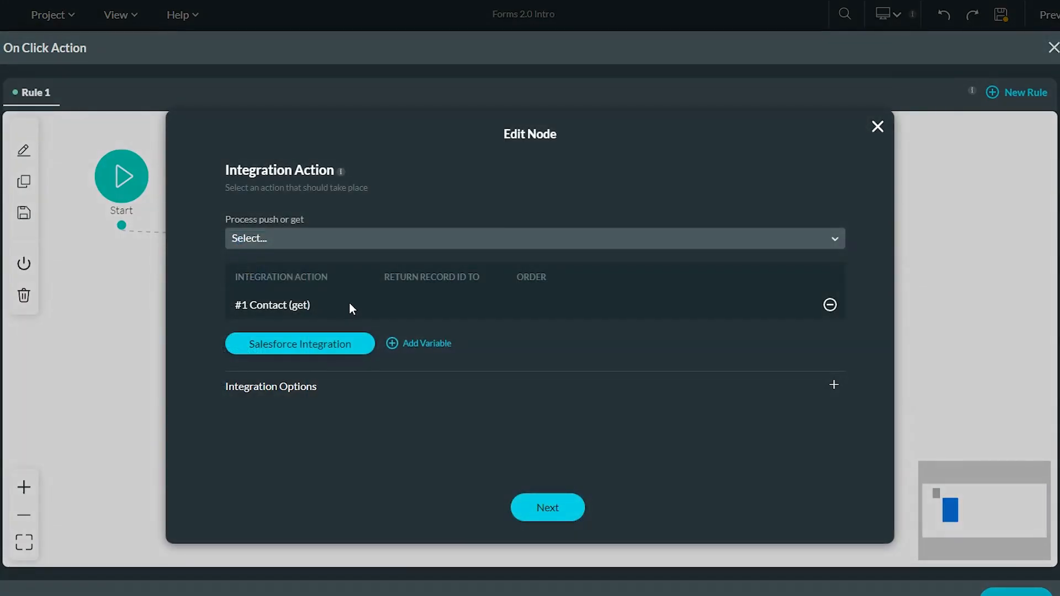
{"action": "mouse_move", "coordinate": [311, 311]}
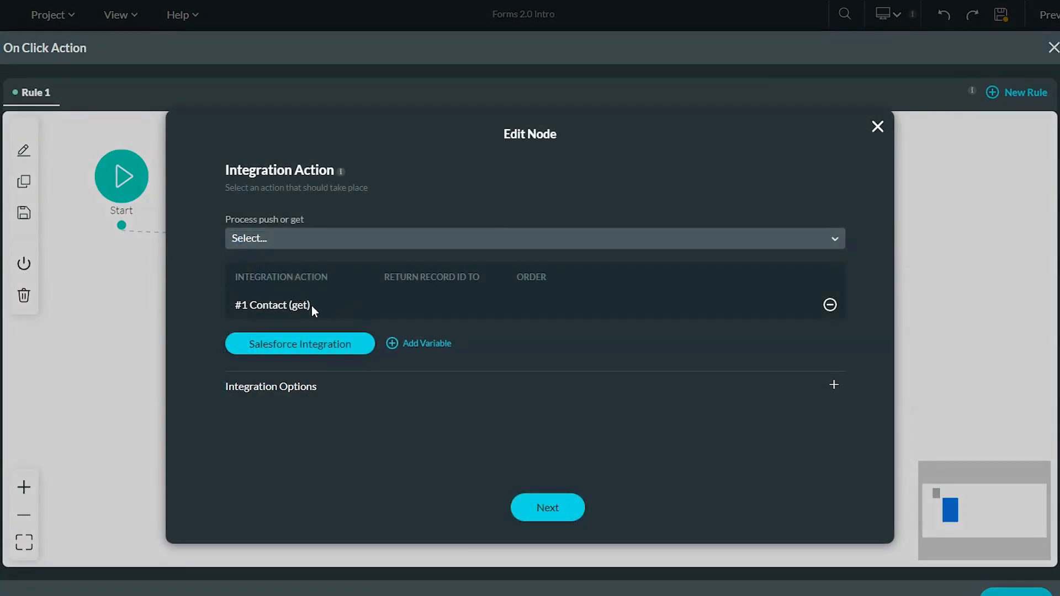
{"action": "mouse_move", "coordinate": [327, 317]}
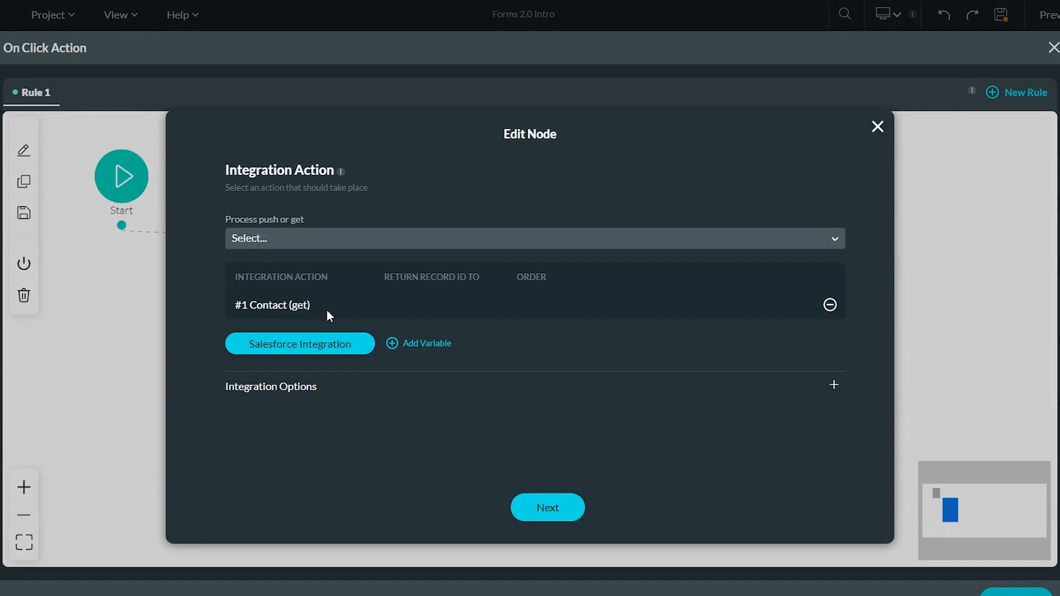
{"action": "mouse_move", "coordinate": [337, 316]}
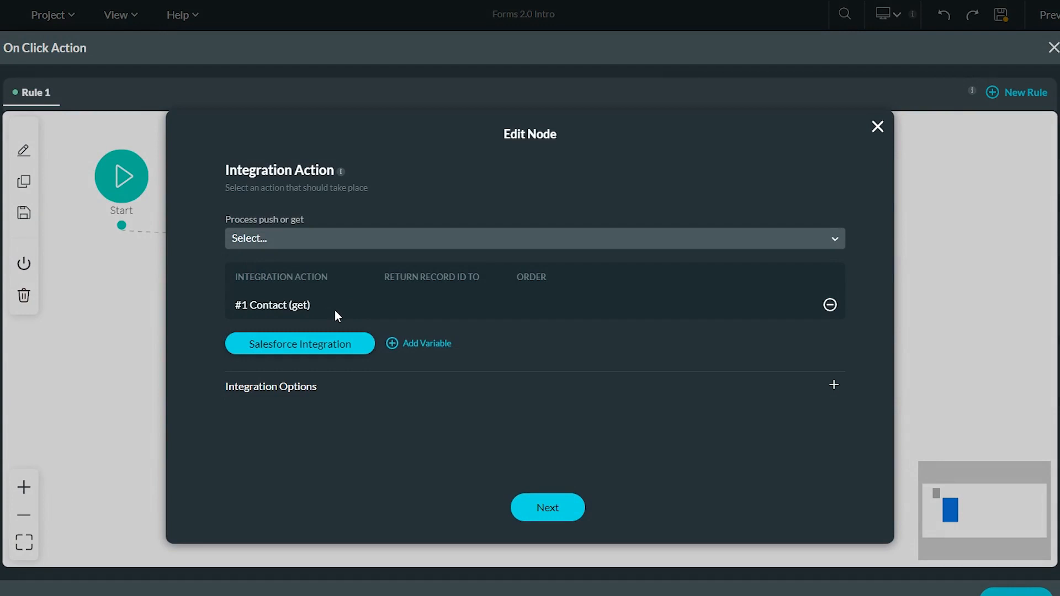
{"action": "left_click", "coordinate": [548, 508]}
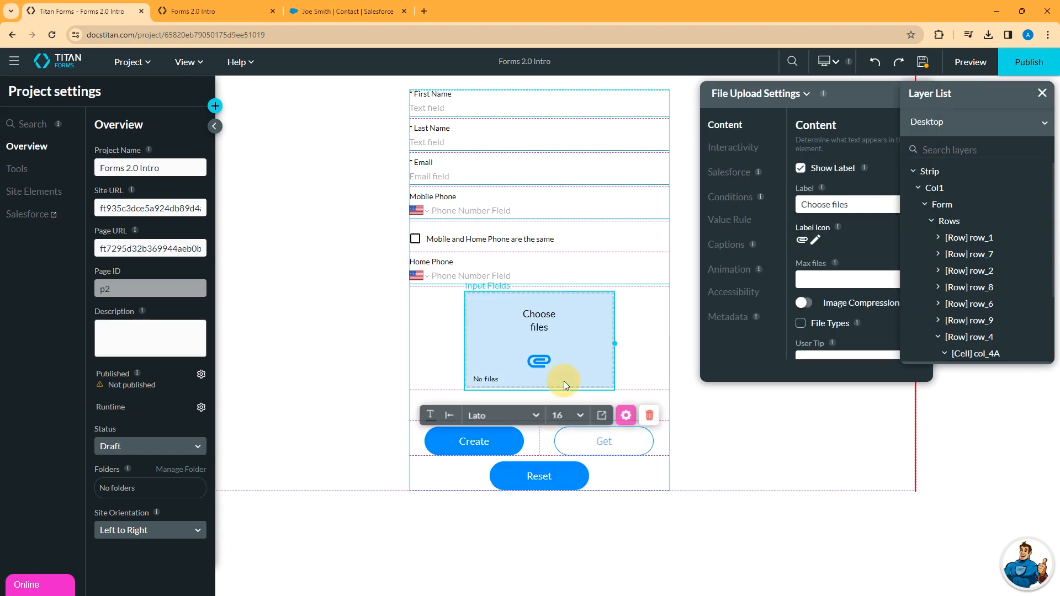
Step: Add a Form reset node to the Reset button's click action, tagged 'clear all form fields'
{"action": "left_click", "coordinate": [538, 475]}
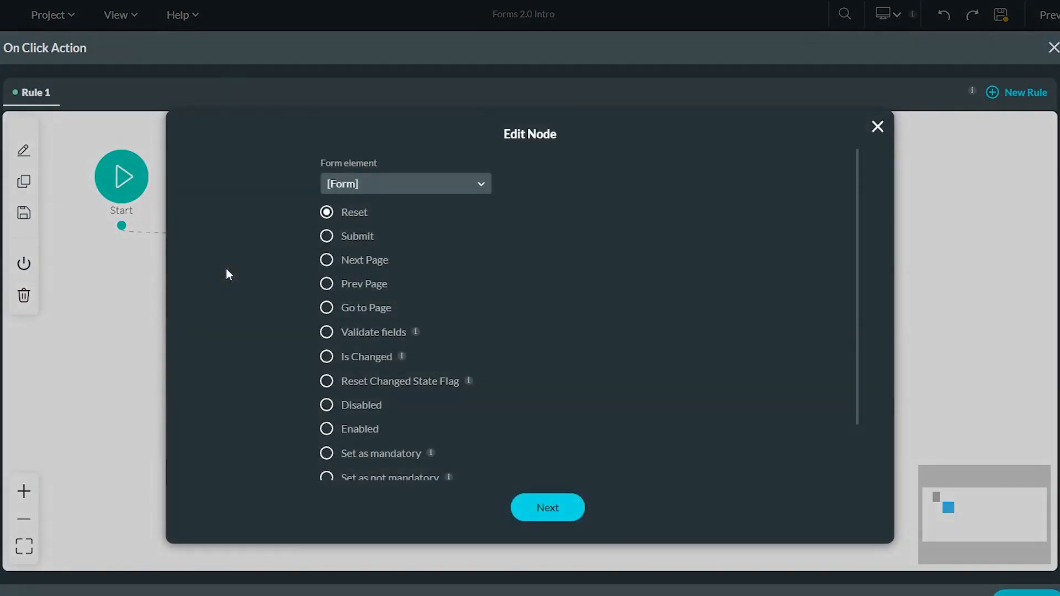
{"action": "left_click", "coordinate": [405, 183]}
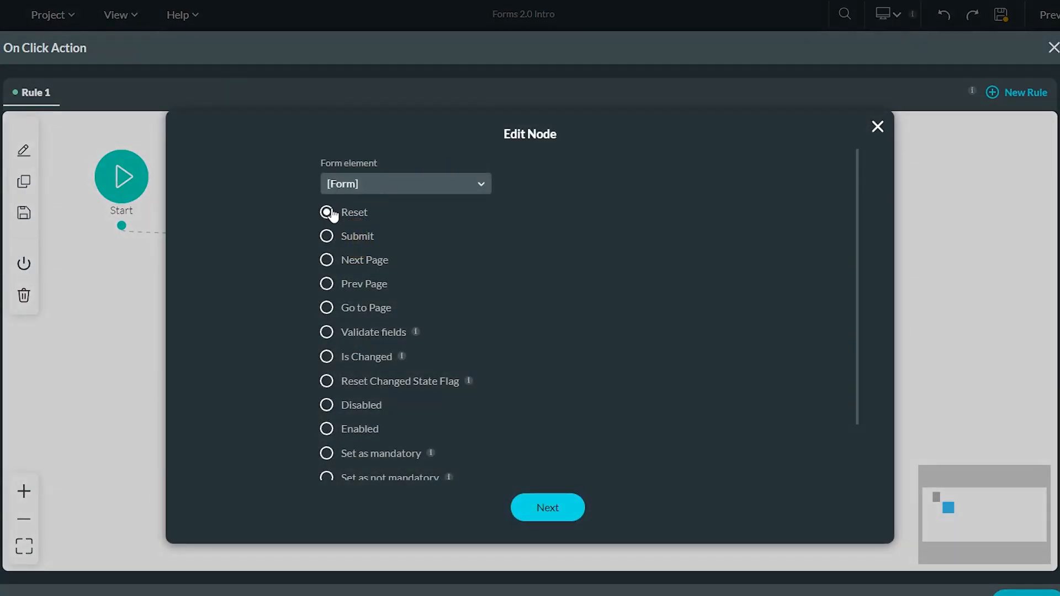
{"action": "left_click", "coordinate": [547, 508]}
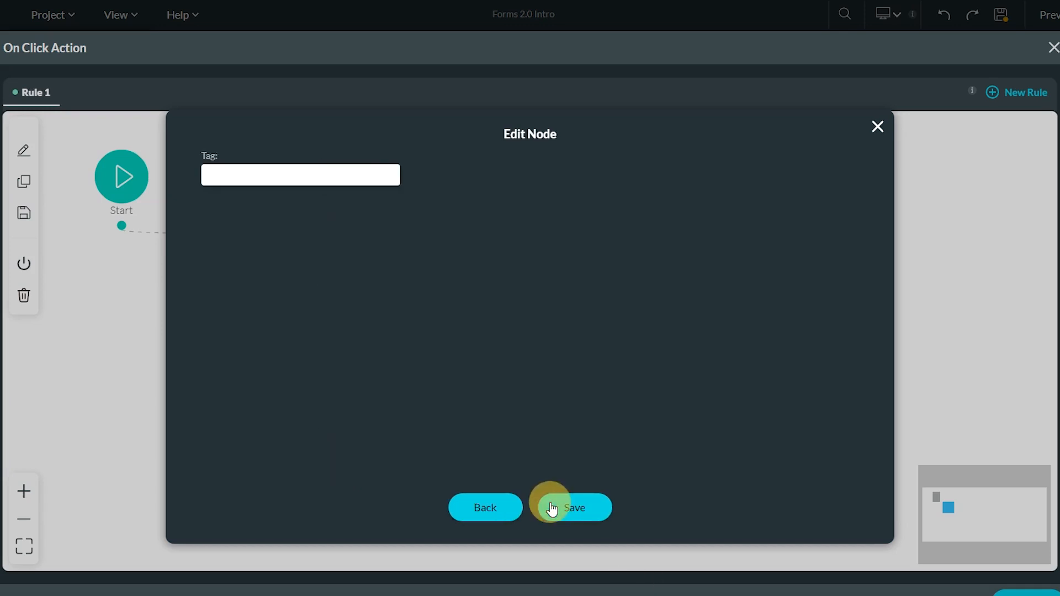
{"action": "type", "text": "clear all"}
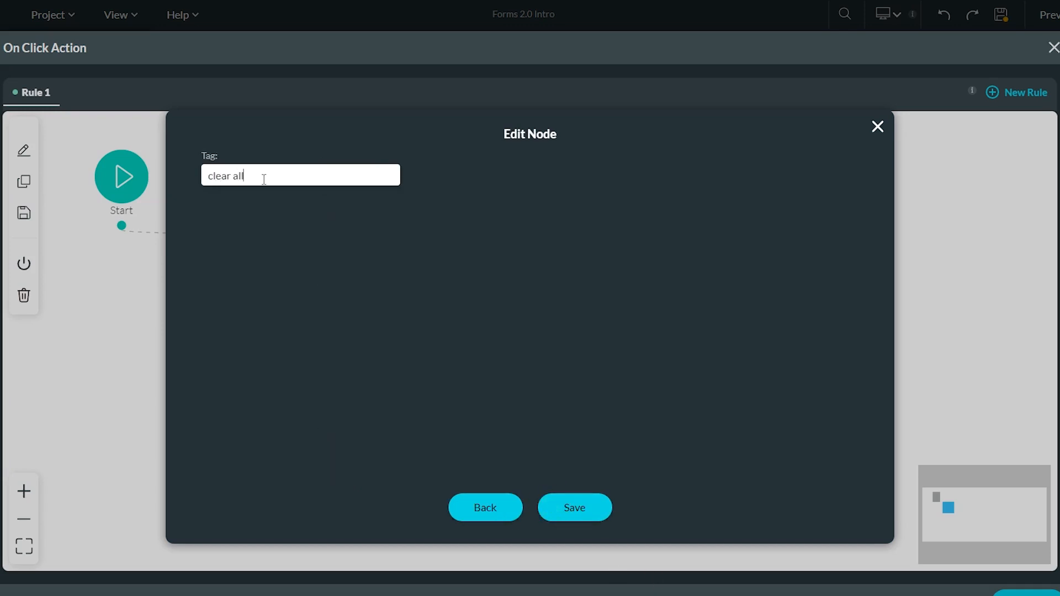
{"action": "type", "text": "form fields"}
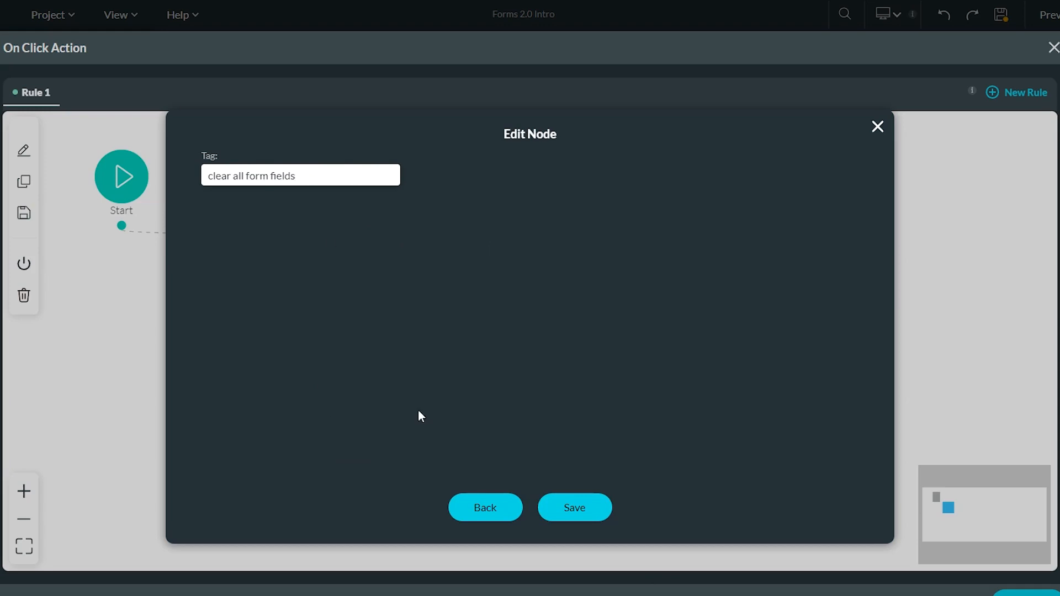
{"action": "left_click", "coordinate": [573, 508]}
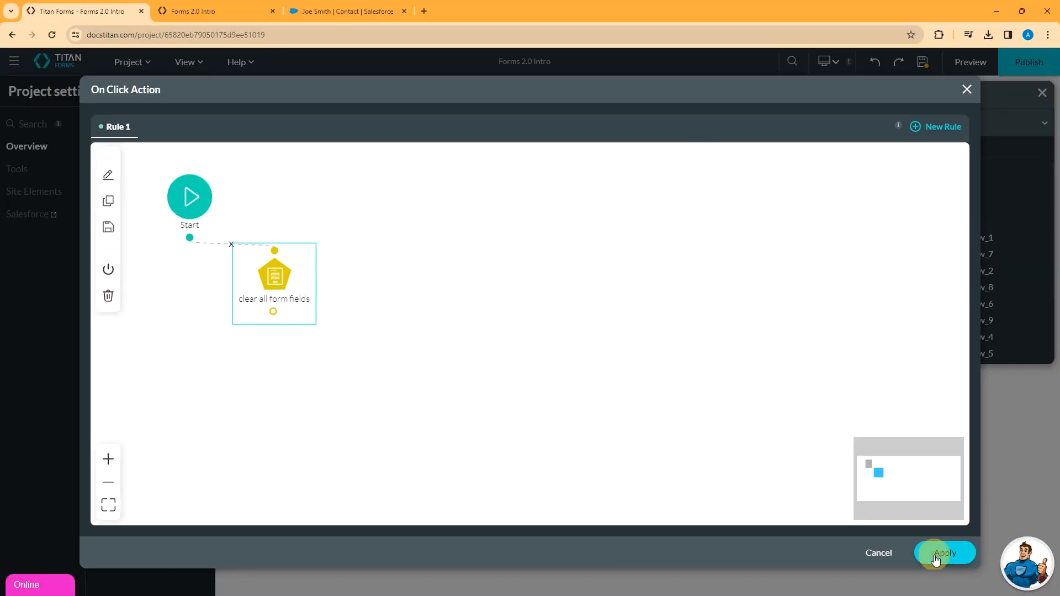
Step: Apply the click action to the Reset button and save the project
{"action": "left_click", "coordinate": [943, 551]}
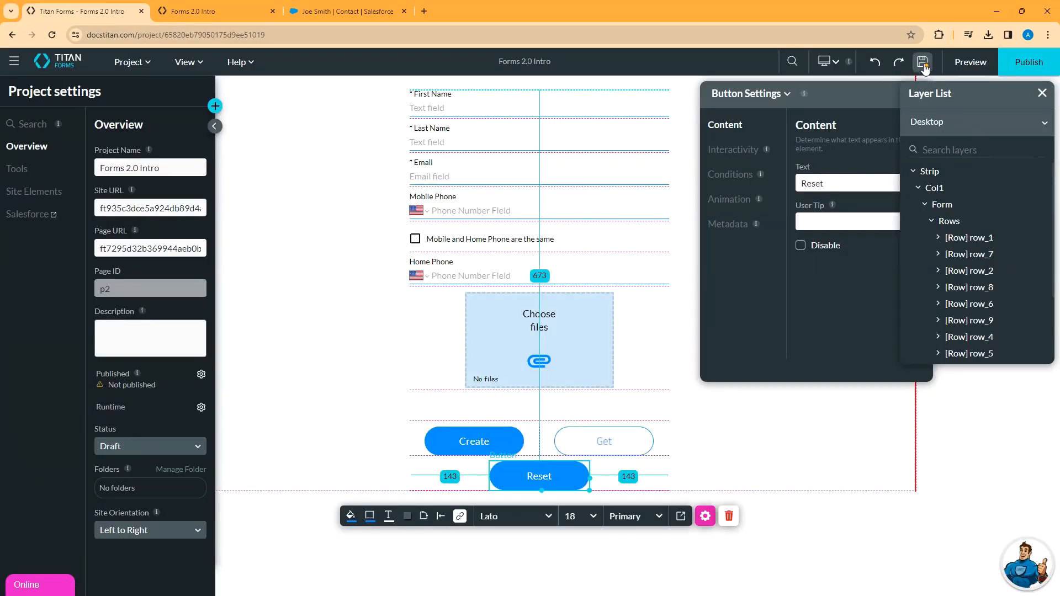
{"action": "left_click", "coordinate": [922, 62]}
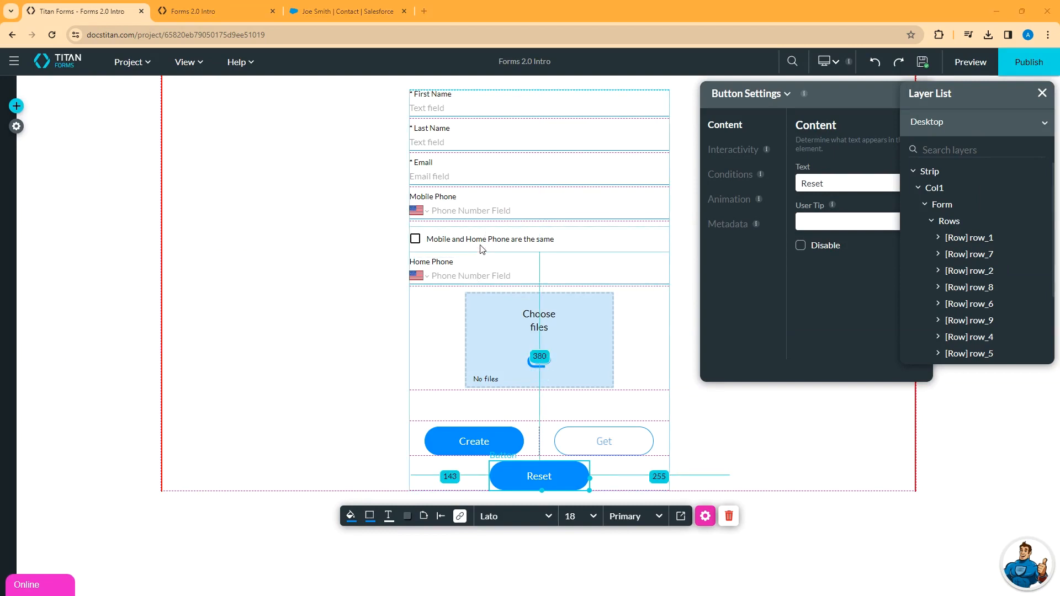
Step: Review the same-phone checkbox's If condition that hides Home Phone when ticked, else shows it
{"action": "left_click", "coordinate": [480, 239]}
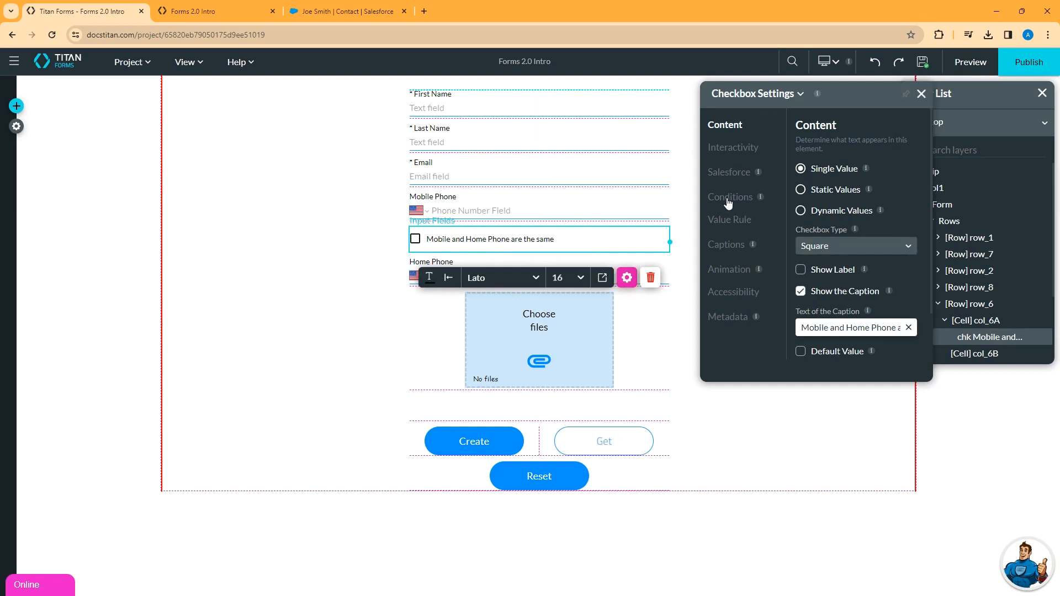
{"action": "left_click", "coordinate": [730, 197]}
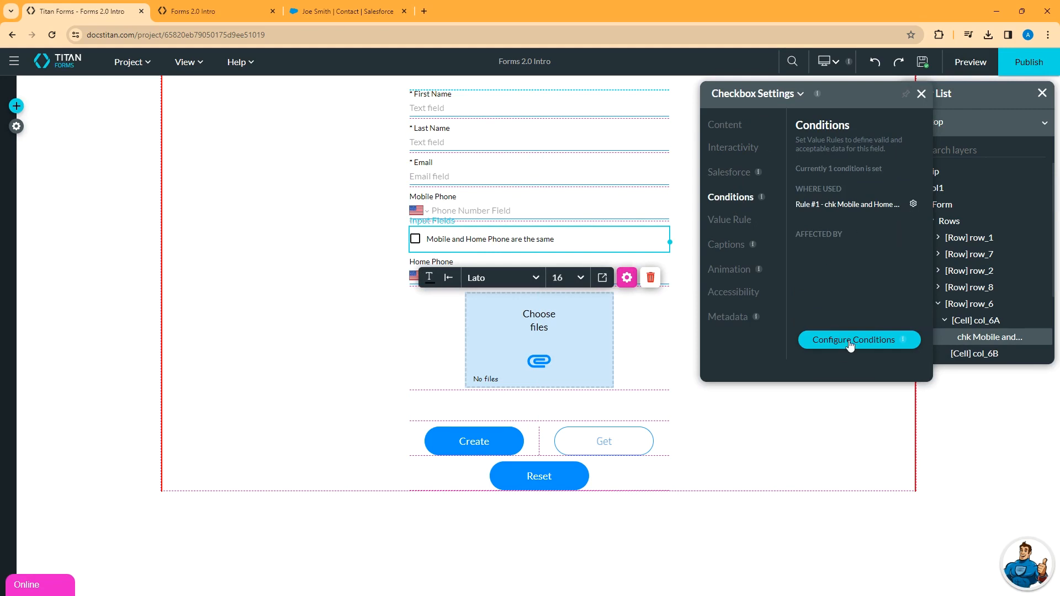
{"action": "left_click", "coordinate": [859, 339]}
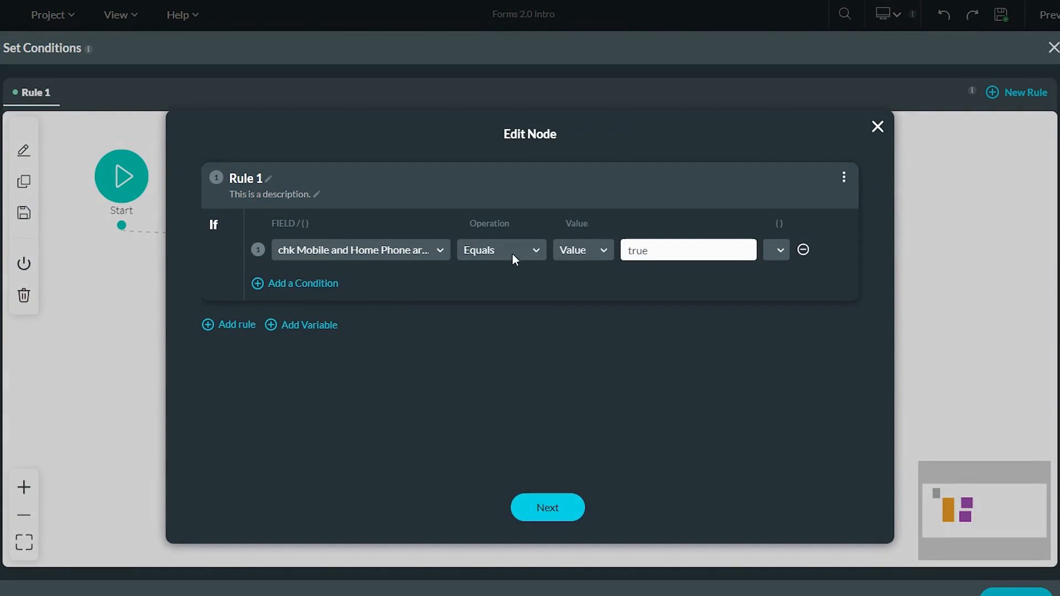
{"action": "left_click", "coordinate": [687, 251]}
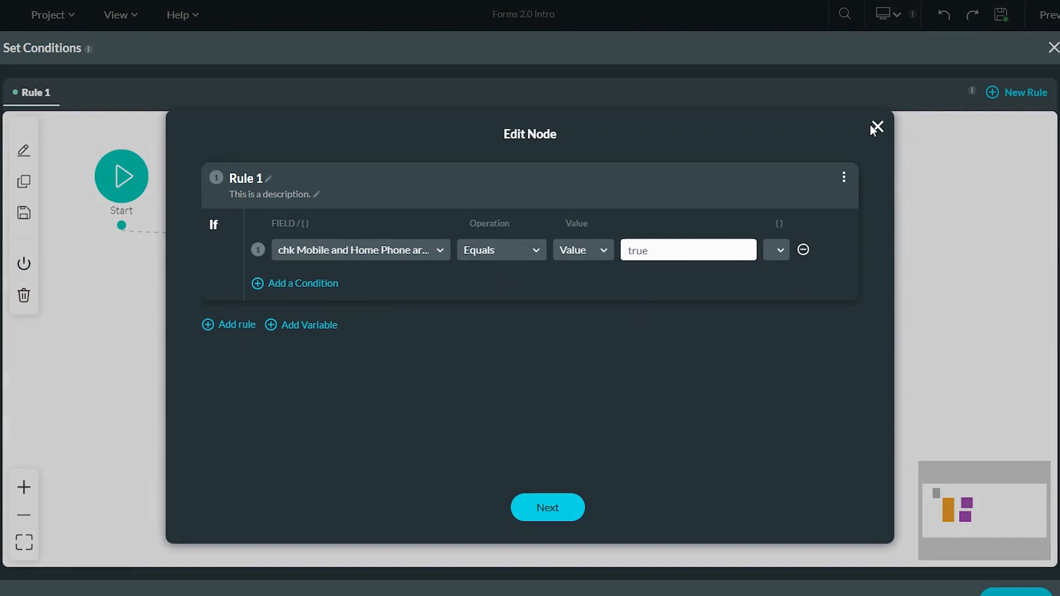
{"action": "left_click", "coordinate": [876, 127]}
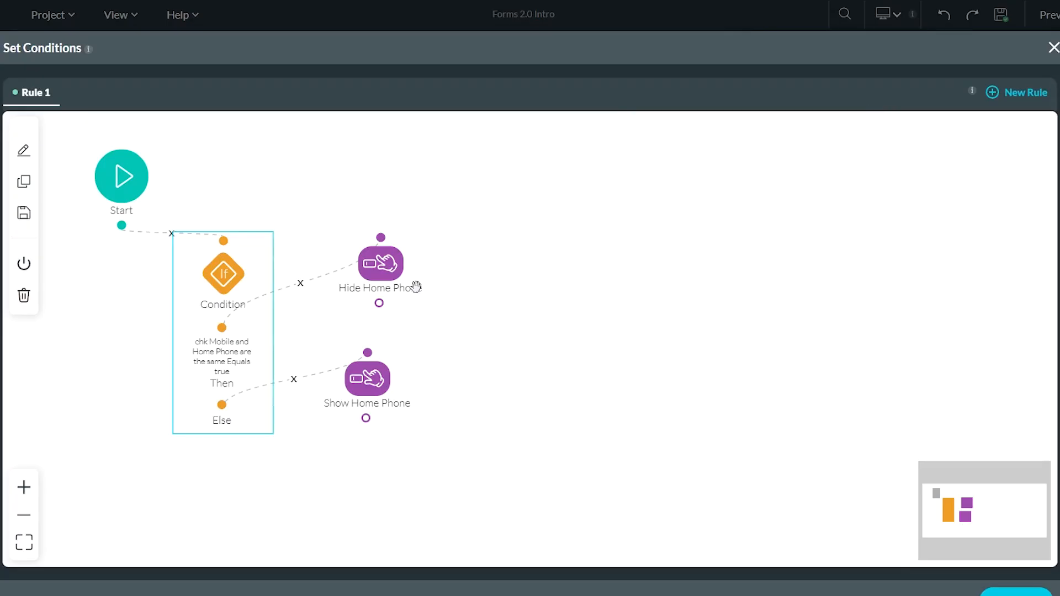
{"action": "mouse_move", "coordinate": [382, 263]}
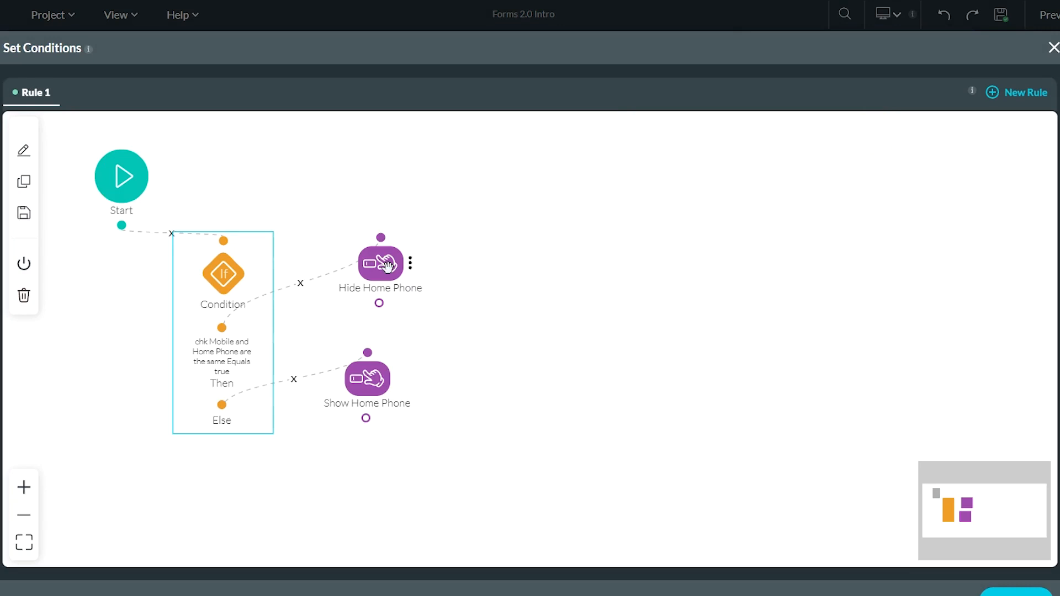
{"action": "left_click", "coordinate": [378, 264]}
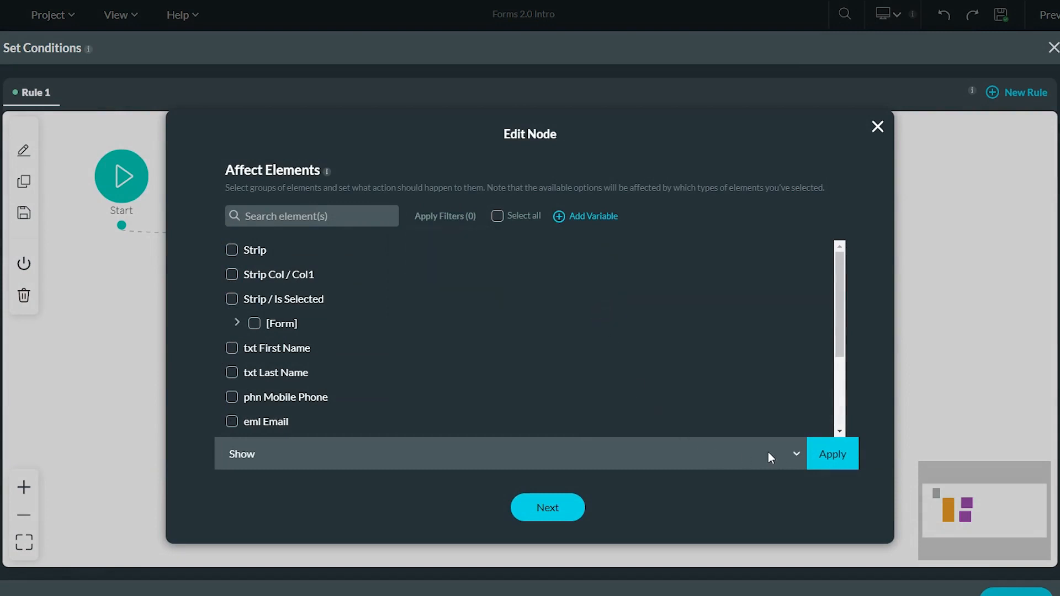
{"action": "left_click", "coordinate": [796, 454]}
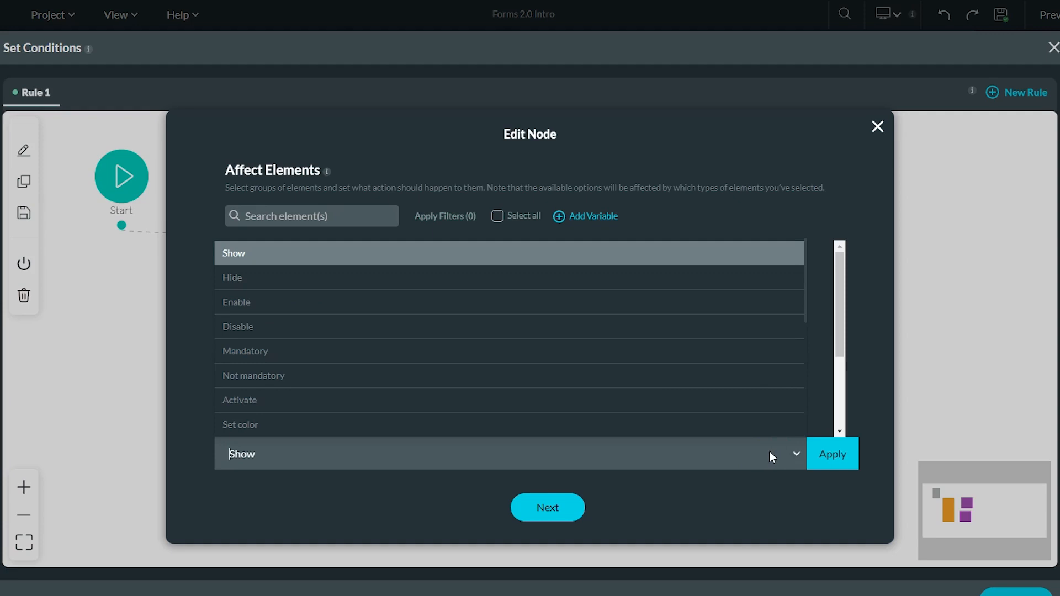
{"action": "left_click", "coordinate": [443, 217]}
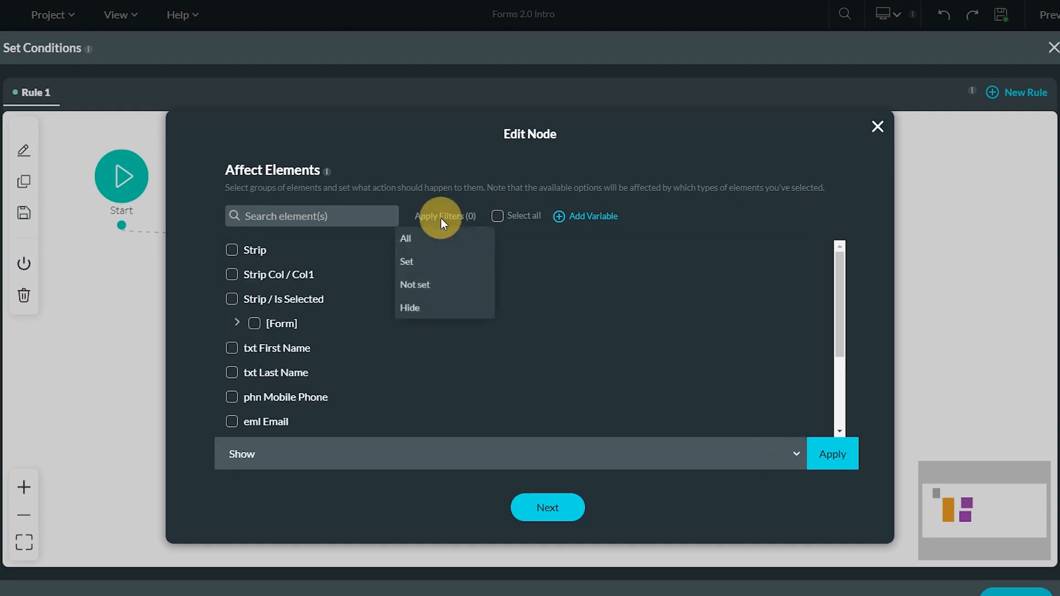
{"action": "left_click", "coordinate": [409, 308]}
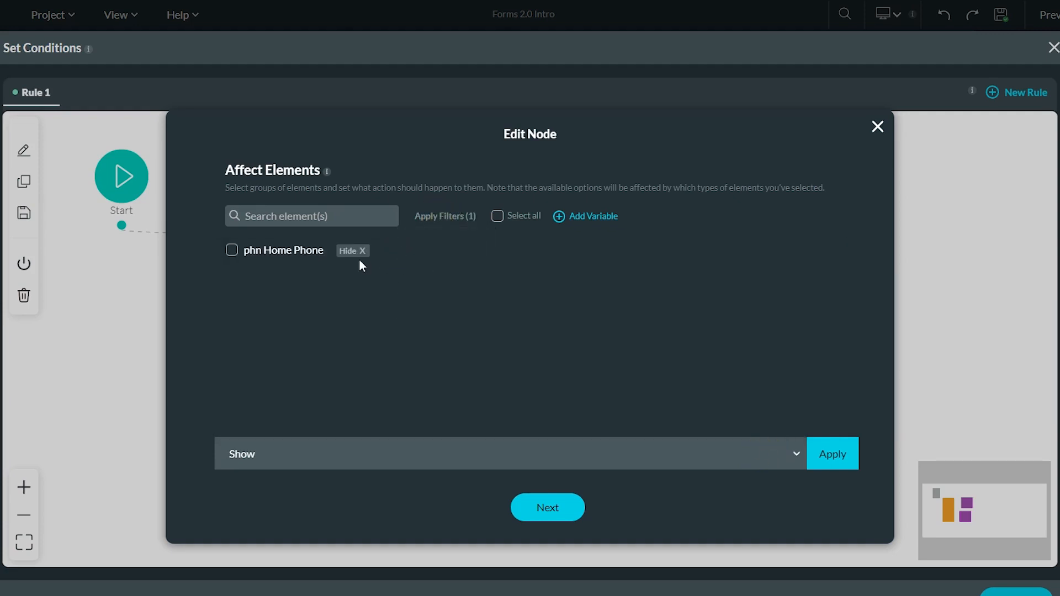
{"action": "left_click", "coordinate": [509, 453]}
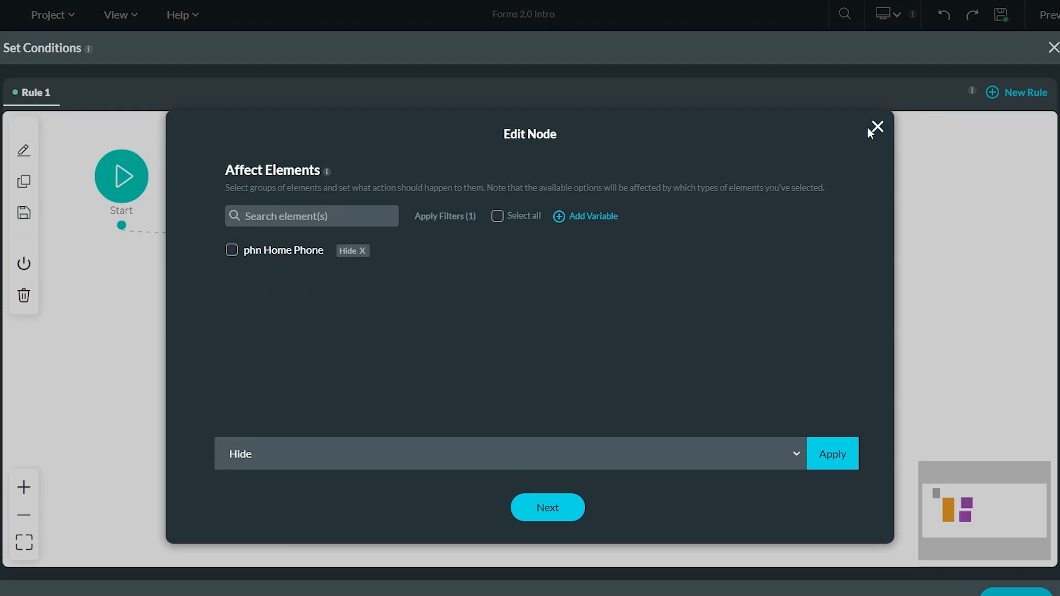
{"action": "left_click", "coordinate": [875, 127]}
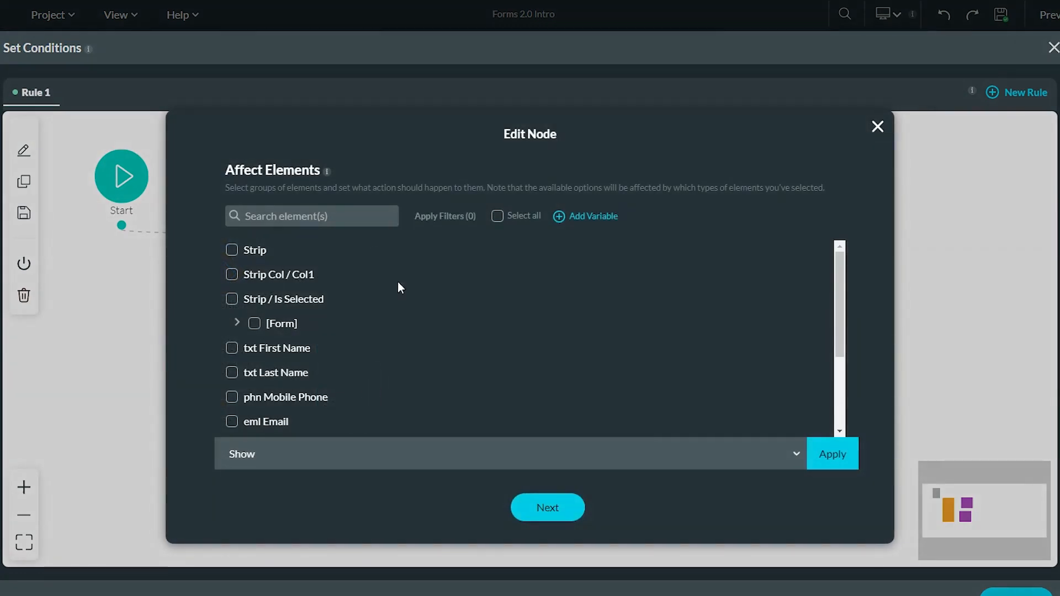
{"action": "left_click", "coordinate": [445, 216]}
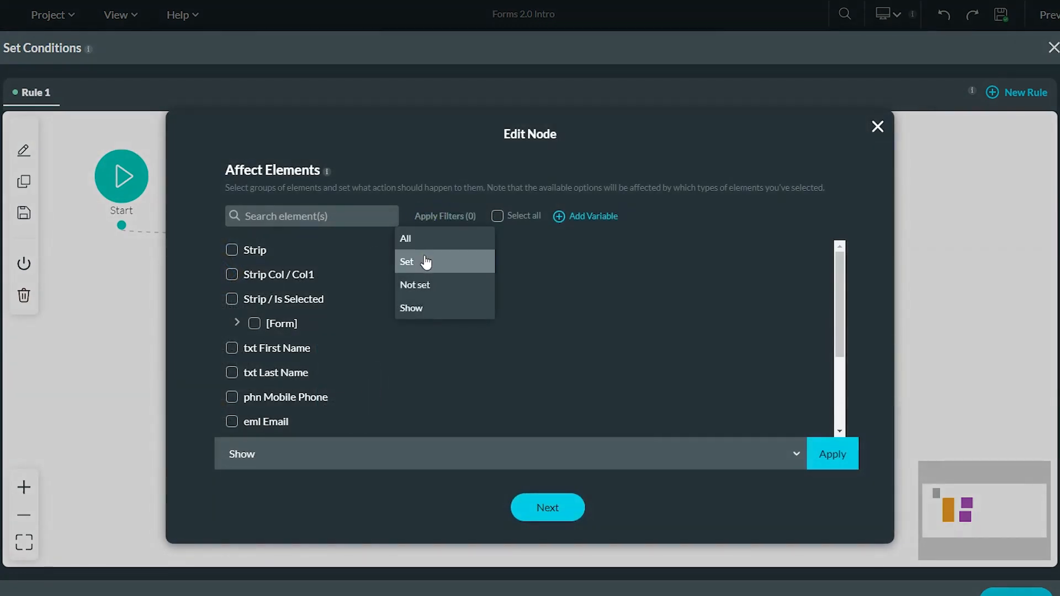
{"action": "left_click", "coordinate": [406, 262]}
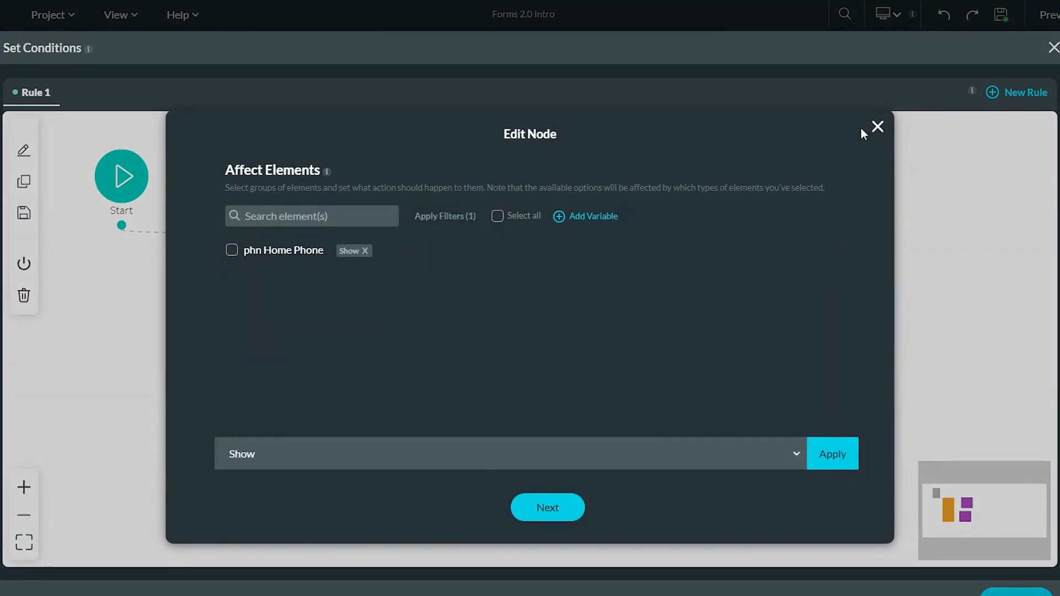
{"action": "left_click", "coordinate": [878, 127]}
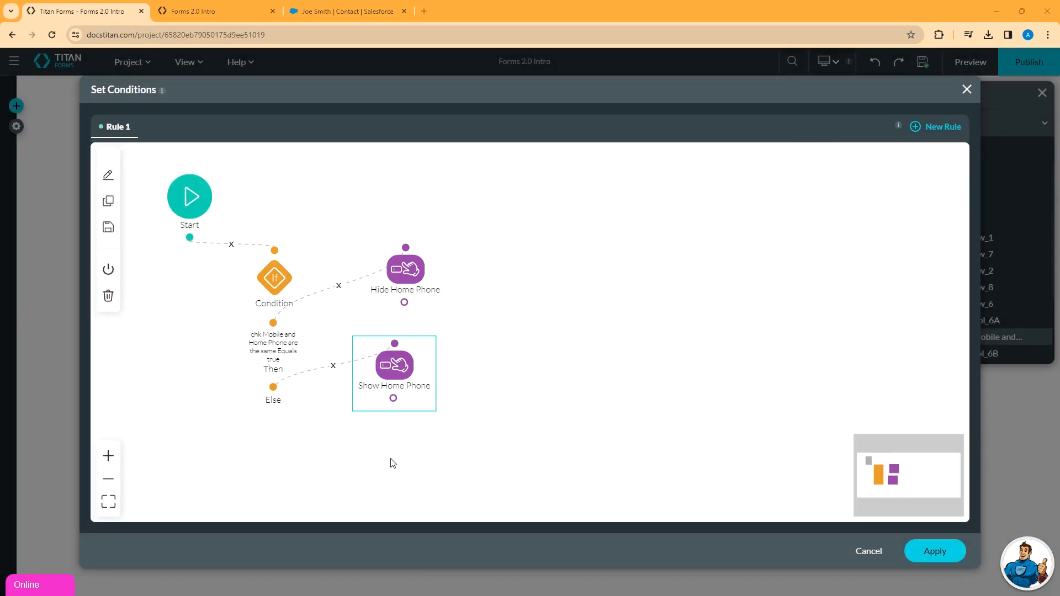